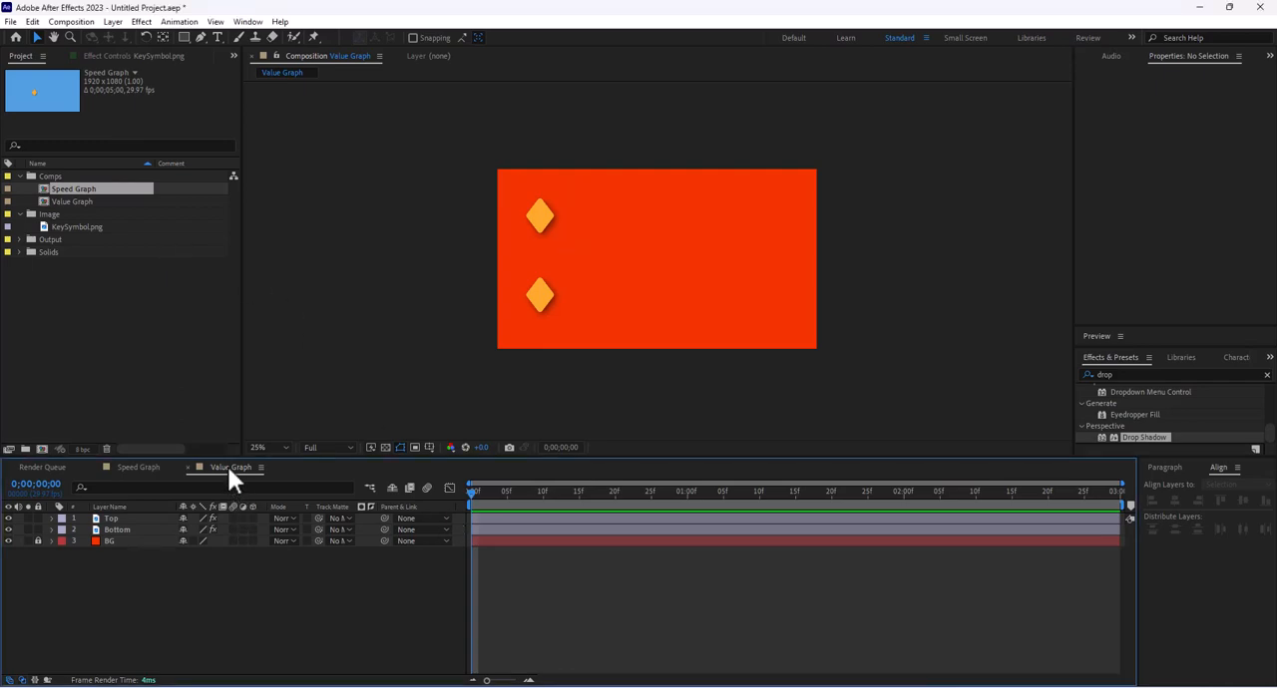
{"action": "mouse_move", "coordinate": [237, 564]}
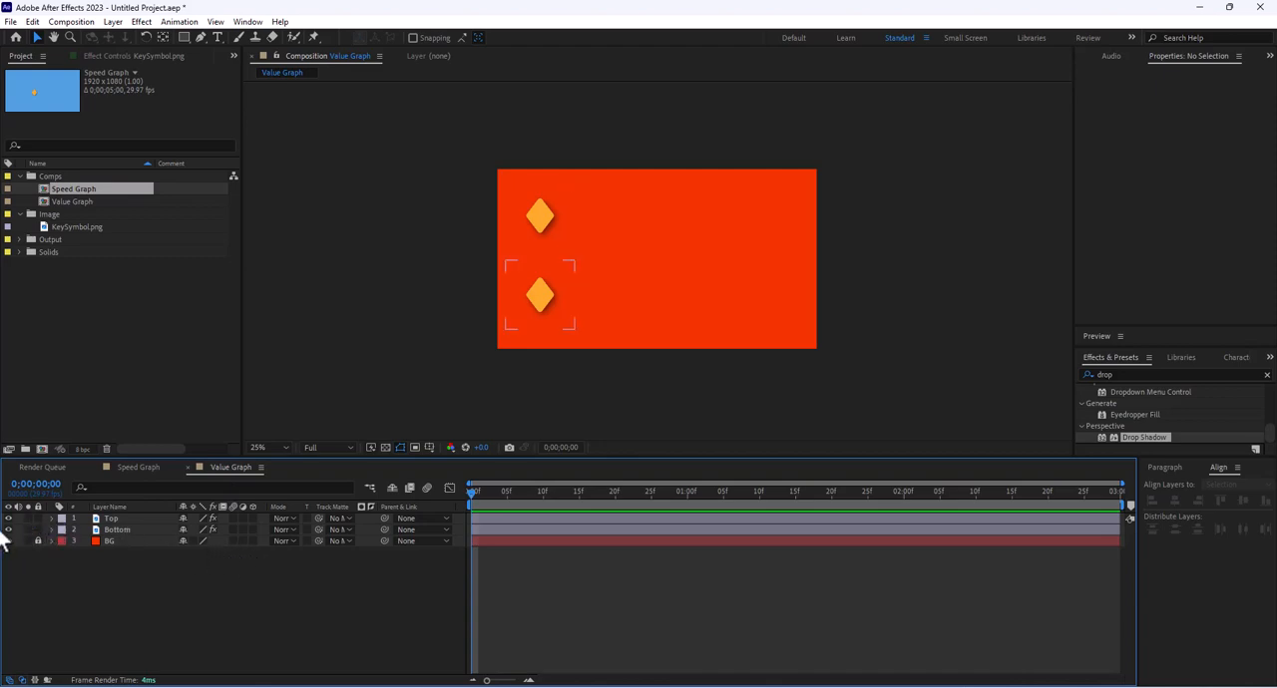
Step: Keyframe Top and Bottom diamonds sliding from the left edge to the right edge of the comp
{"action": "left_click", "coordinate": [117, 530]}
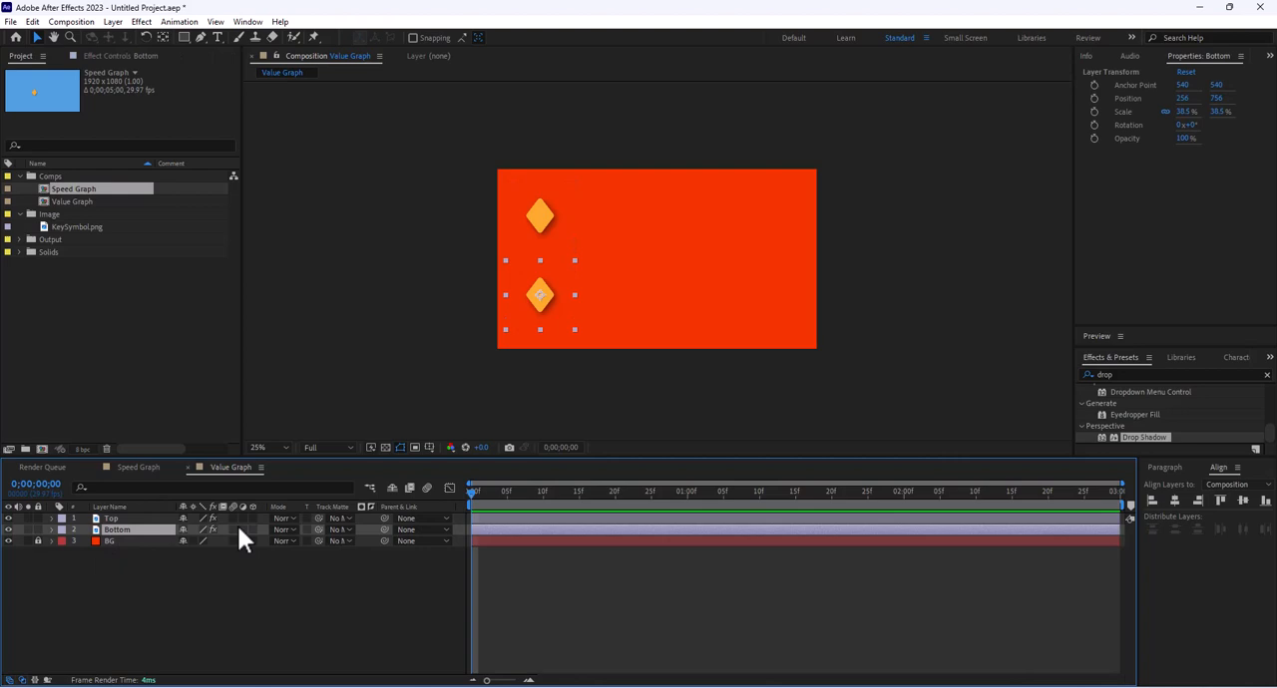
{"action": "mouse_move", "coordinate": [230, 399]}
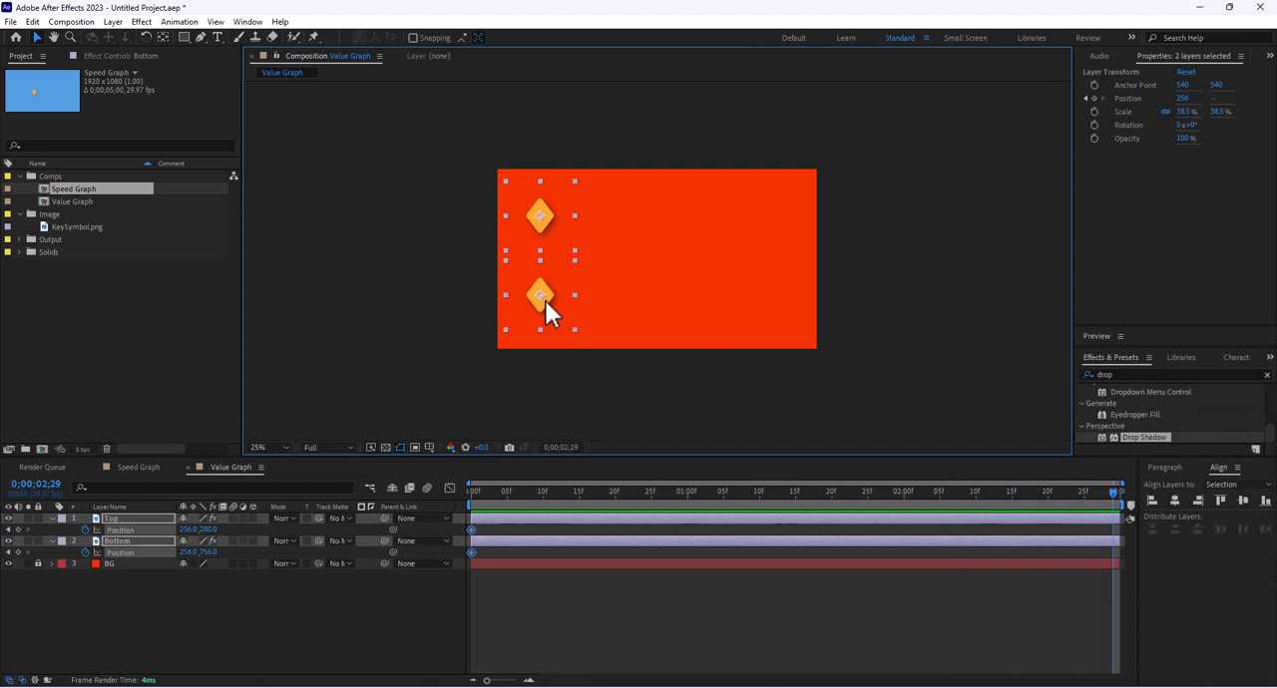
{"action": "left_click_drag", "start_coordinate": [539, 294], "coordinate": [798, 294]}
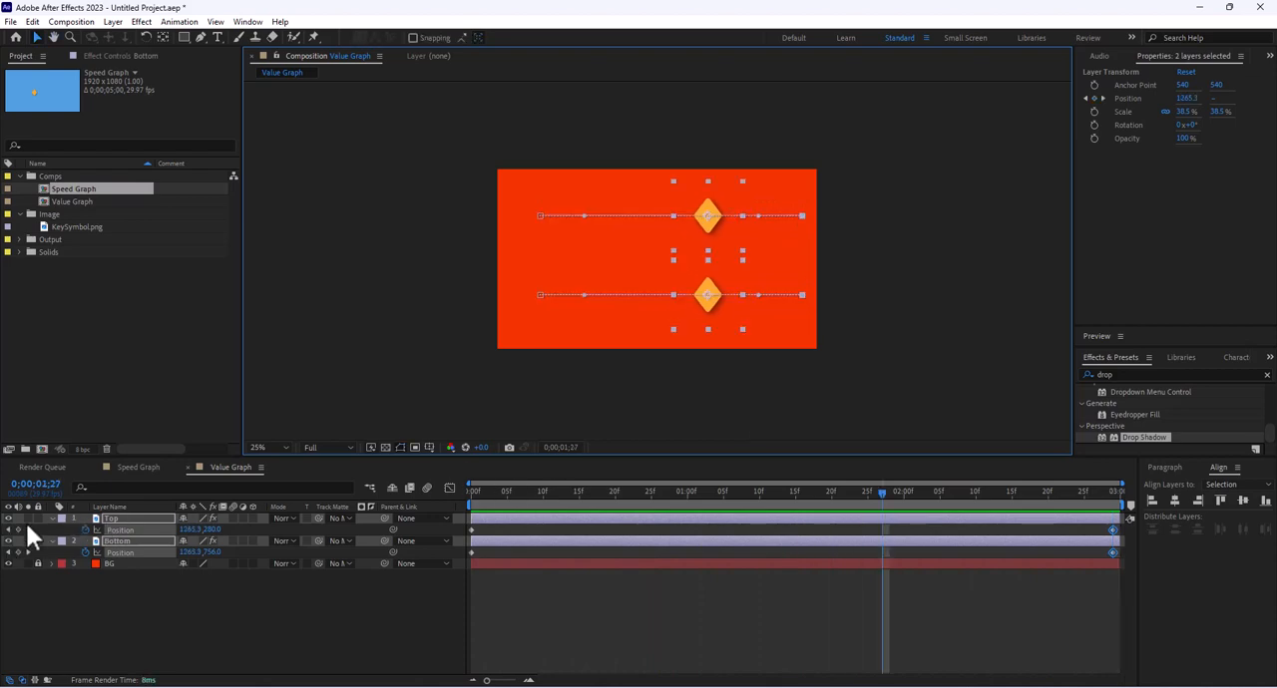
{"action": "left_click", "coordinate": [52, 518]}
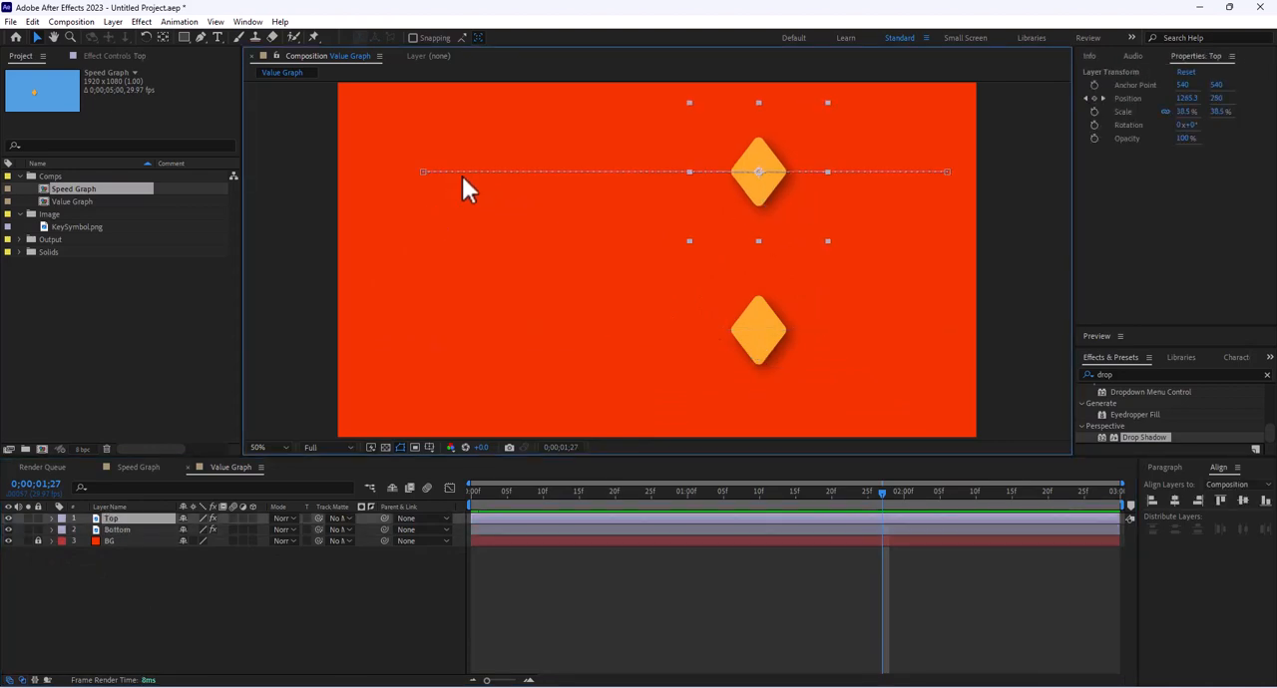
{"action": "mouse_move", "coordinate": [474, 189]}
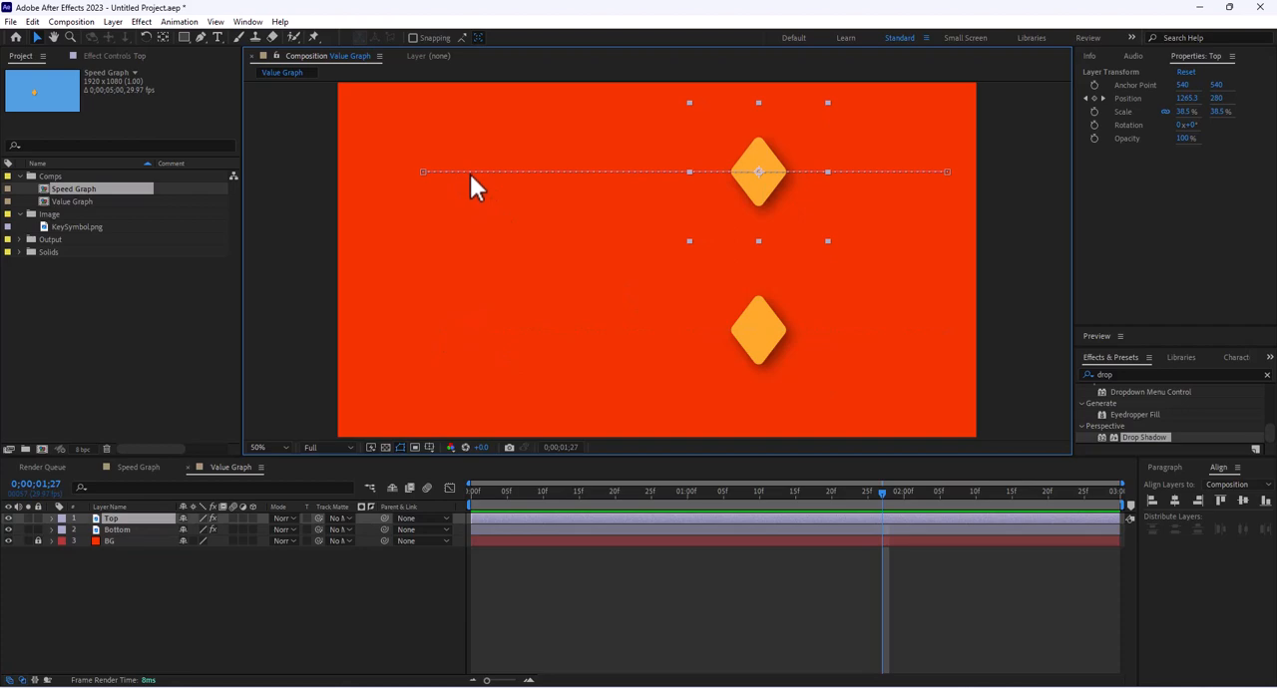
{"action": "mouse_move", "coordinate": [482, 187]}
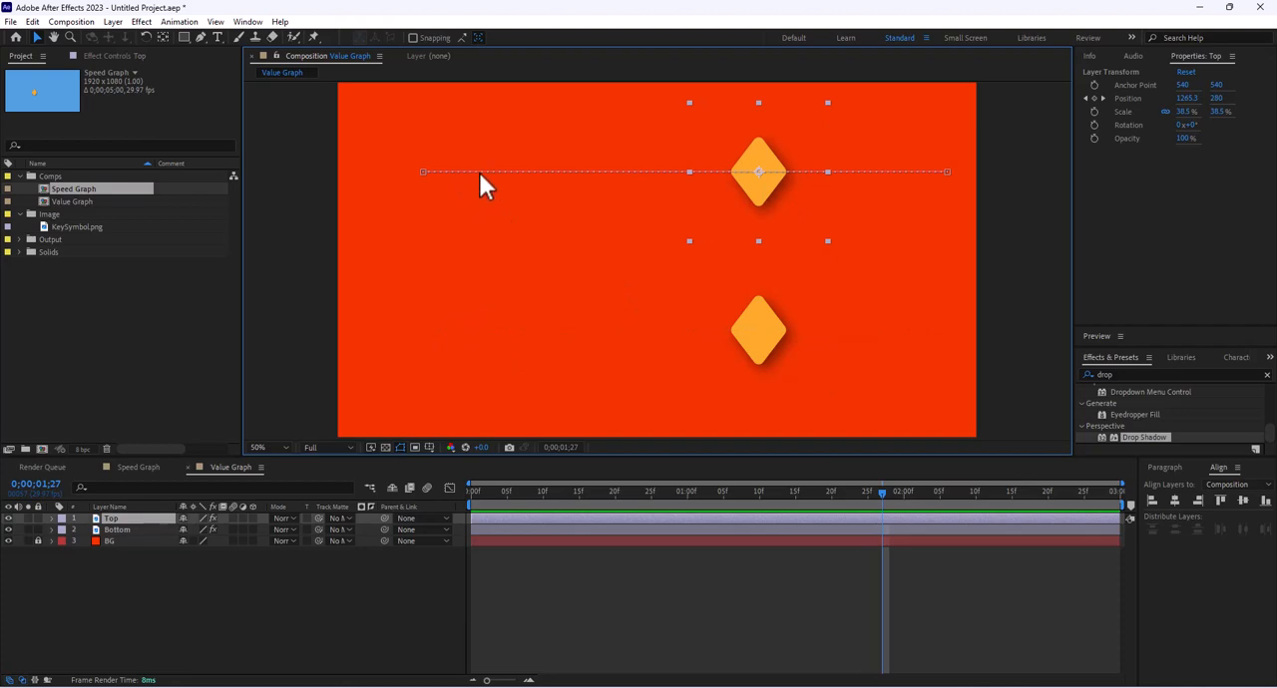
{"action": "mouse_move", "coordinate": [484, 185]}
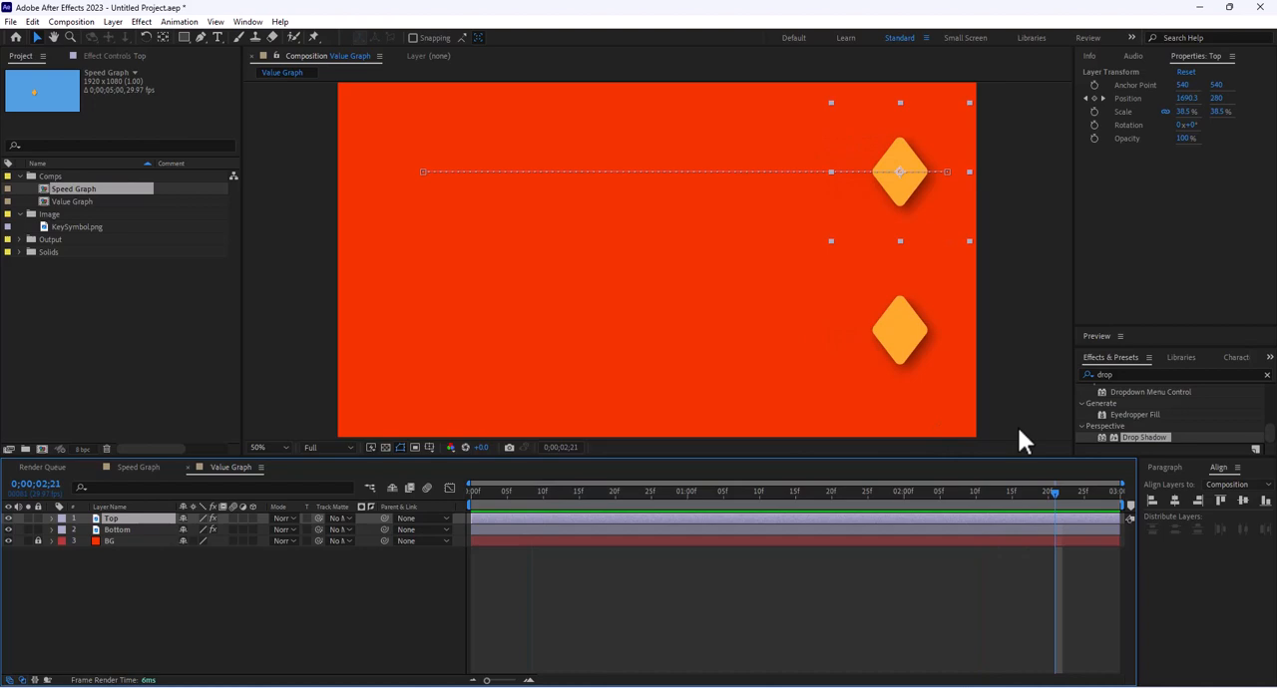
{"action": "mouse_move", "coordinate": [314, 482]}
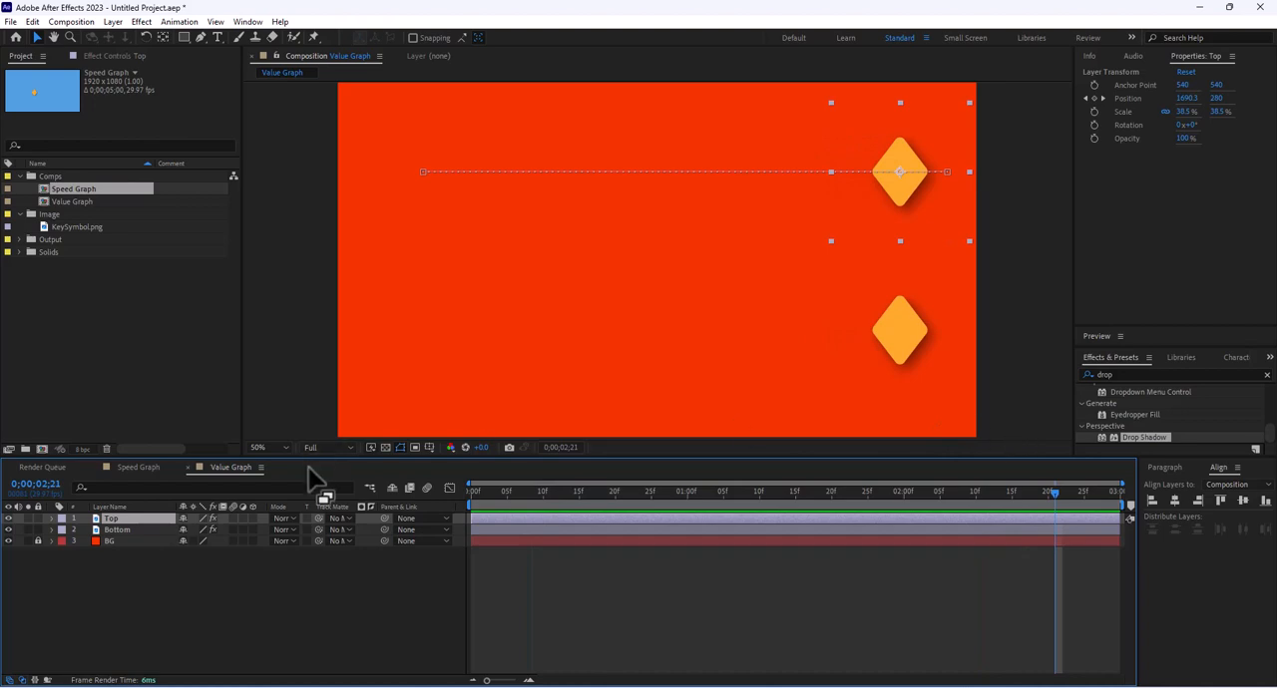
{"action": "mouse_move", "coordinate": [202, 556]}
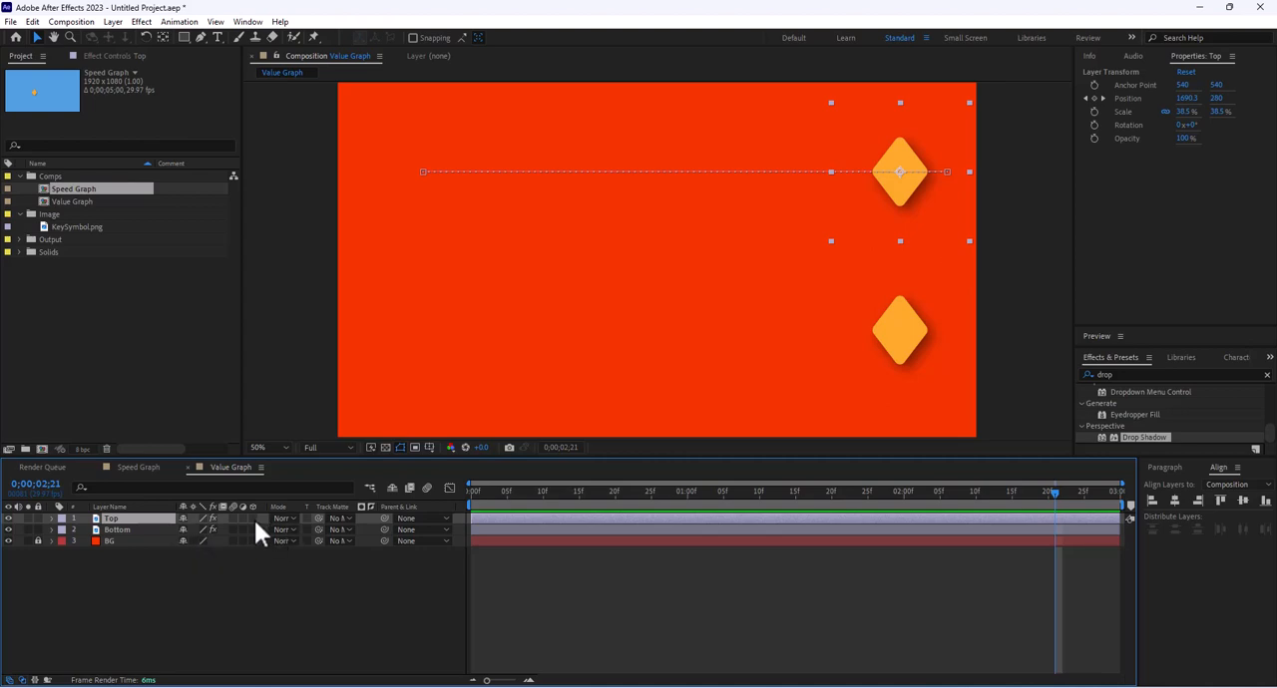
Step: Add a mid-animation Position key pushing Top's diamond farther right, then scrub to preview
{"action": "left_click", "coordinate": [118, 530]}
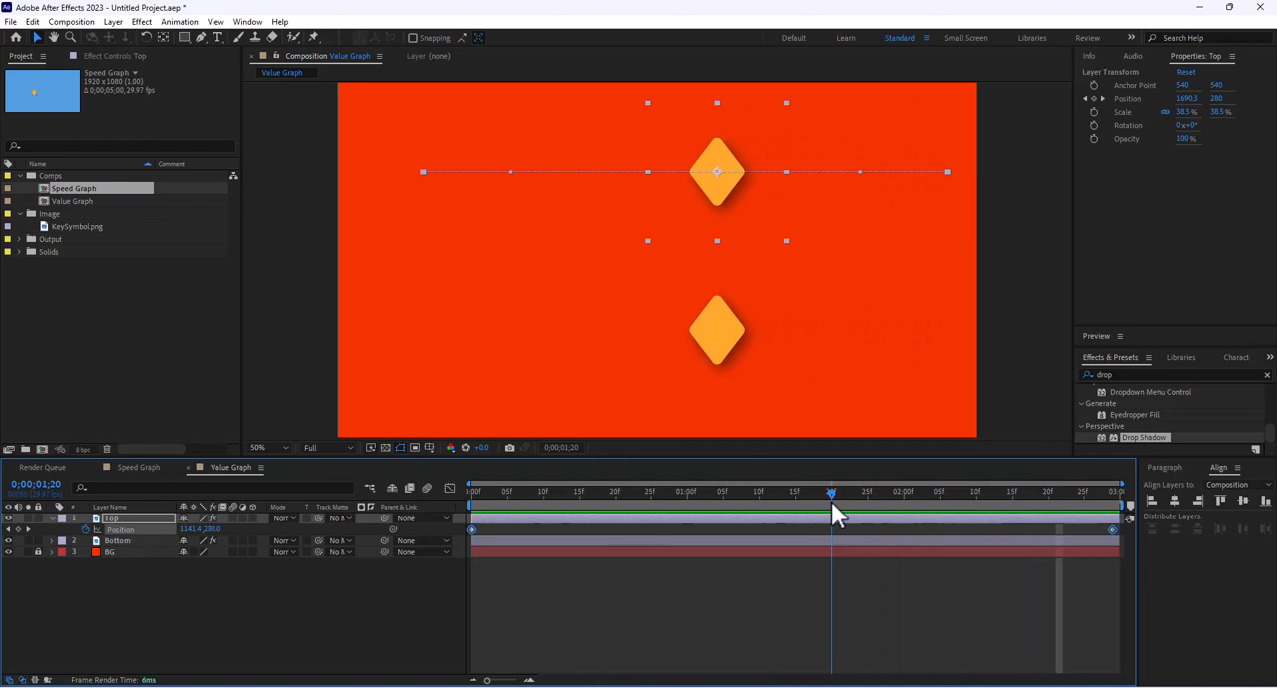
{"action": "left_click_drag", "start_coordinate": [716, 172], "coordinate": [806, 171]}
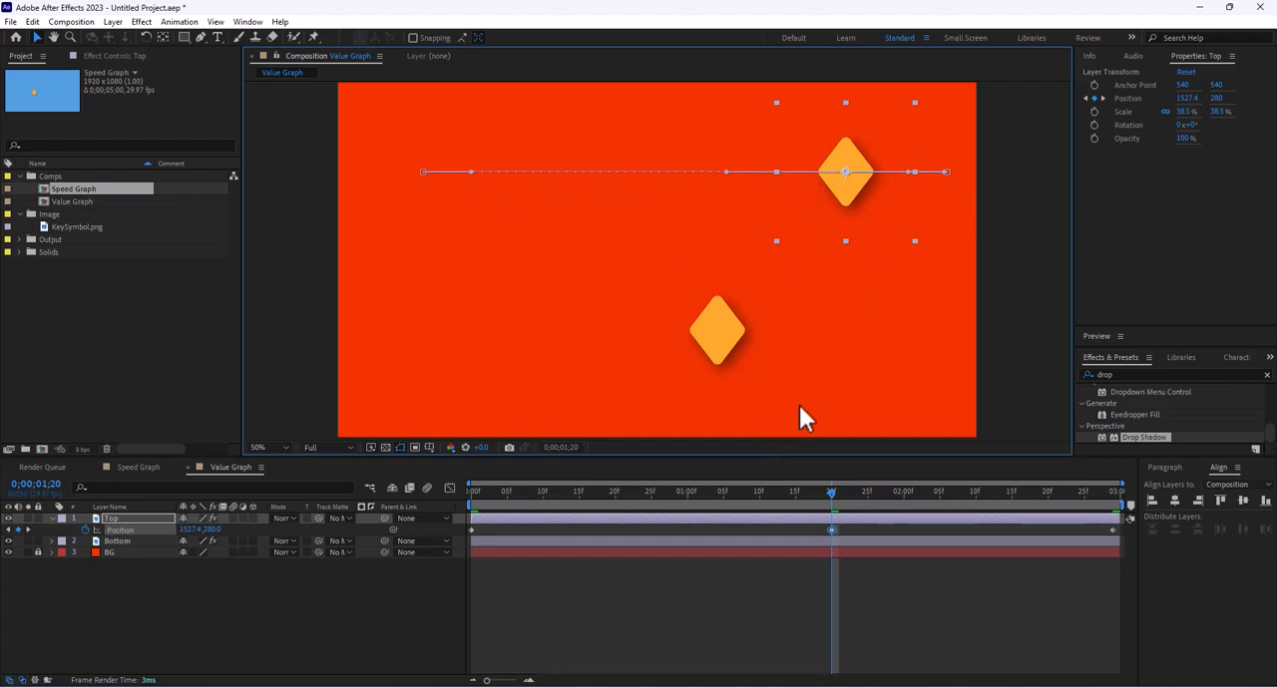
{"action": "left_click_drag", "start_coordinate": [831, 491], "coordinate": [658, 491]}
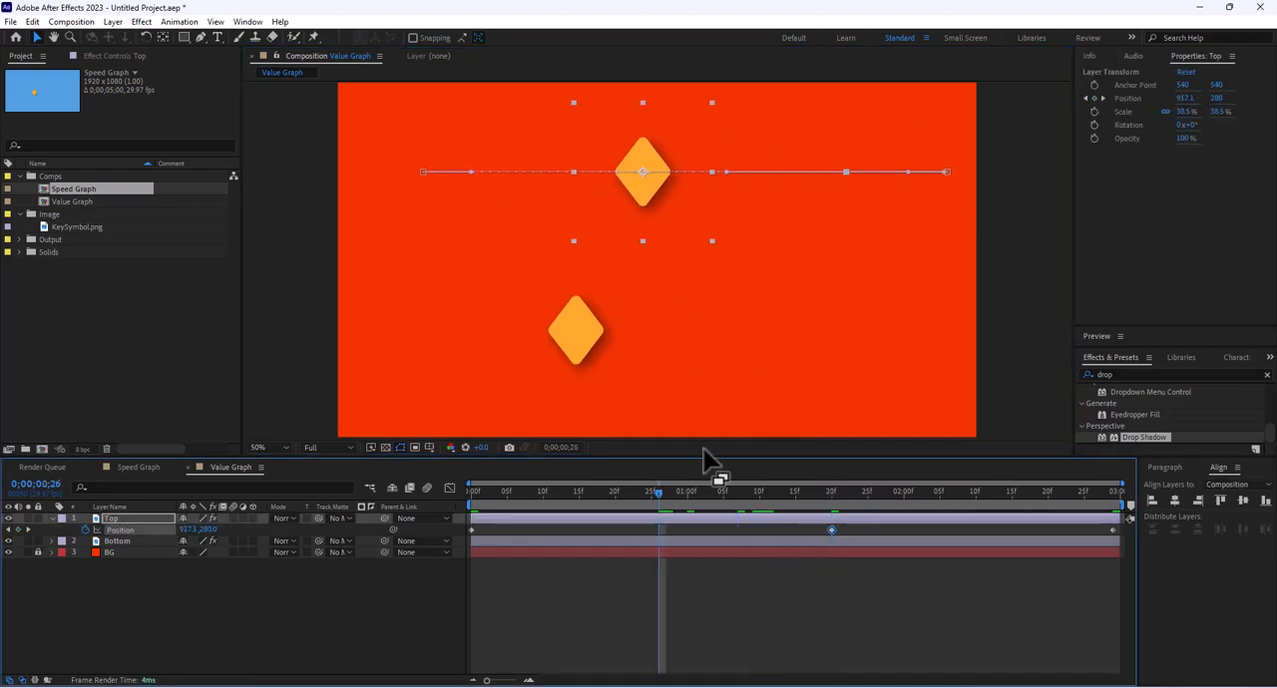
{"action": "mouse_move", "coordinate": [858, 187]}
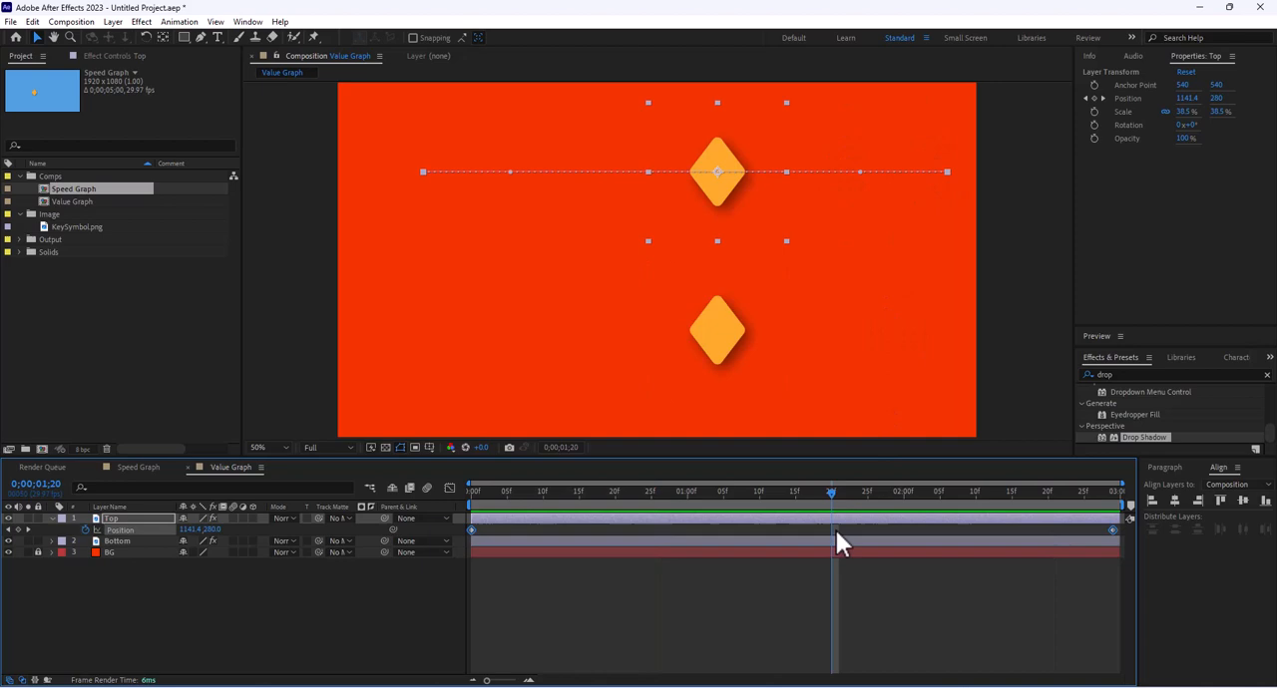
{"action": "mouse_move", "coordinate": [155, 519]}
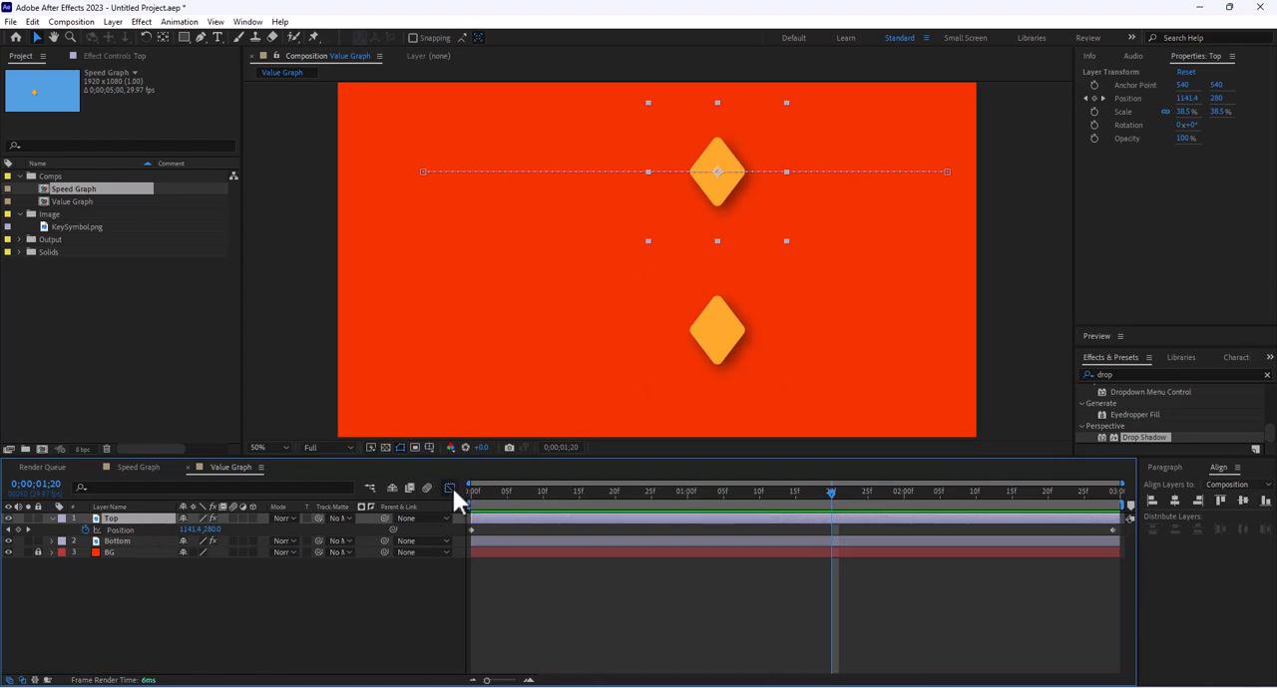
Step: Show Top's Position keyframes in the Graph Editor as a value graph
{"action": "left_click", "coordinate": [449, 488]}
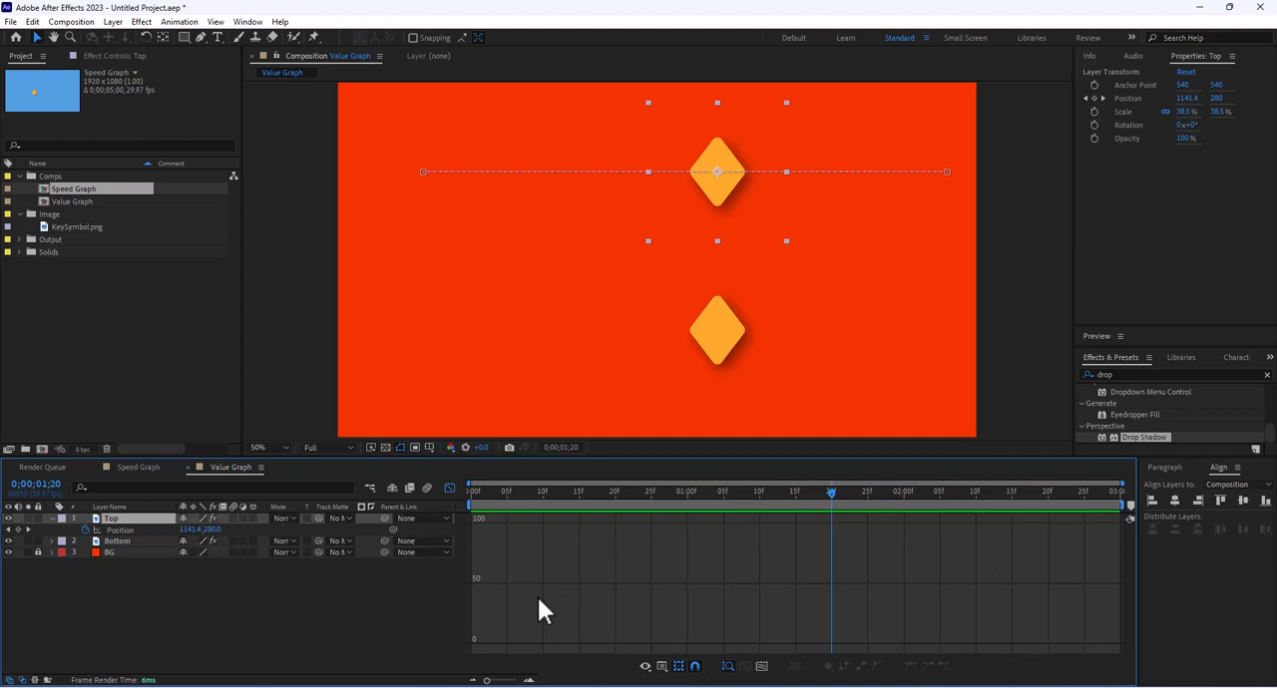
{"action": "mouse_move", "coordinate": [673, 677]}
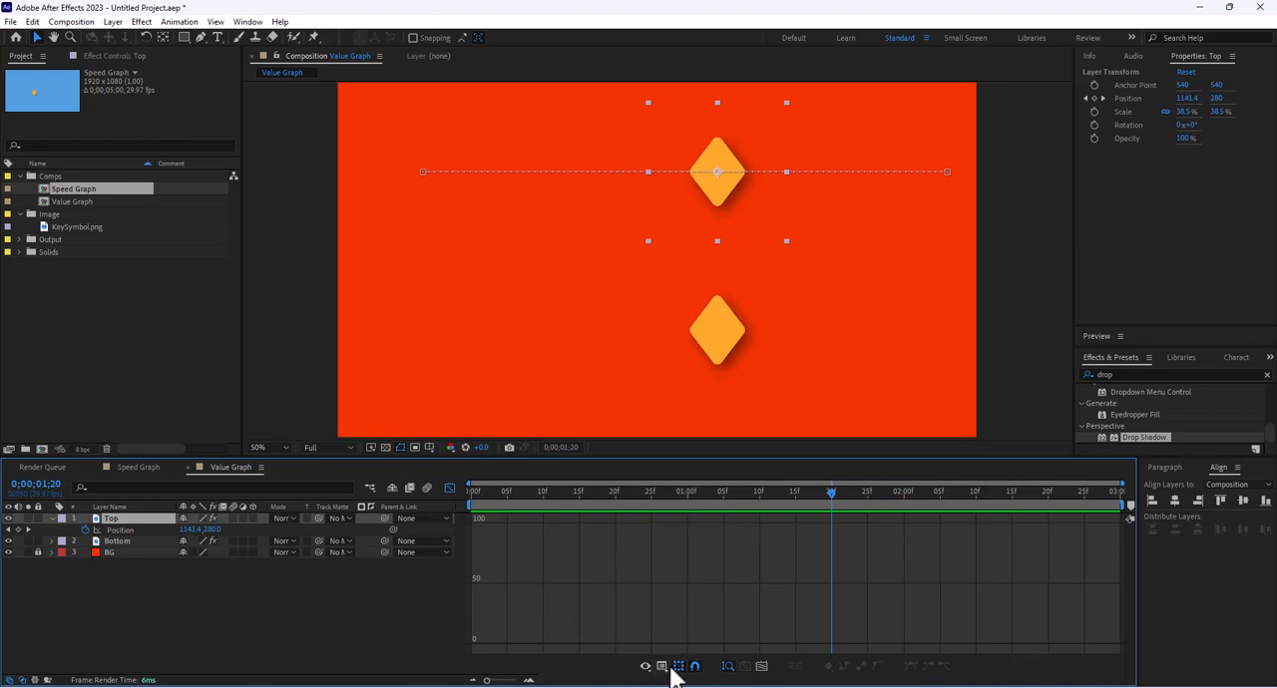
{"action": "mouse_move", "coordinate": [284, 539]}
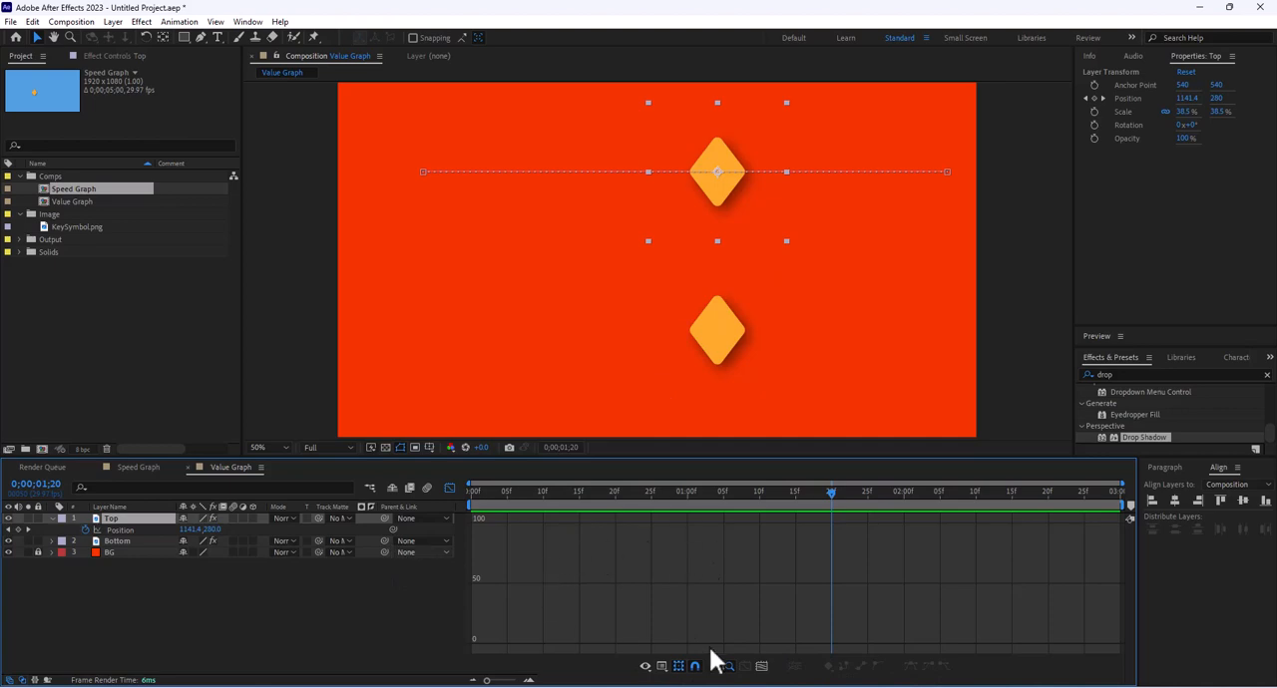
{"action": "mouse_move", "coordinate": [635, 580]}
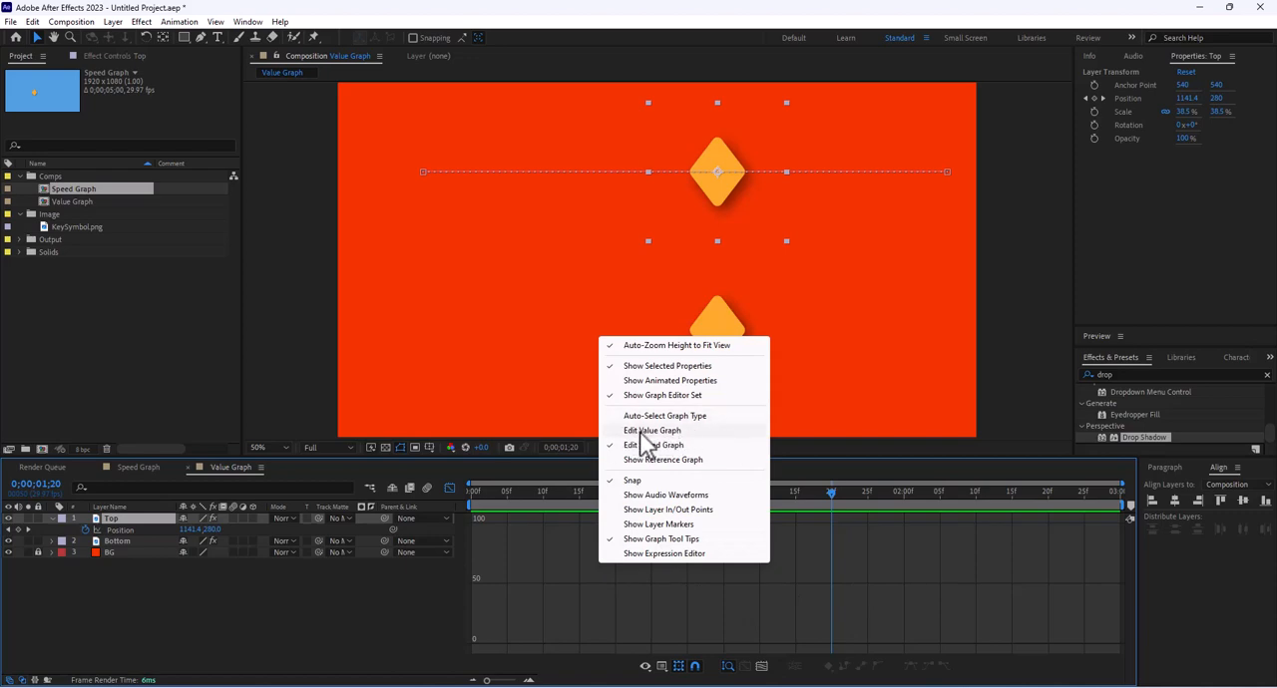
{"action": "left_click", "coordinate": [651, 430]}
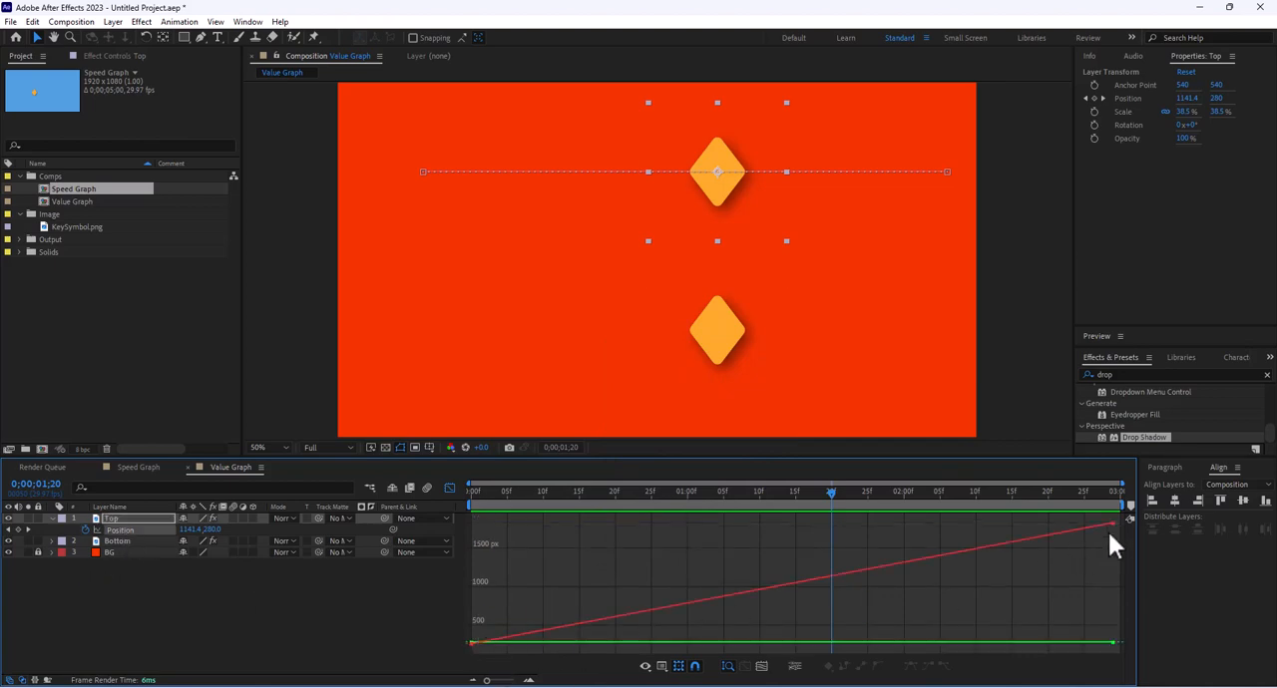
{"action": "mouse_move", "coordinate": [444, 681]}
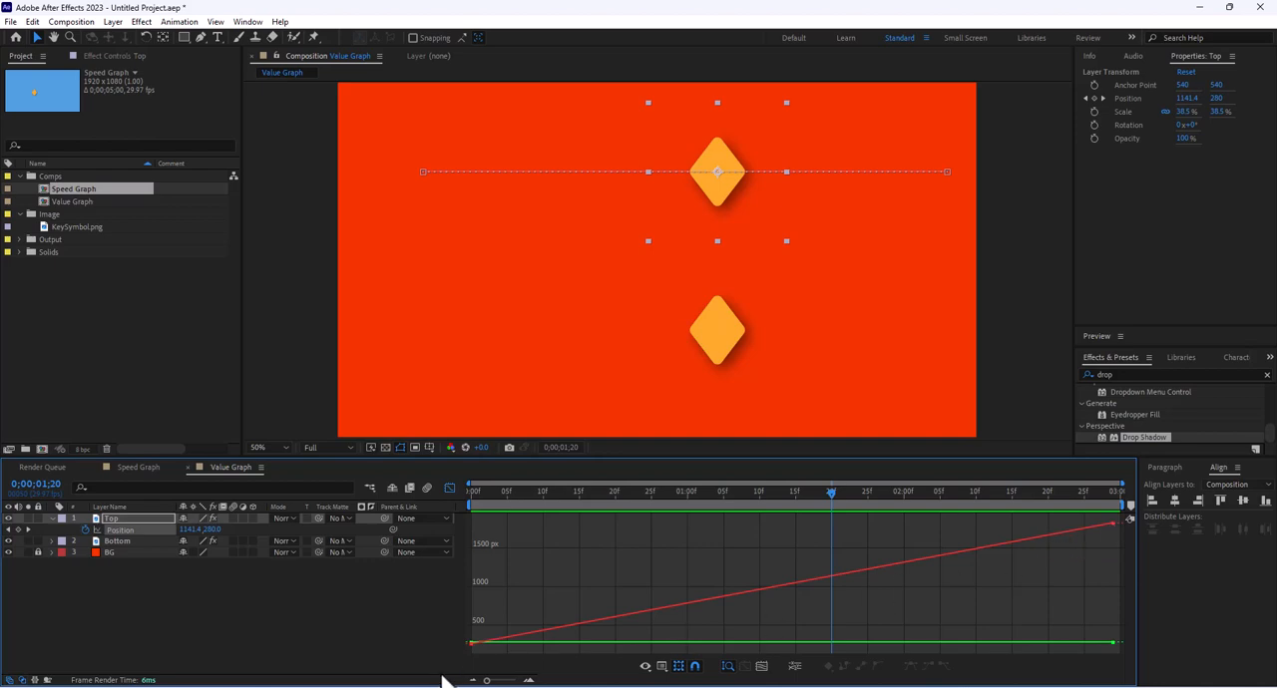
{"action": "mouse_move", "coordinate": [499, 508]}
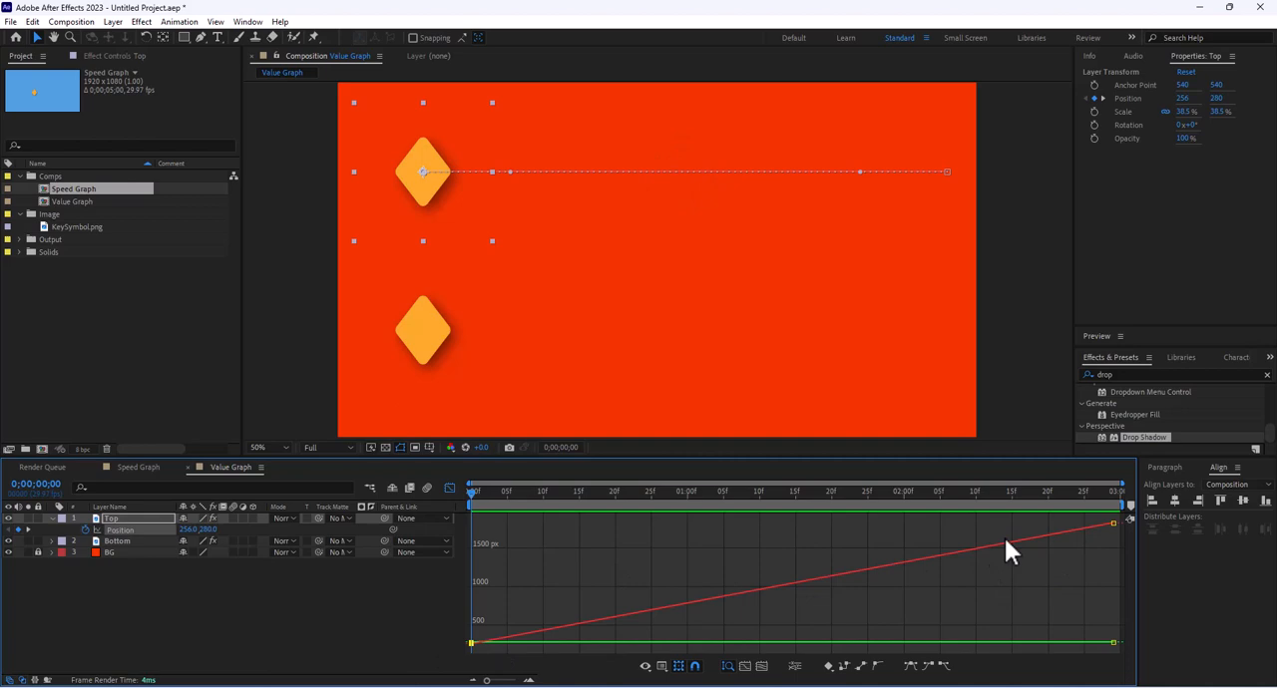
{"action": "mouse_move", "coordinate": [670, 650]}
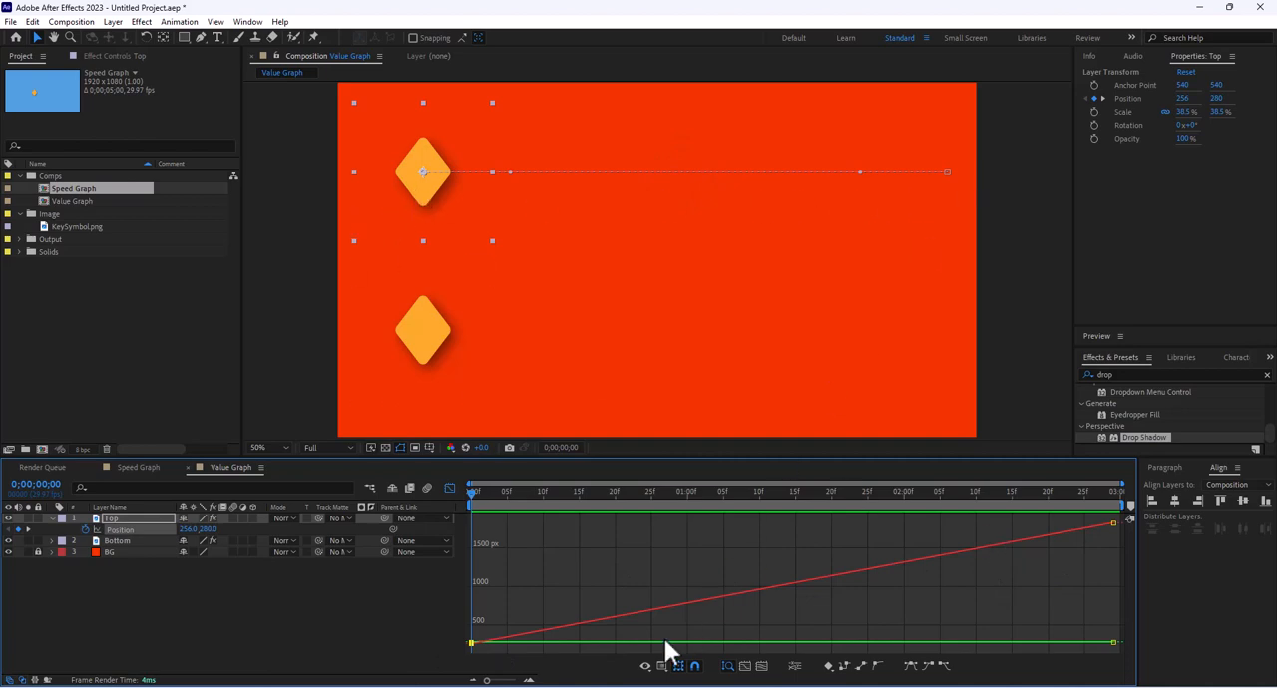
{"action": "mouse_move", "coordinate": [588, 651]}
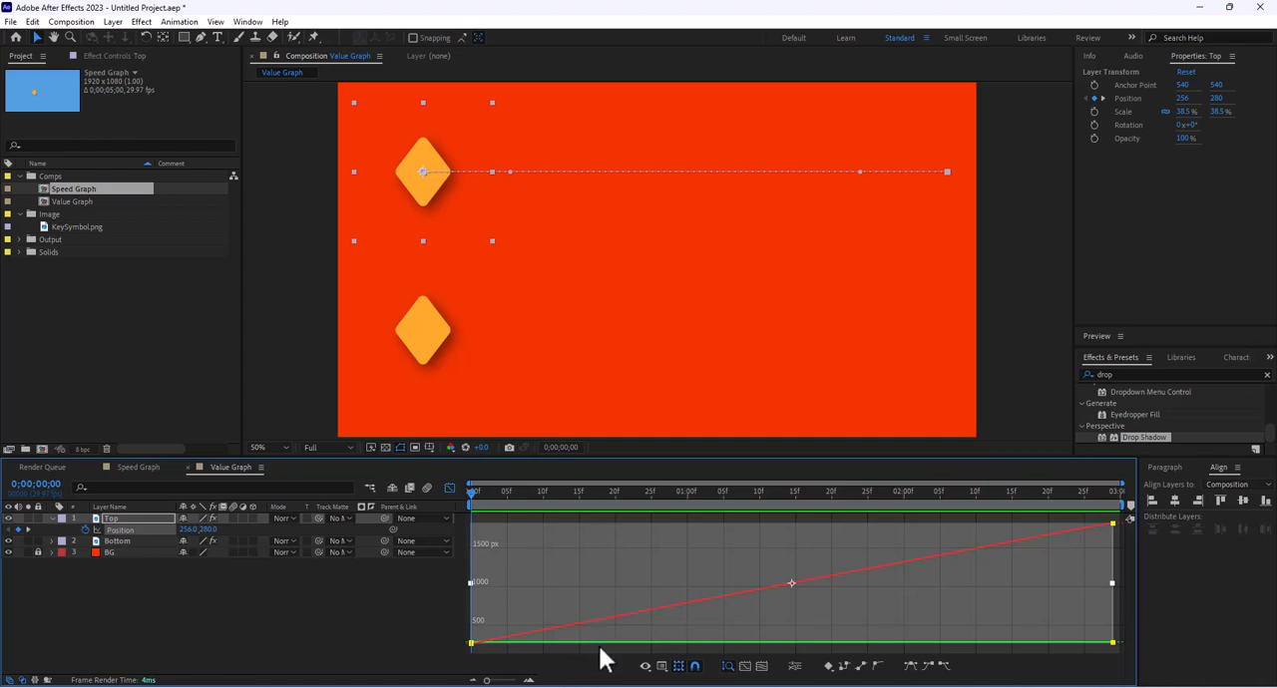
{"action": "mouse_move", "coordinate": [444, 239]}
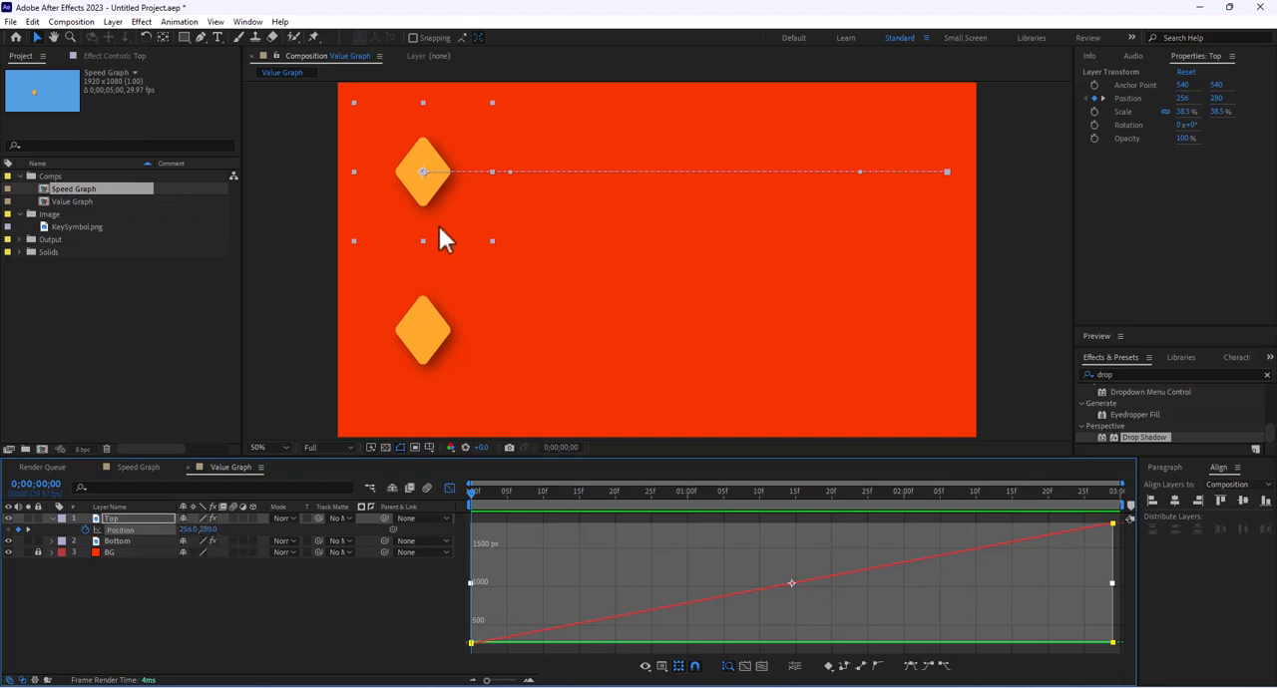
{"action": "mouse_move", "coordinate": [411, 138]}
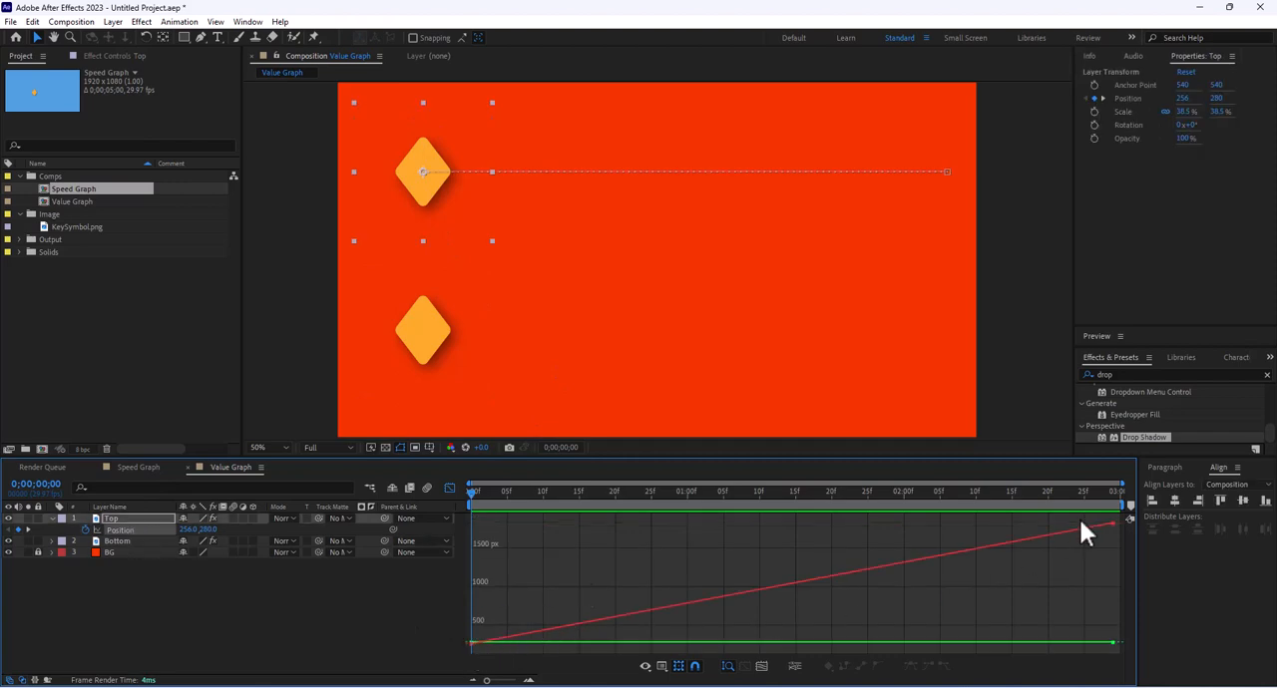
{"action": "mouse_move", "coordinate": [566, 182]}
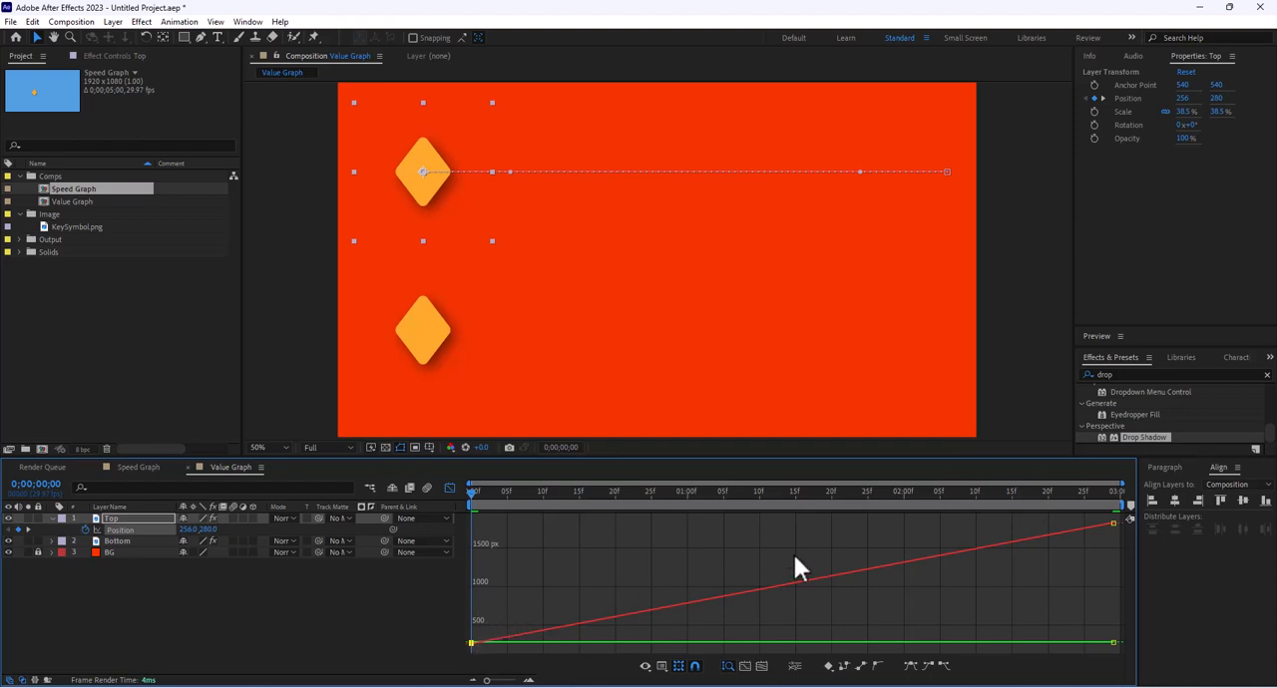
{"action": "mouse_move", "coordinate": [693, 613]}
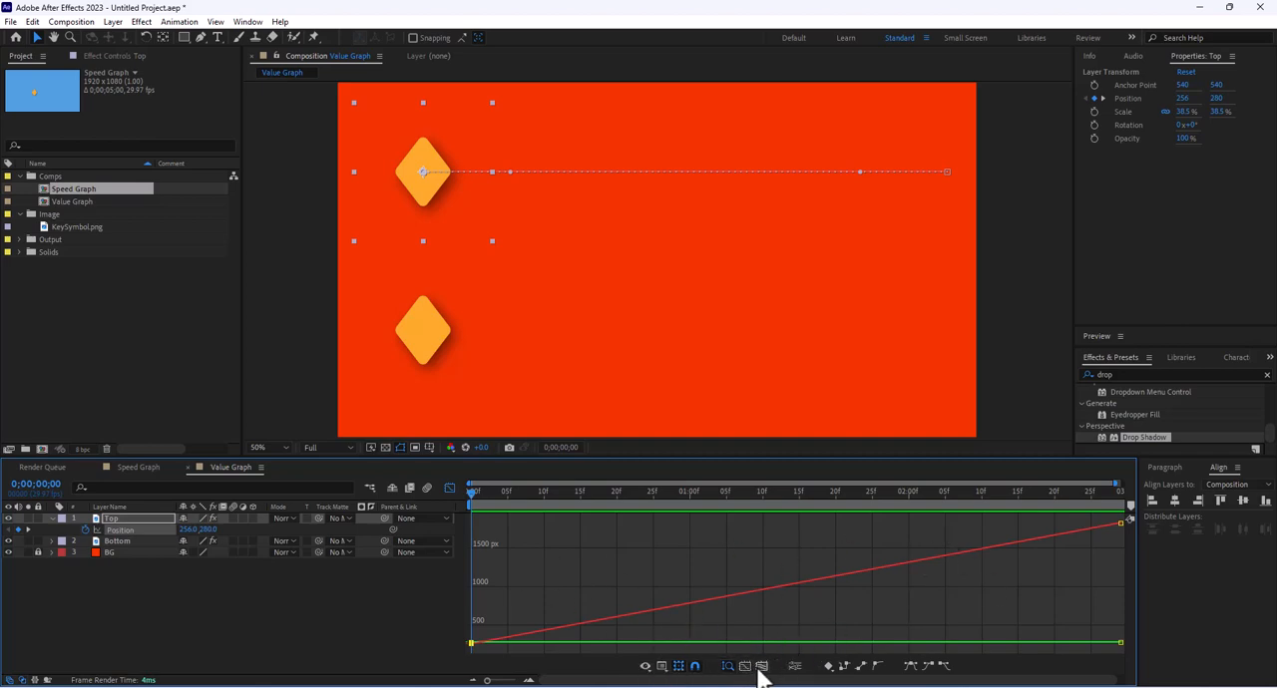
{"action": "mouse_move", "coordinate": [798, 678]}
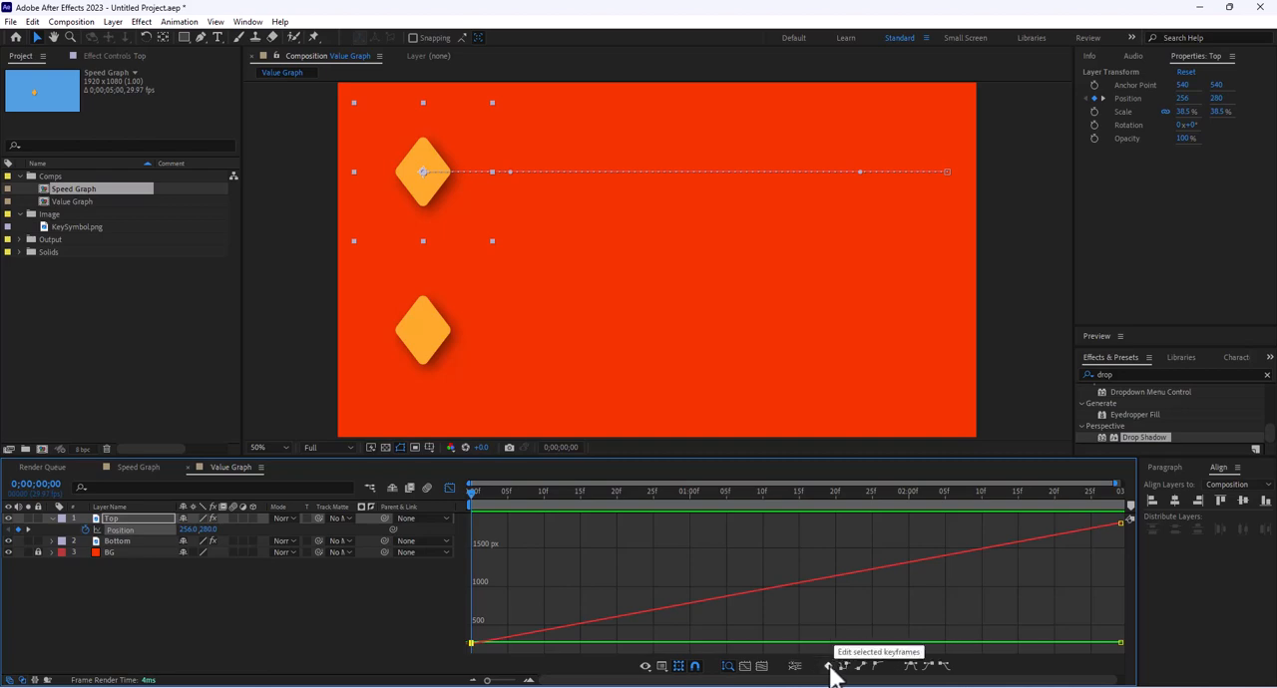
{"action": "mouse_move", "coordinate": [855, 672]}
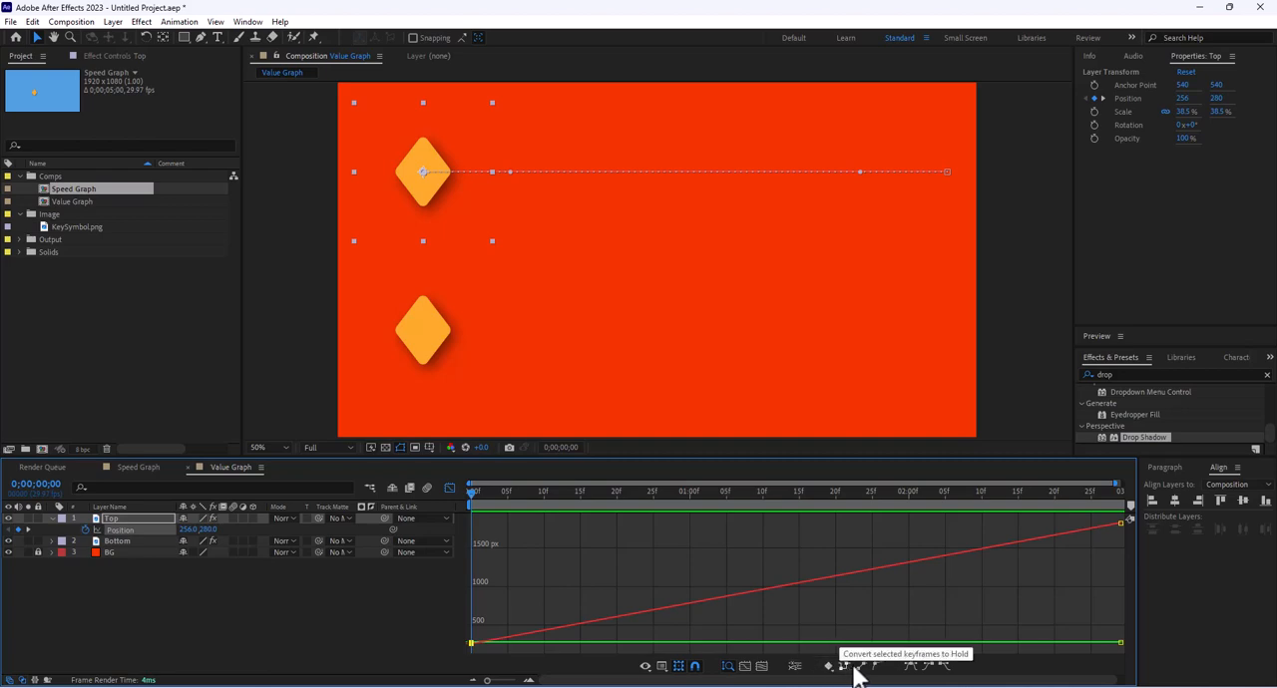
{"action": "mouse_move", "coordinate": [878, 666]}
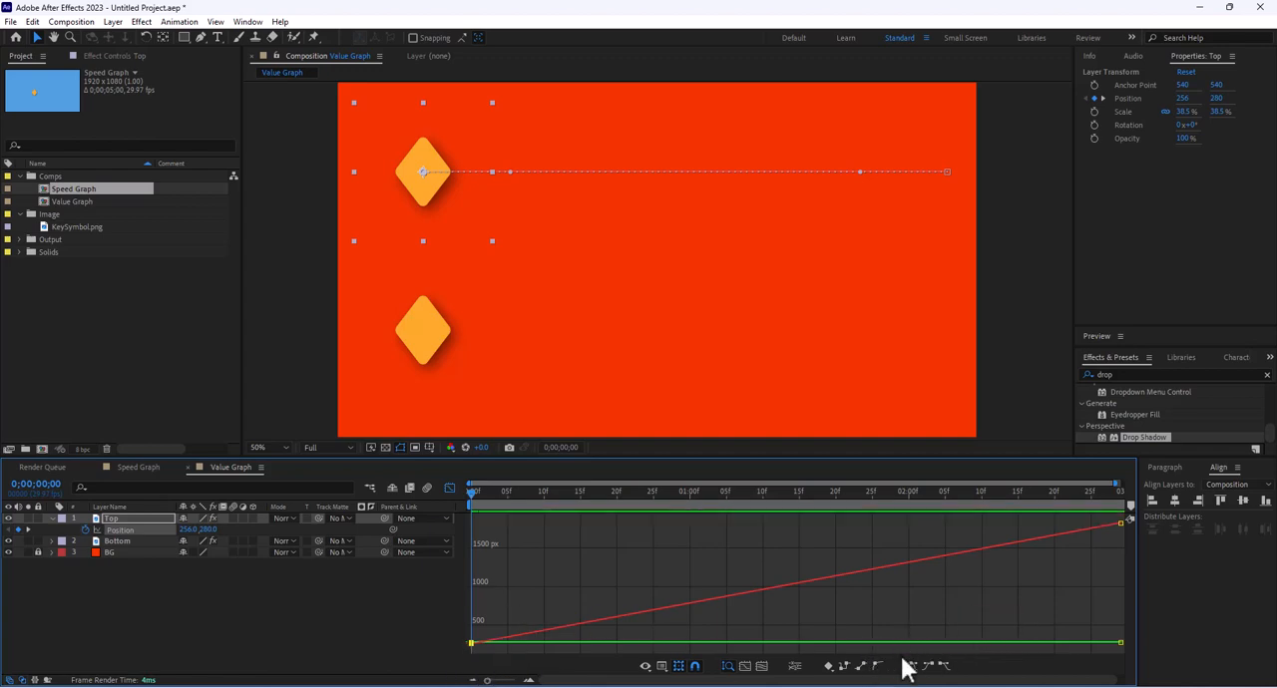
{"action": "mouse_move", "coordinate": [910, 666]}
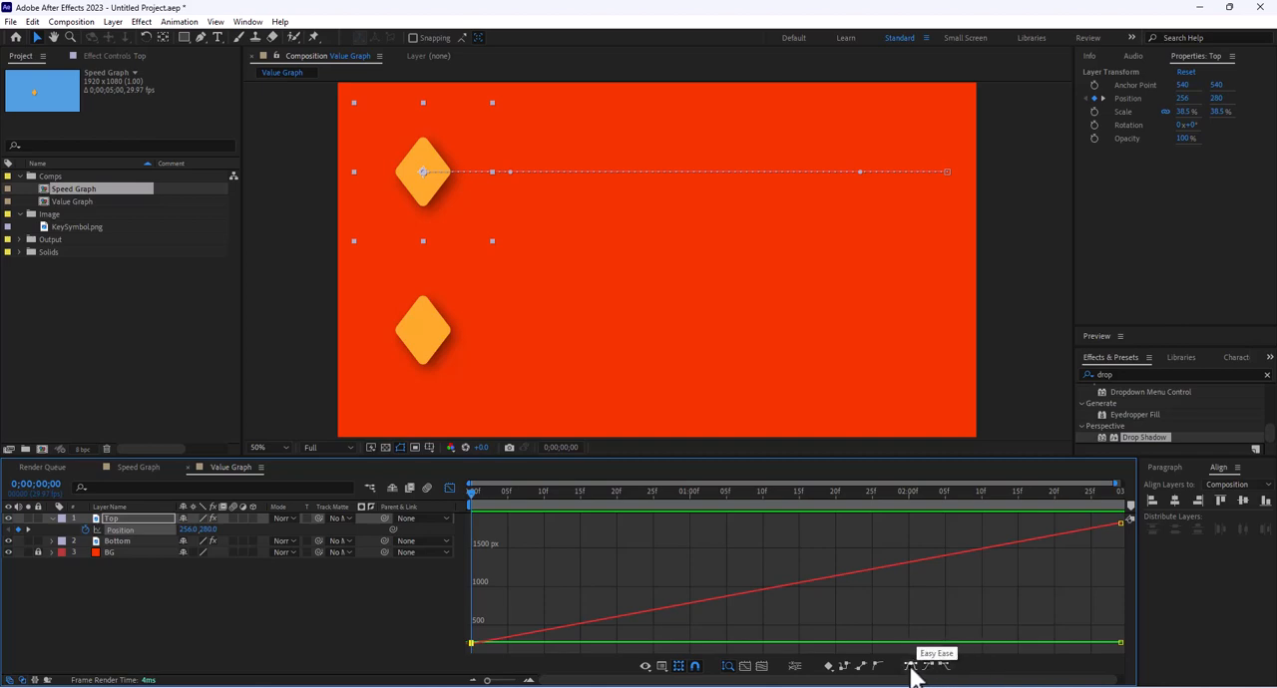
{"action": "mouse_move", "coordinate": [913, 670]}
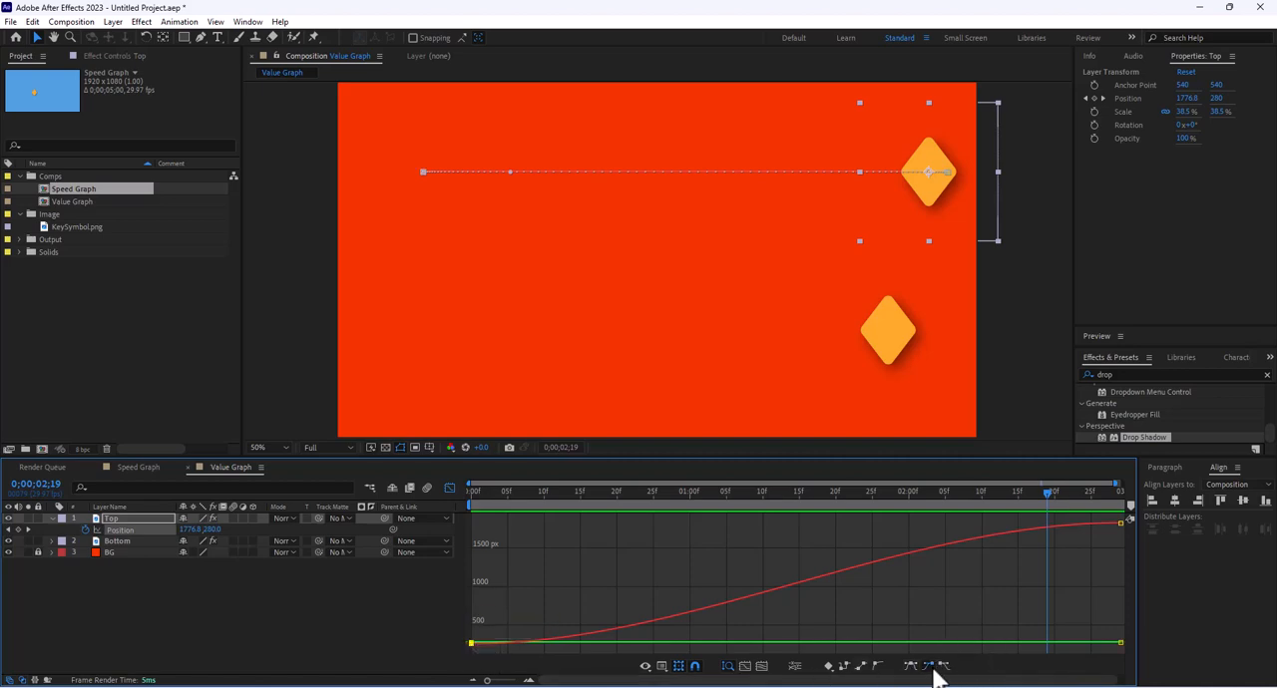
{"action": "mouse_move", "coordinate": [1118, 511]}
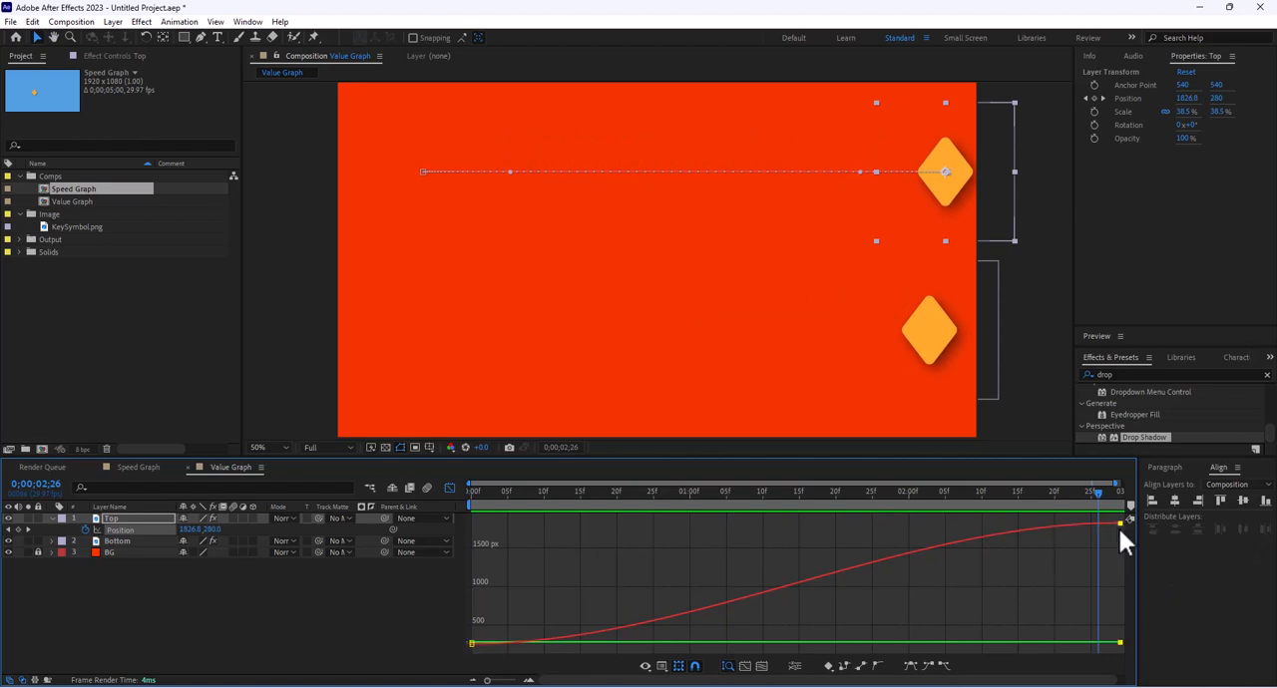
{"action": "mouse_move", "coordinate": [919, 580]}
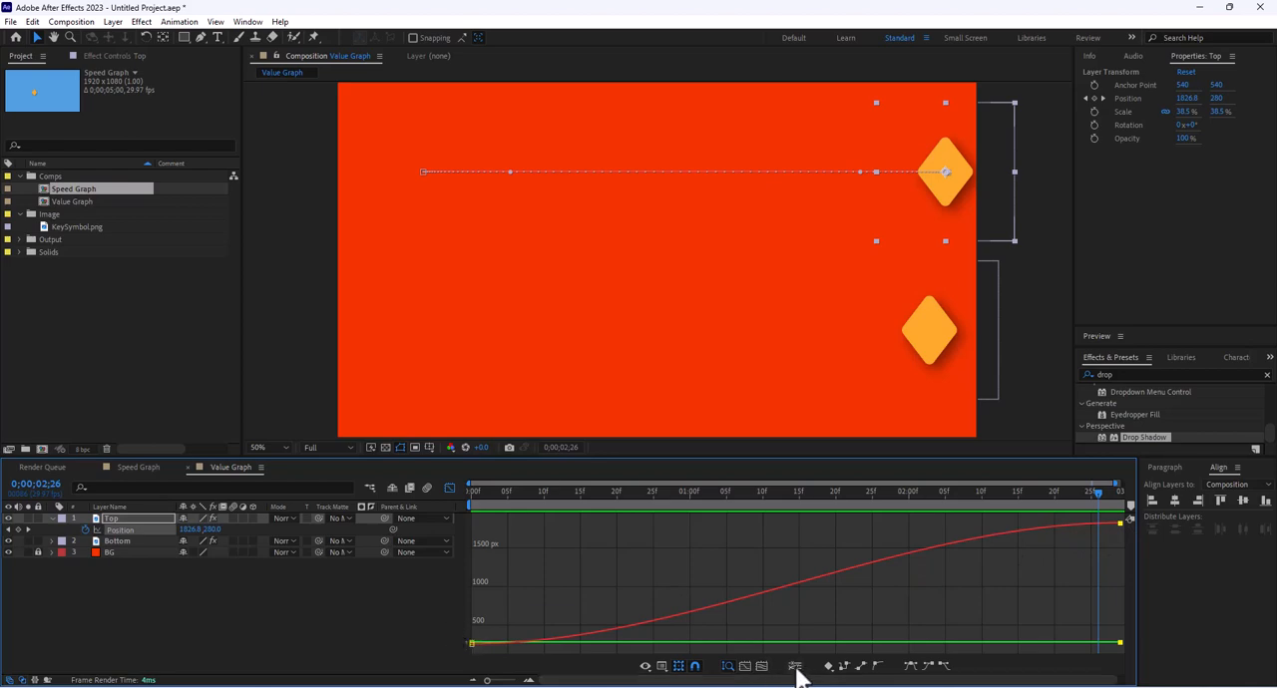
{"action": "mouse_move", "coordinate": [795, 666]}
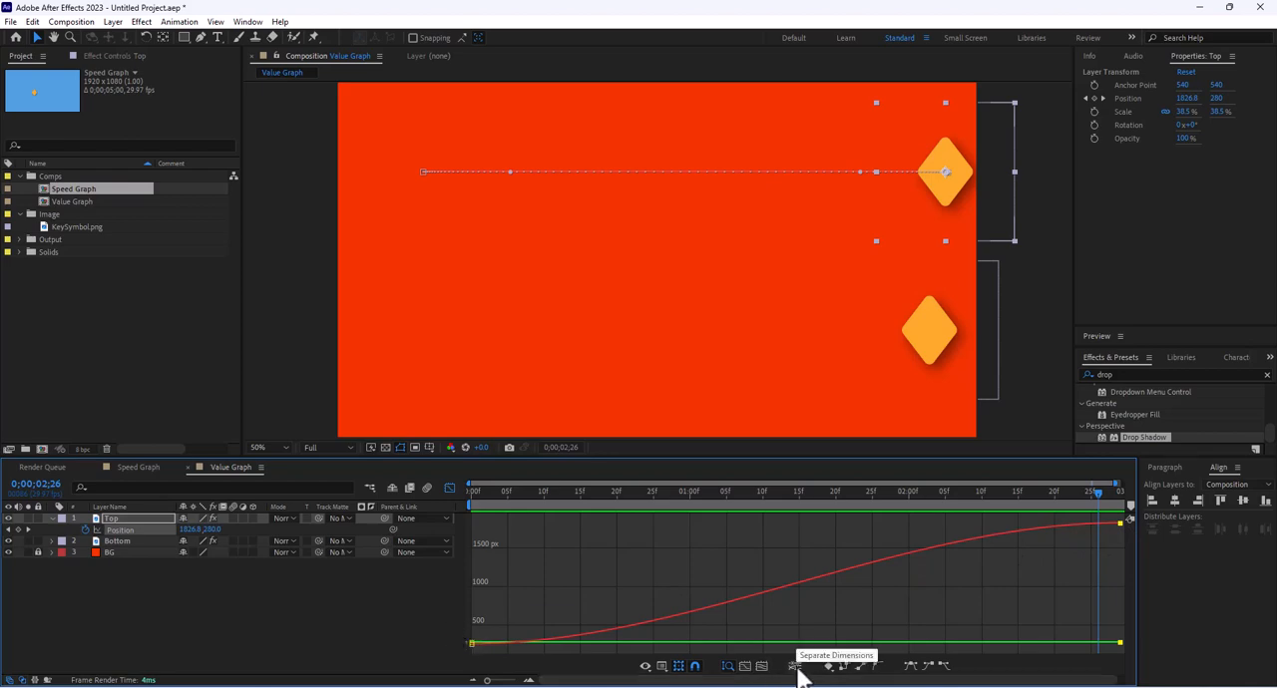
Step: Separate X and Y Position and bend the X curve steep at the start, flat at the end
{"action": "left_click", "coordinate": [795, 666]}
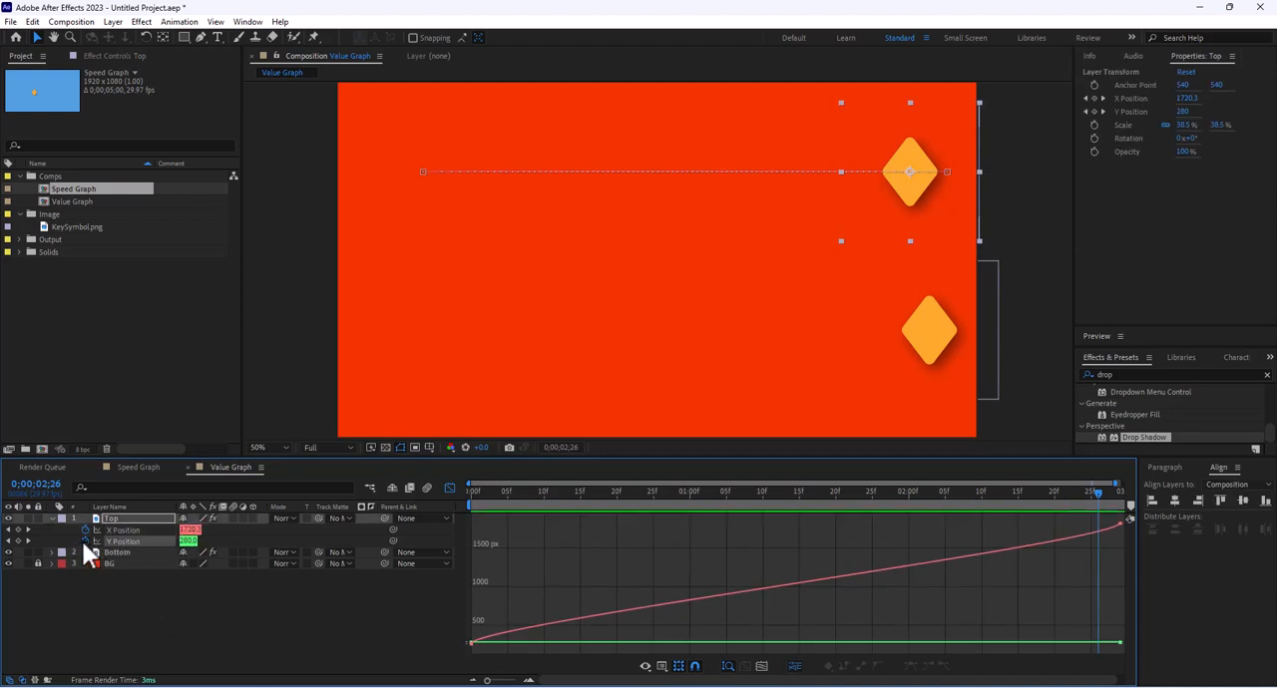
{"action": "left_click", "coordinate": [117, 552]}
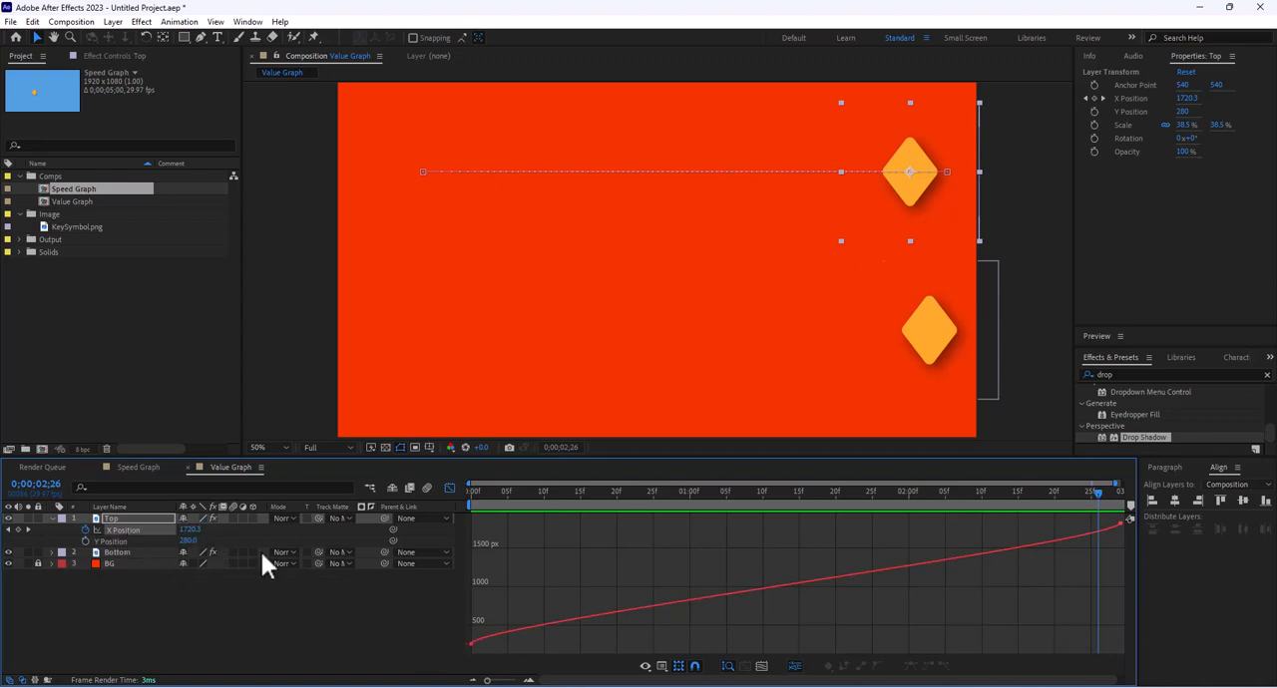
{"action": "mouse_move", "coordinate": [478, 663]}
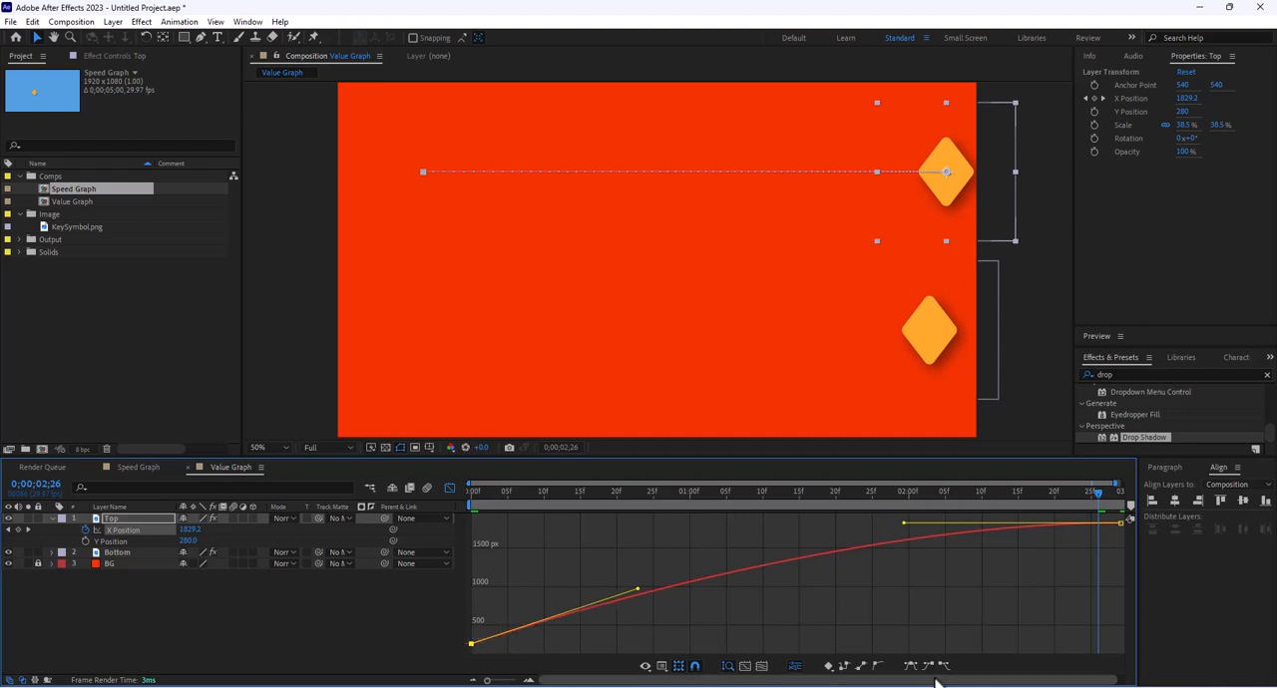
{"action": "left_click_drag", "start_coordinate": [636, 590], "coordinate": [753, 647]}
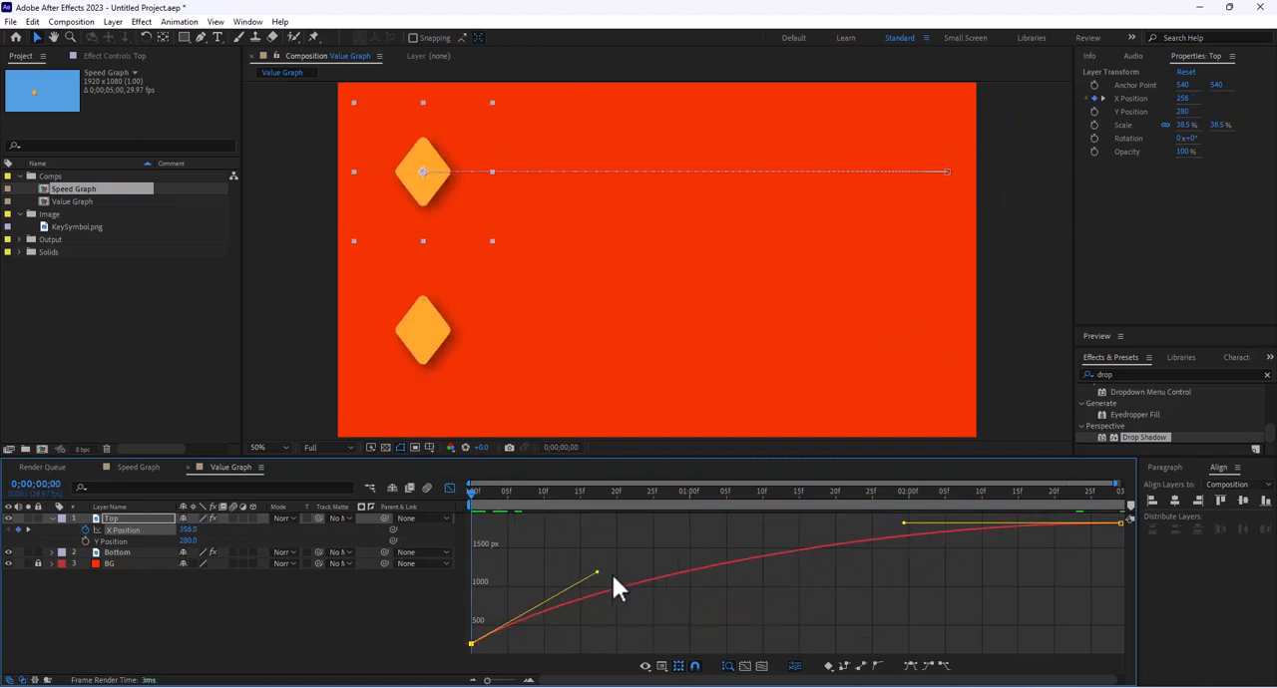
{"action": "mouse_move", "coordinate": [439, 200]}
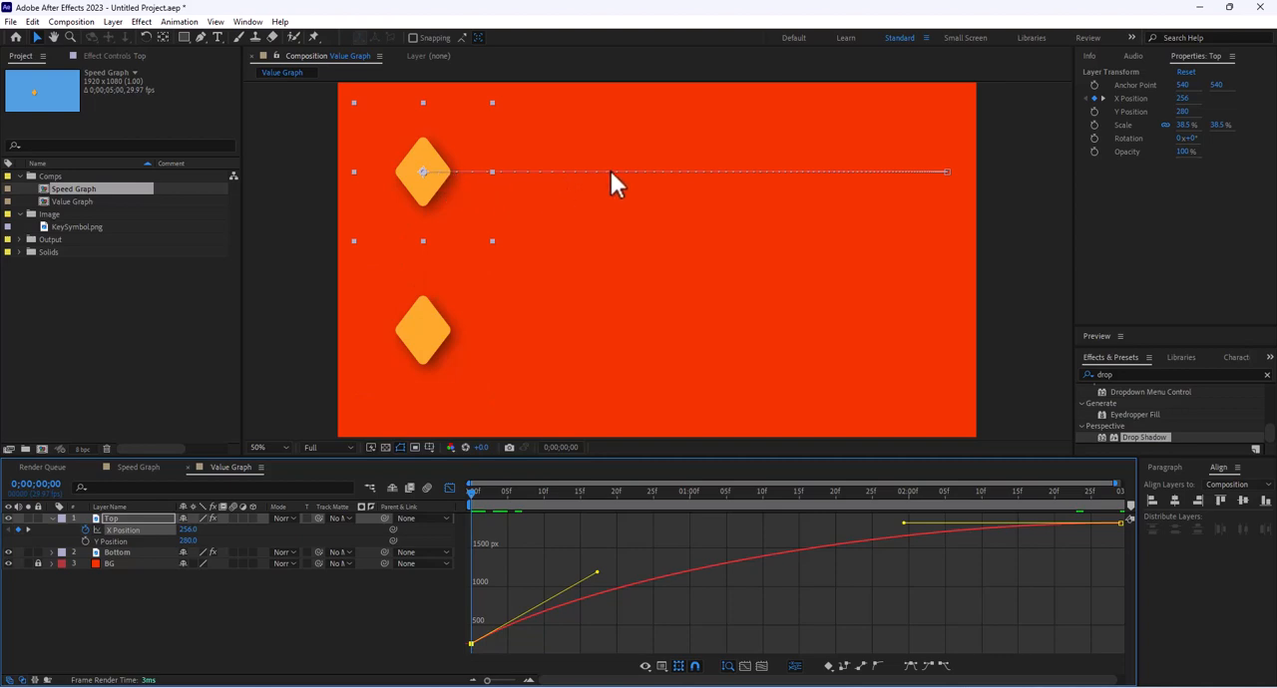
{"action": "mouse_move", "coordinate": [924, 194]}
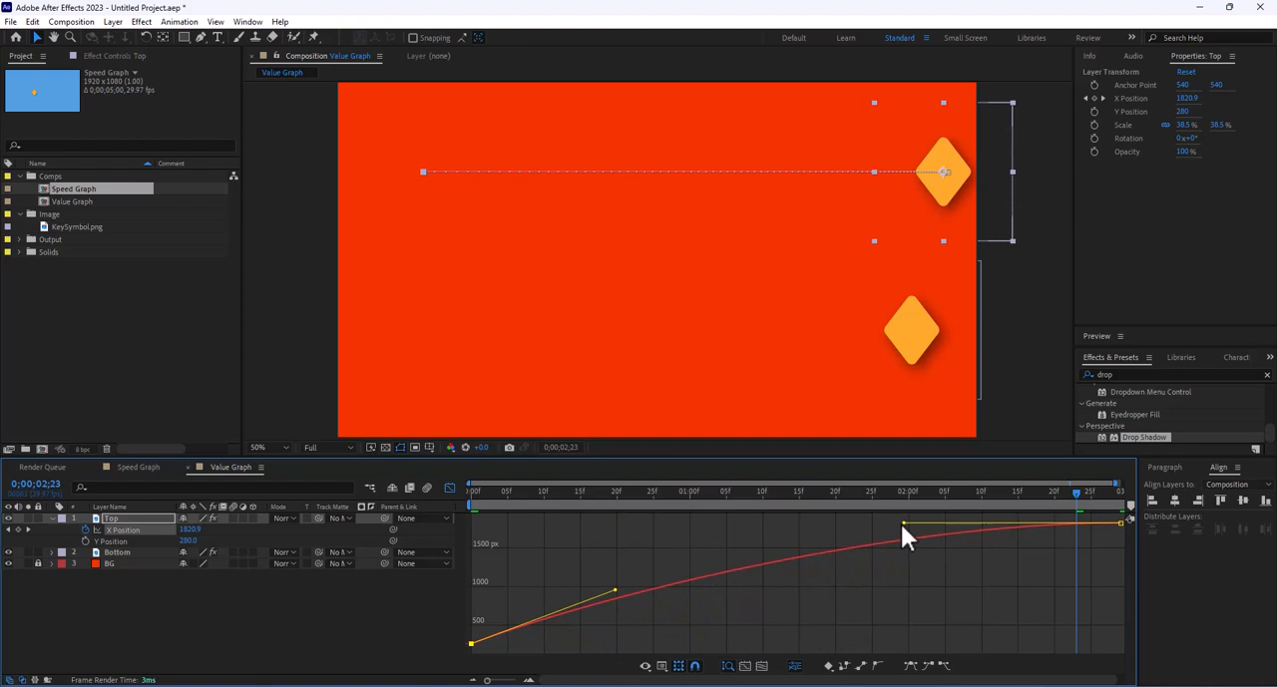
{"action": "left_click_drag", "start_coordinate": [903, 526], "coordinate": [1027, 535]}
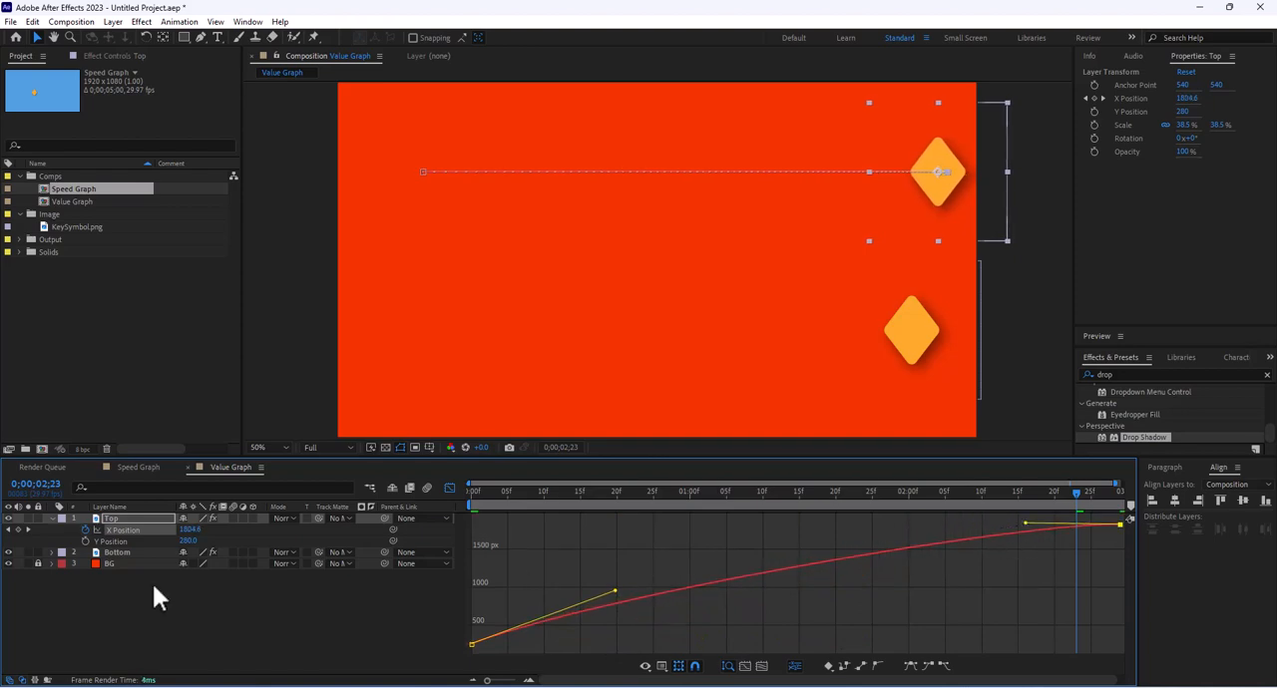
{"action": "mouse_move", "coordinate": [778, 534]}
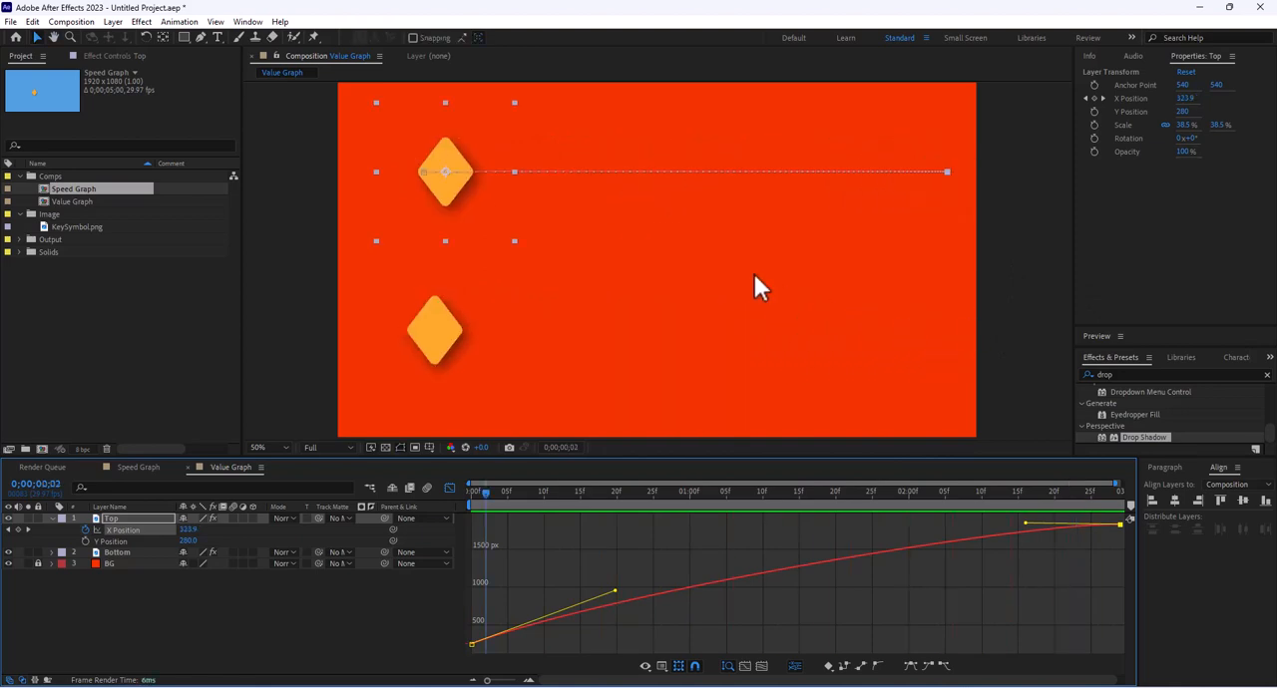
{"action": "mouse_move", "coordinate": [936, 660]}
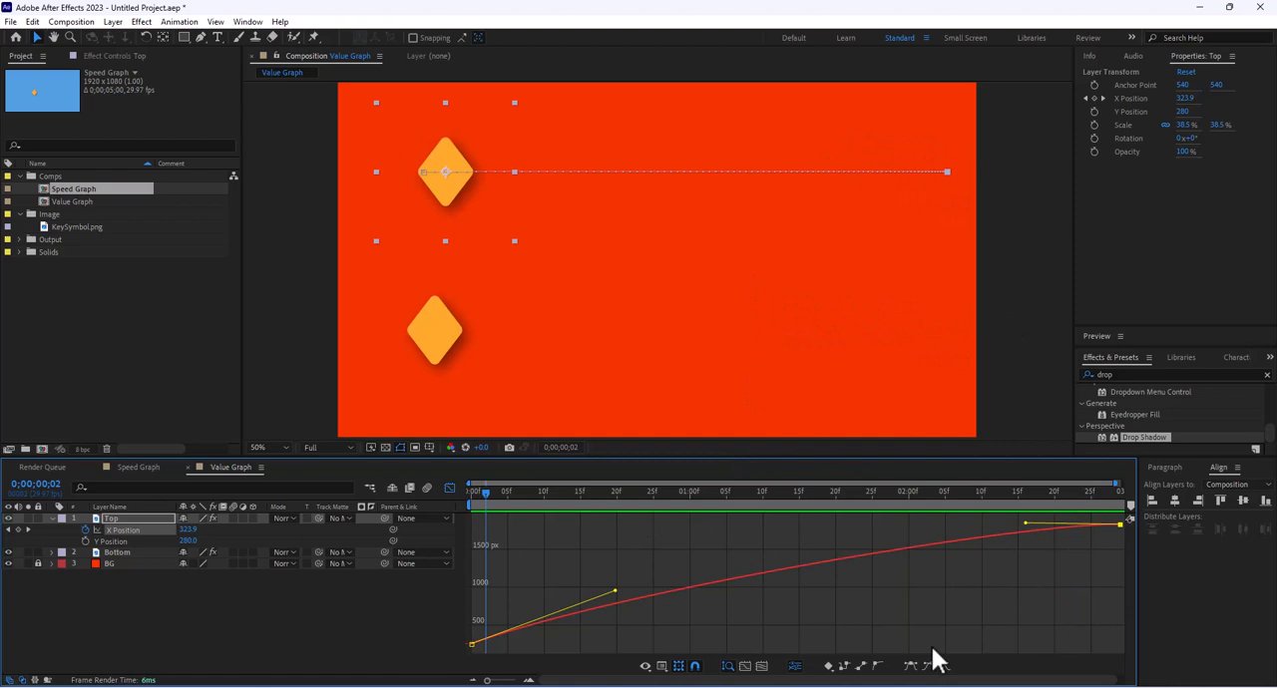
{"action": "mouse_move", "coordinate": [138, 609]}
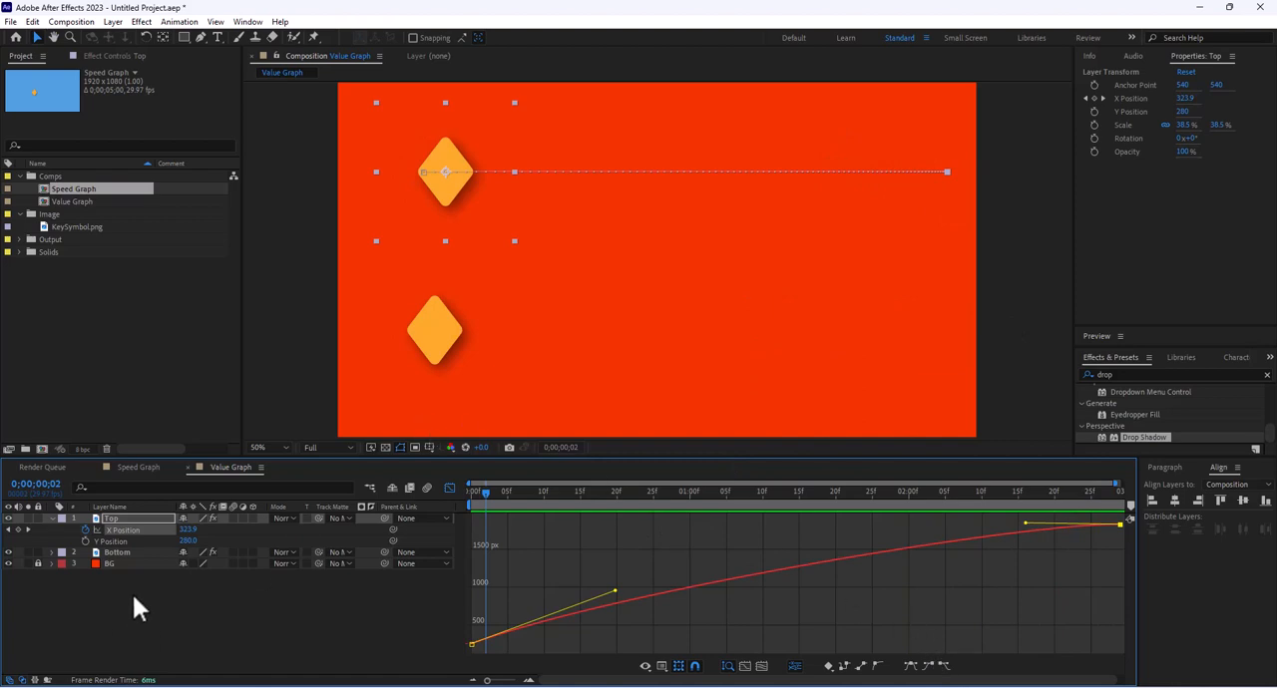
Step: In the Speed Graph comp, add KeySymbol Position keys closing the path into a five-key loop
{"action": "left_click", "coordinate": [137, 467]}
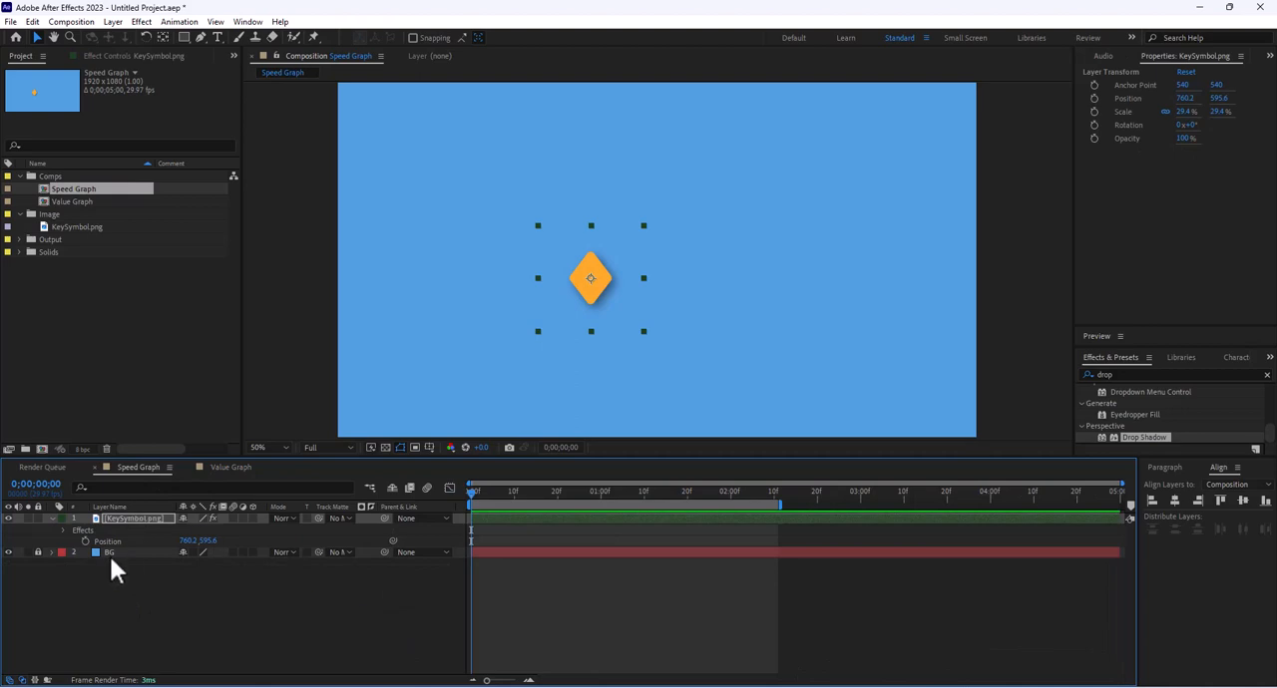
{"action": "mouse_move", "coordinate": [561, 287]}
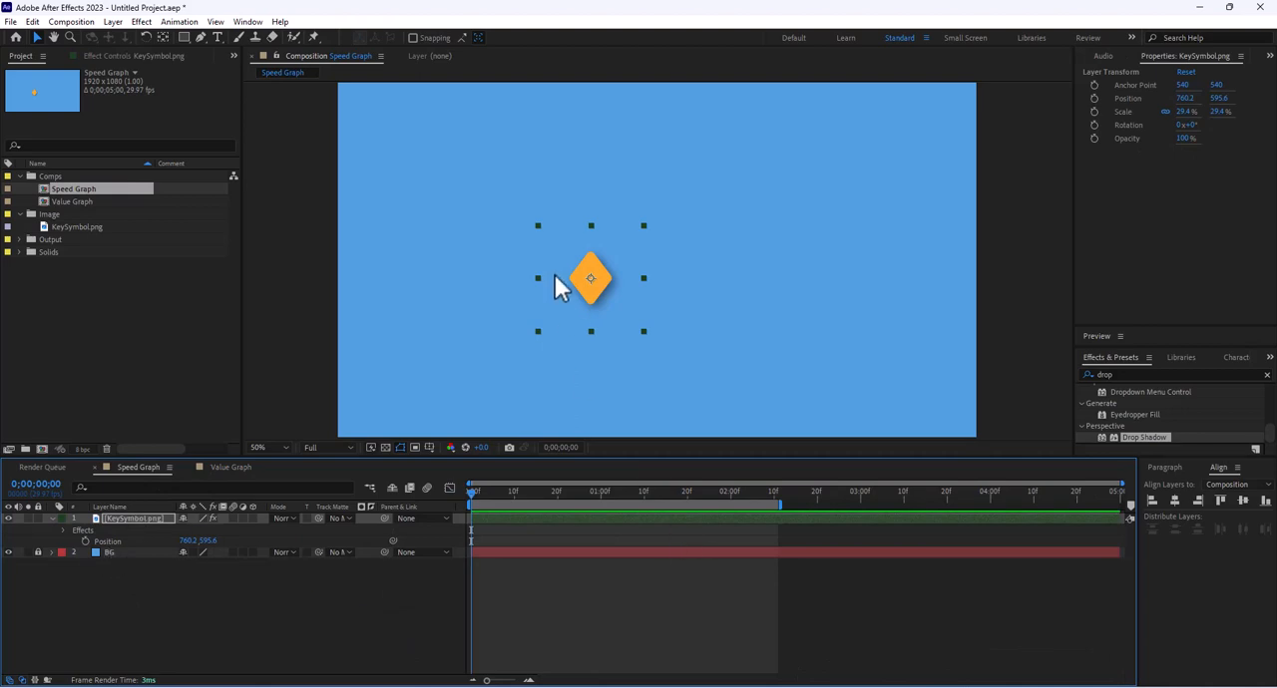
{"action": "mouse_move", "coordinate": [598, 162]}
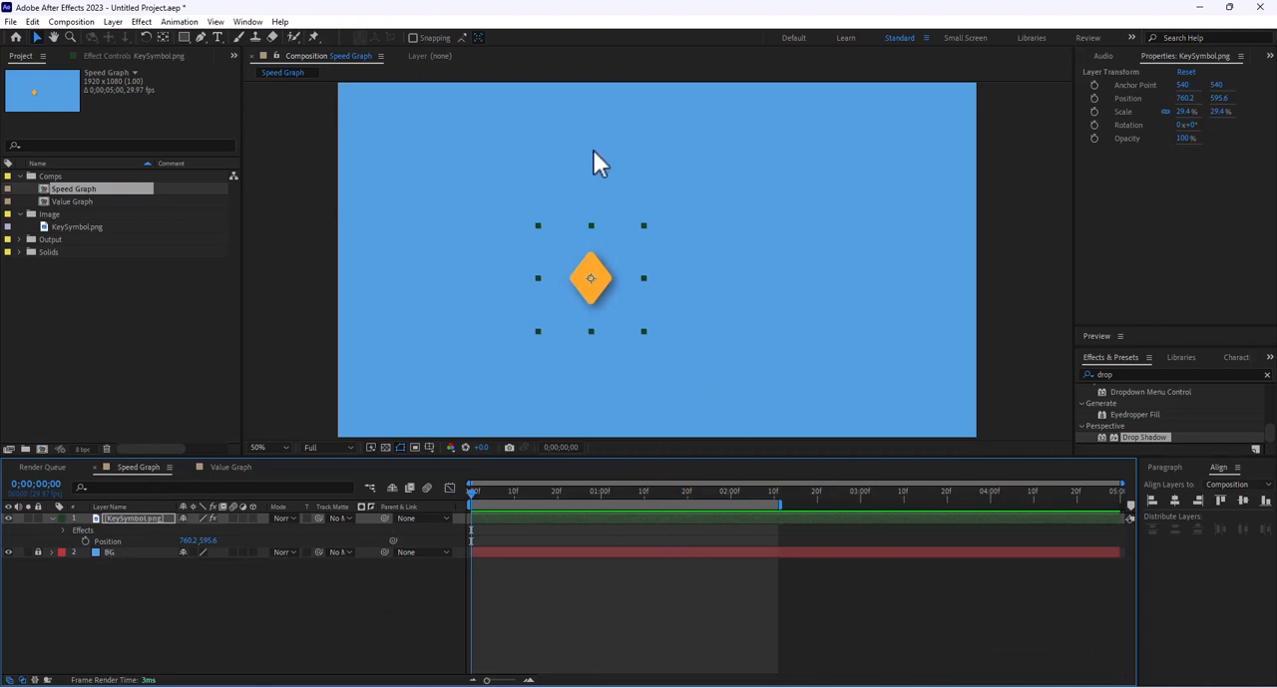
{"action": "mouse_move", "coordinate": [261, 556]}
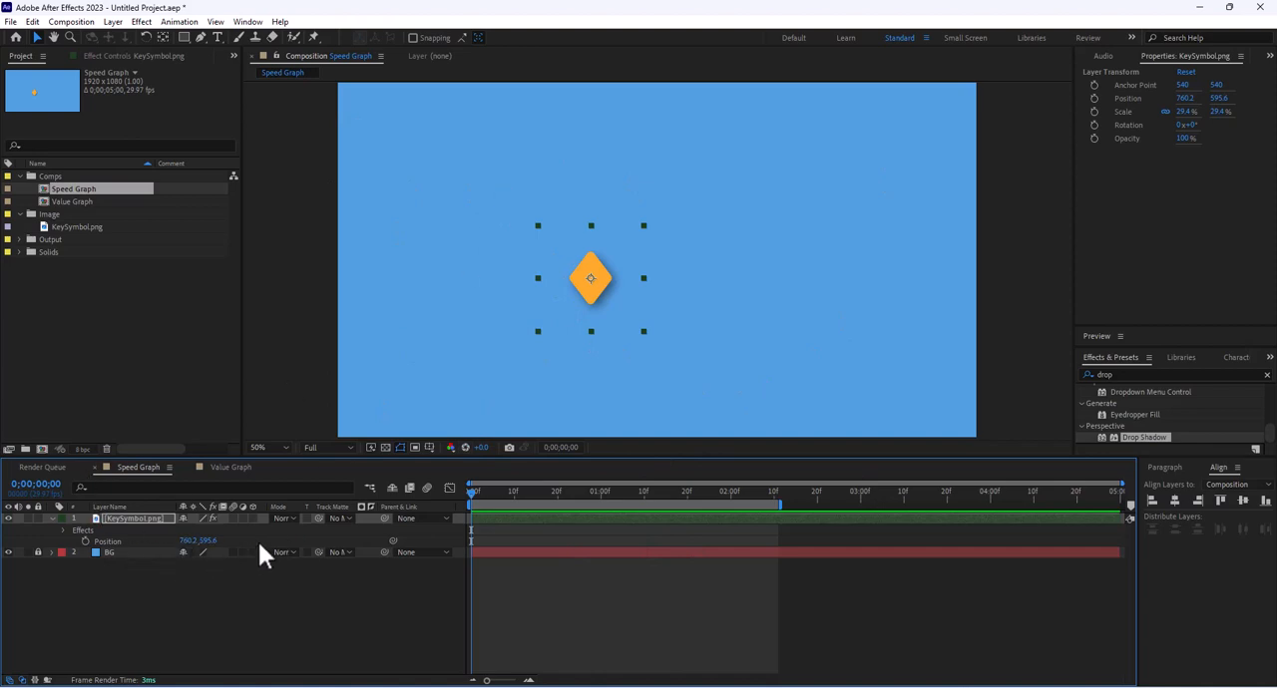
{"action": "mouse_move", "coordinate": [454, 509]}
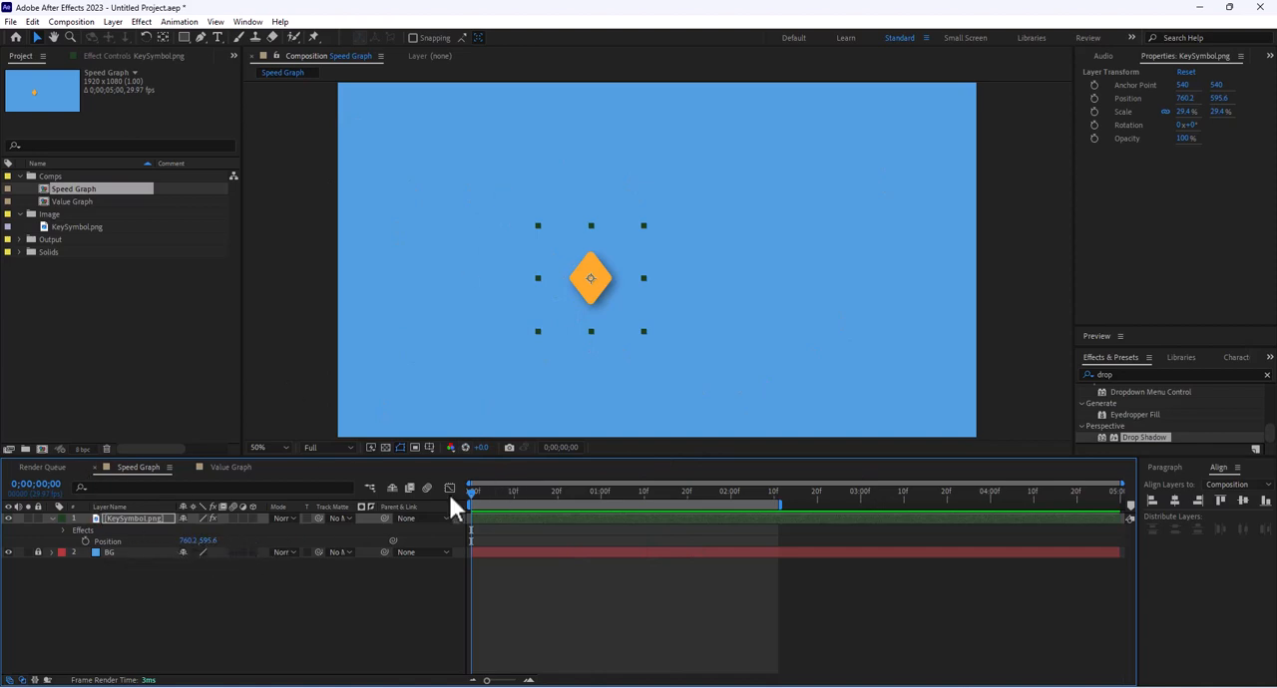
{"action": "mouse_move", "coordinate": [613, 307]}
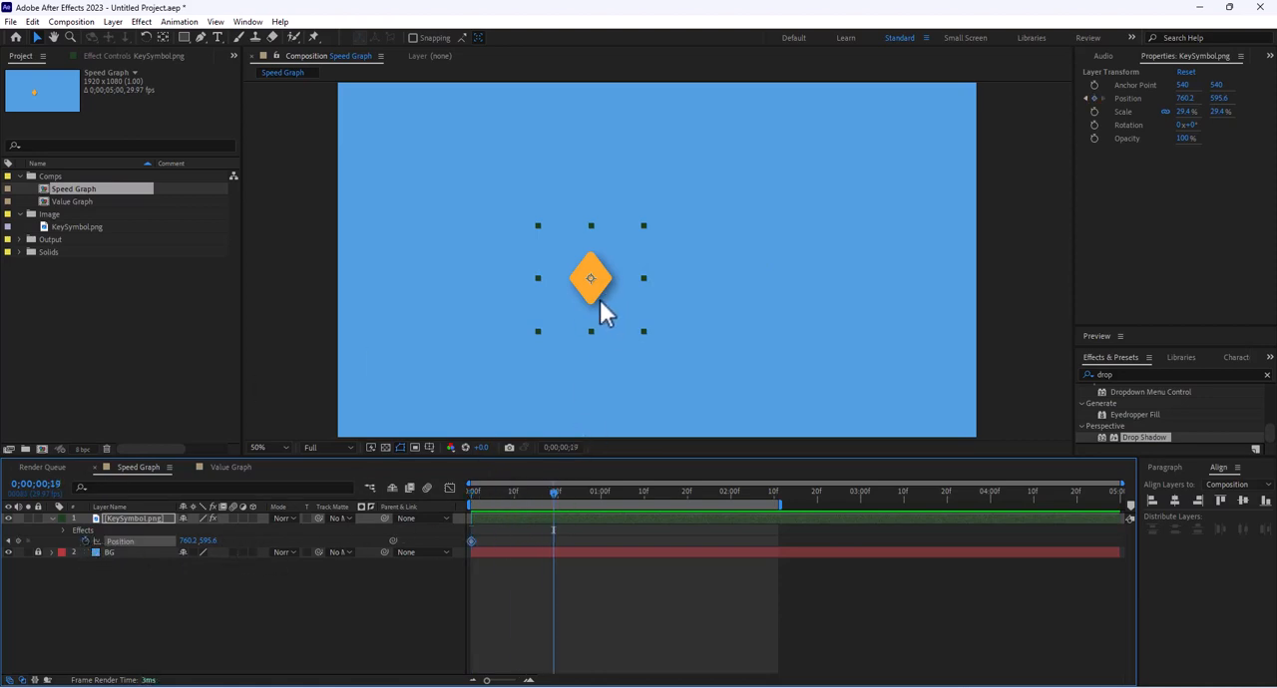
{"action": "left_click_drag", "start_coordinate": [591, 279], "coordinate": [670, 346]}
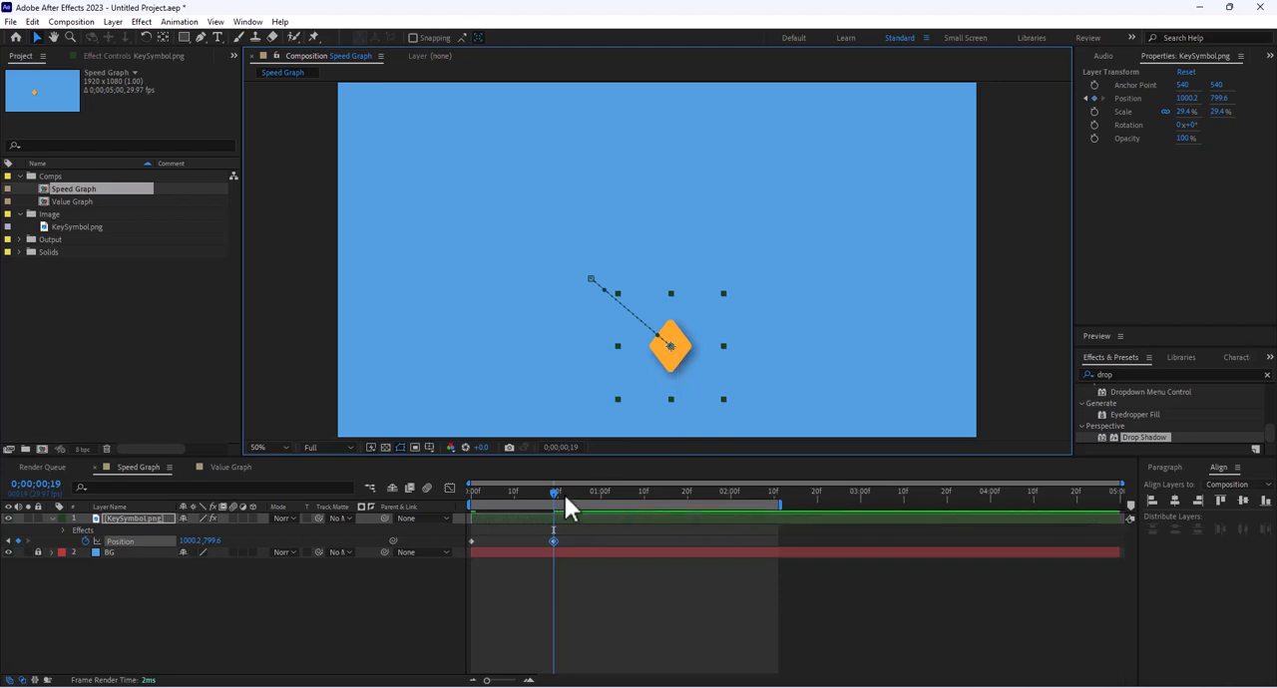
{"action": "left_click_drag", "start_coordinate": [554, 491], "coordinate": [636, 491]}
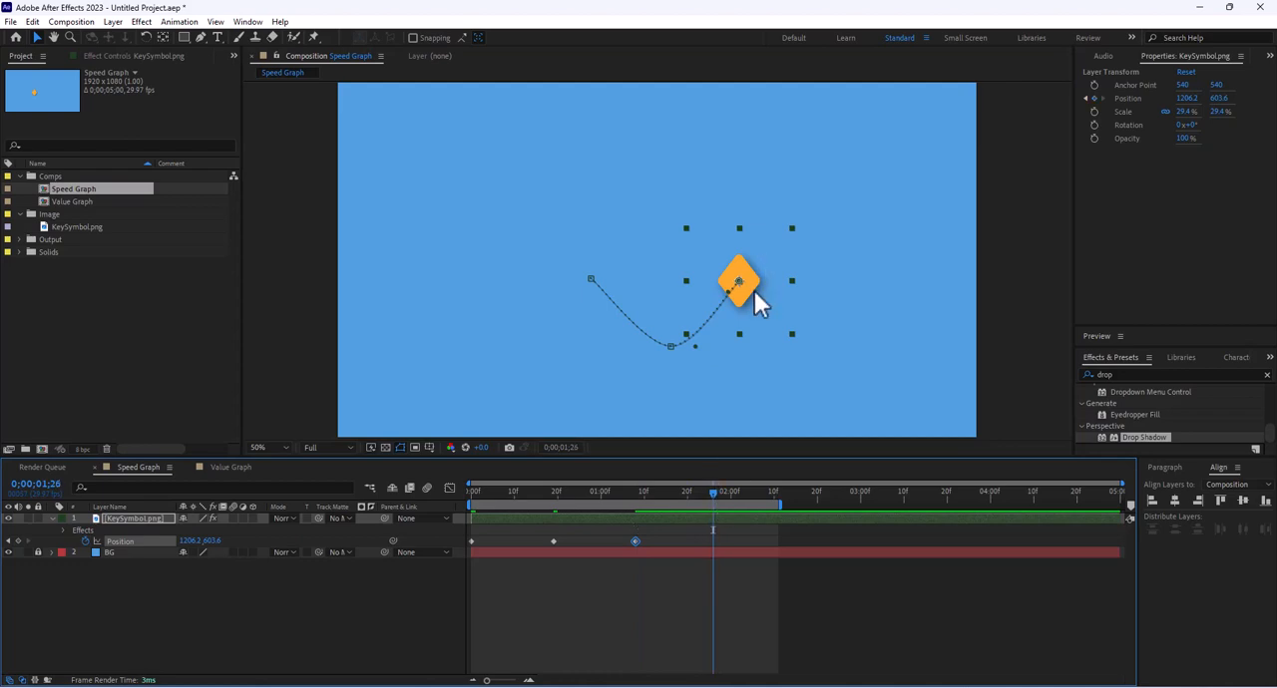
{"action": "left_click_drag", "start_coordinate": [738, 279], "coordinate": [671, 217]}
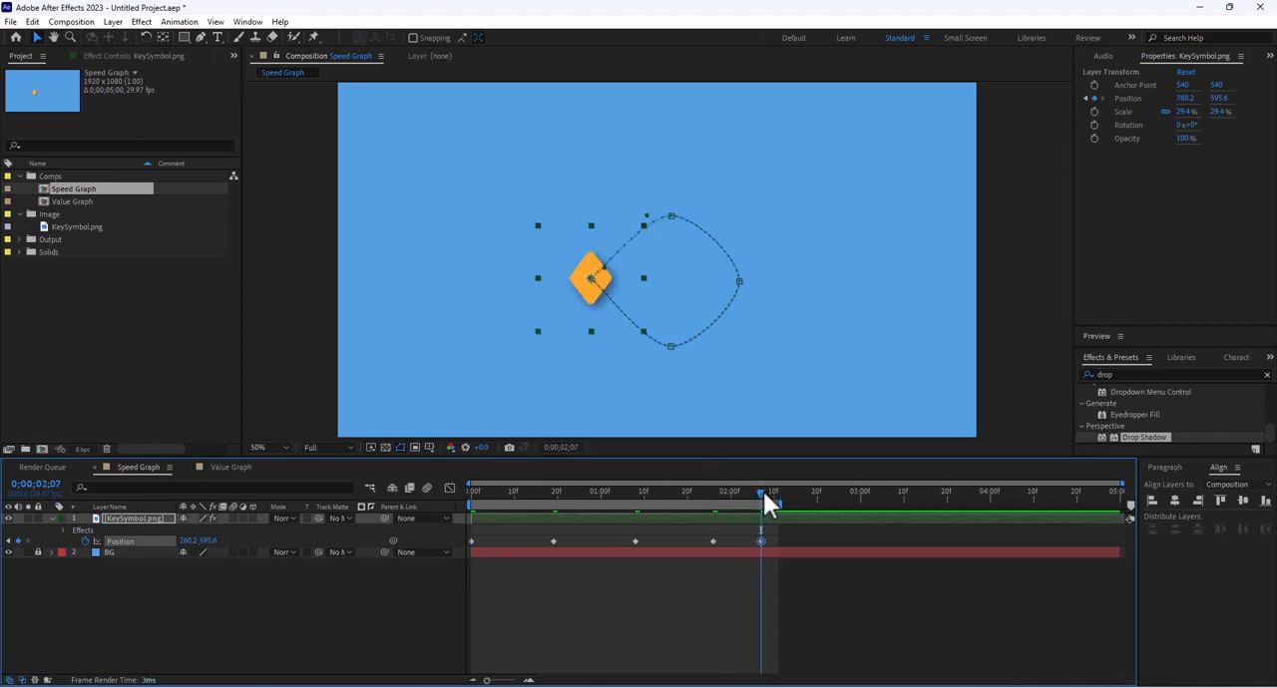
{"action": "mouse_move", "coordinate": [613, 497]}
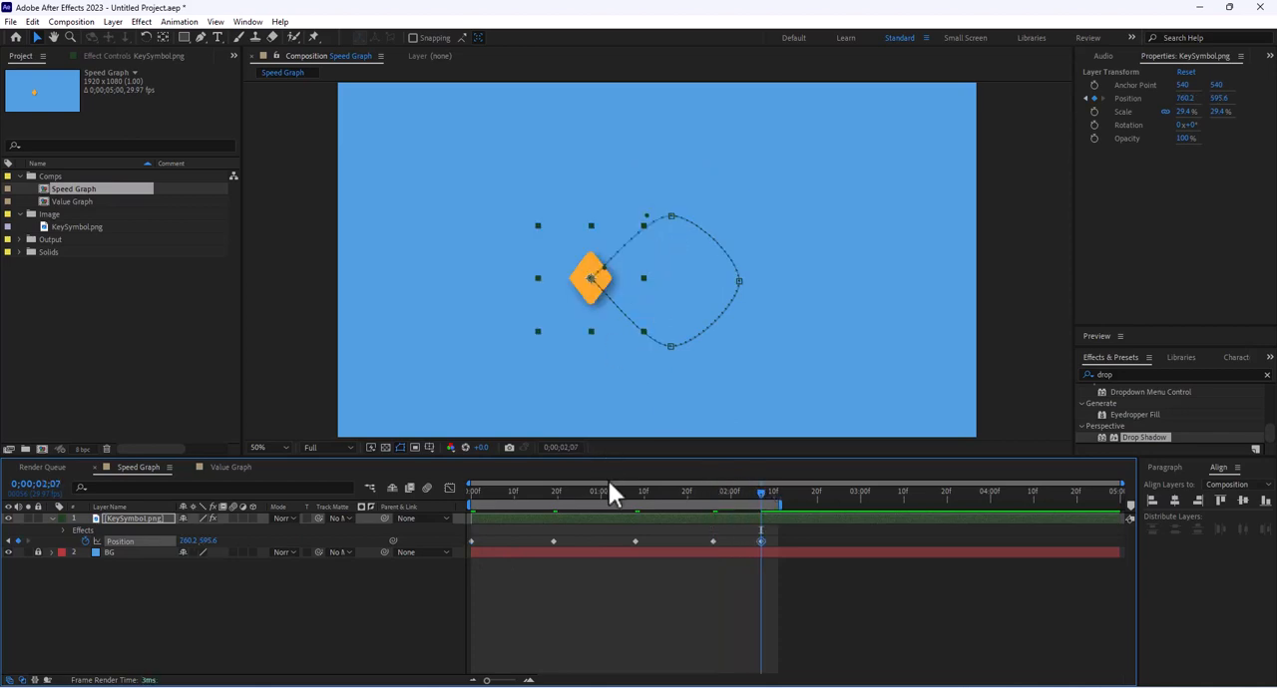
{"action": "left_click_drag", "start_coordinate": [598, 491], "coordinate": [639, 491]}
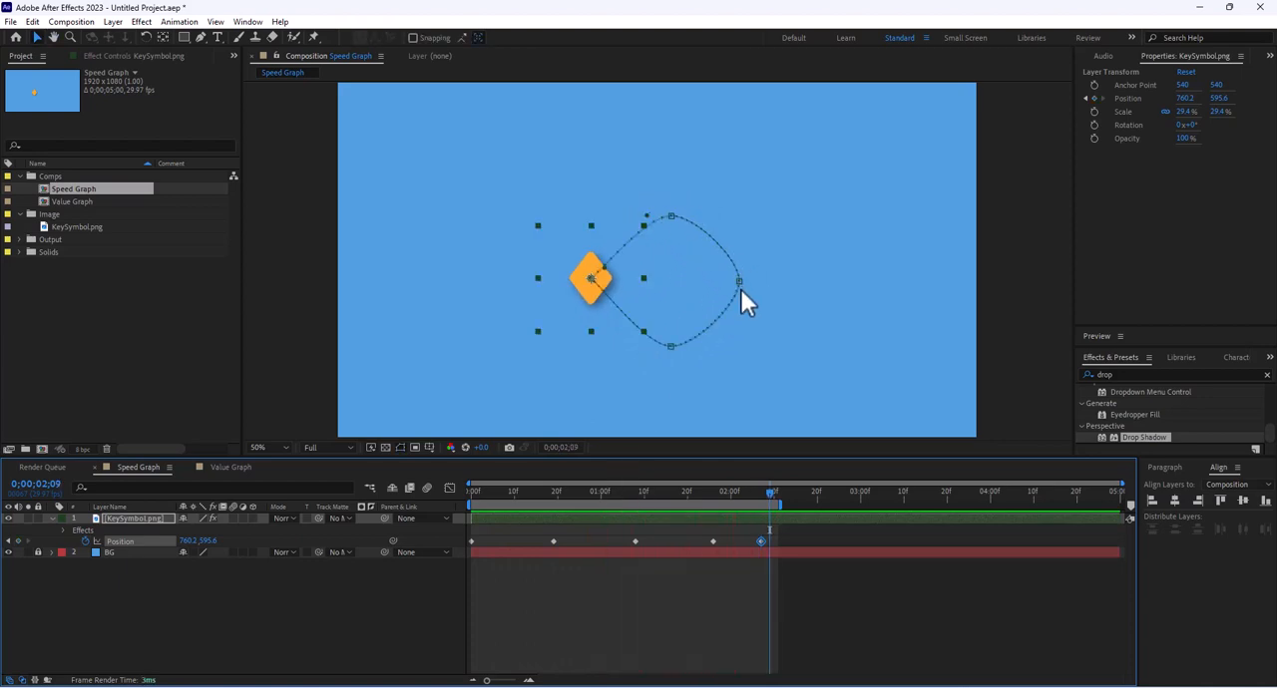
{"action": "mouse_move", "coordinate": [678, 362]}
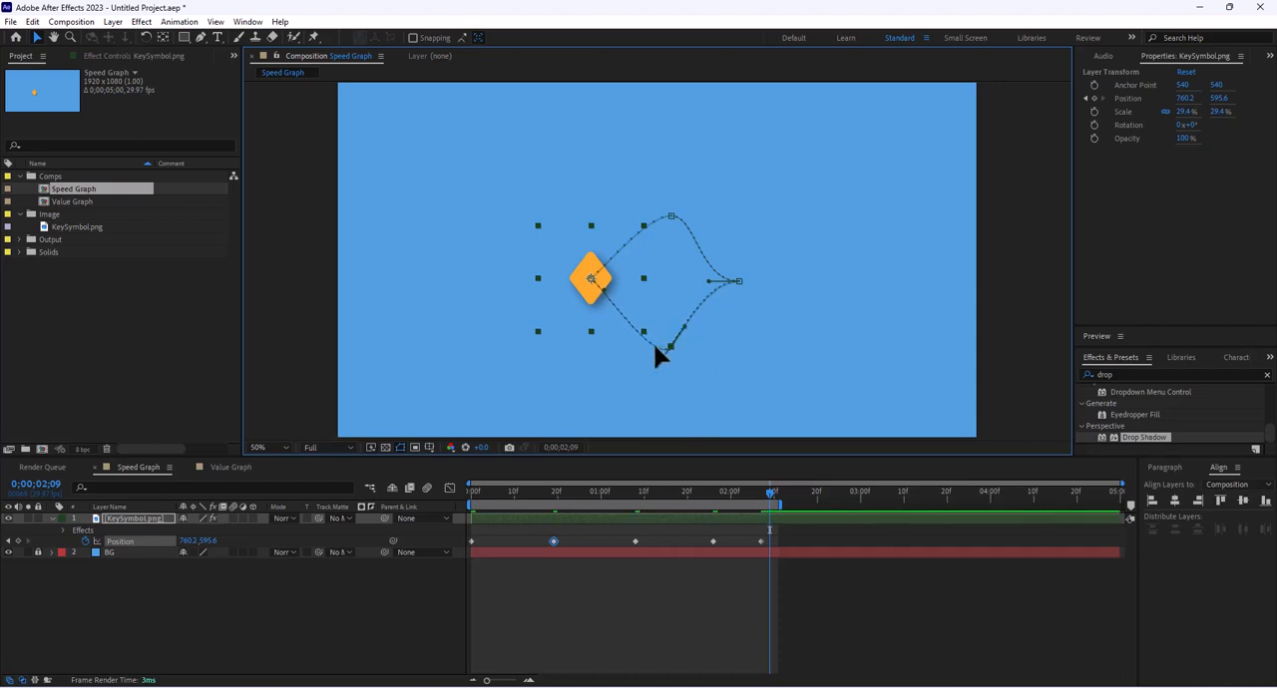
{"action": "mouse_move", "coordinate": [663, 367]}
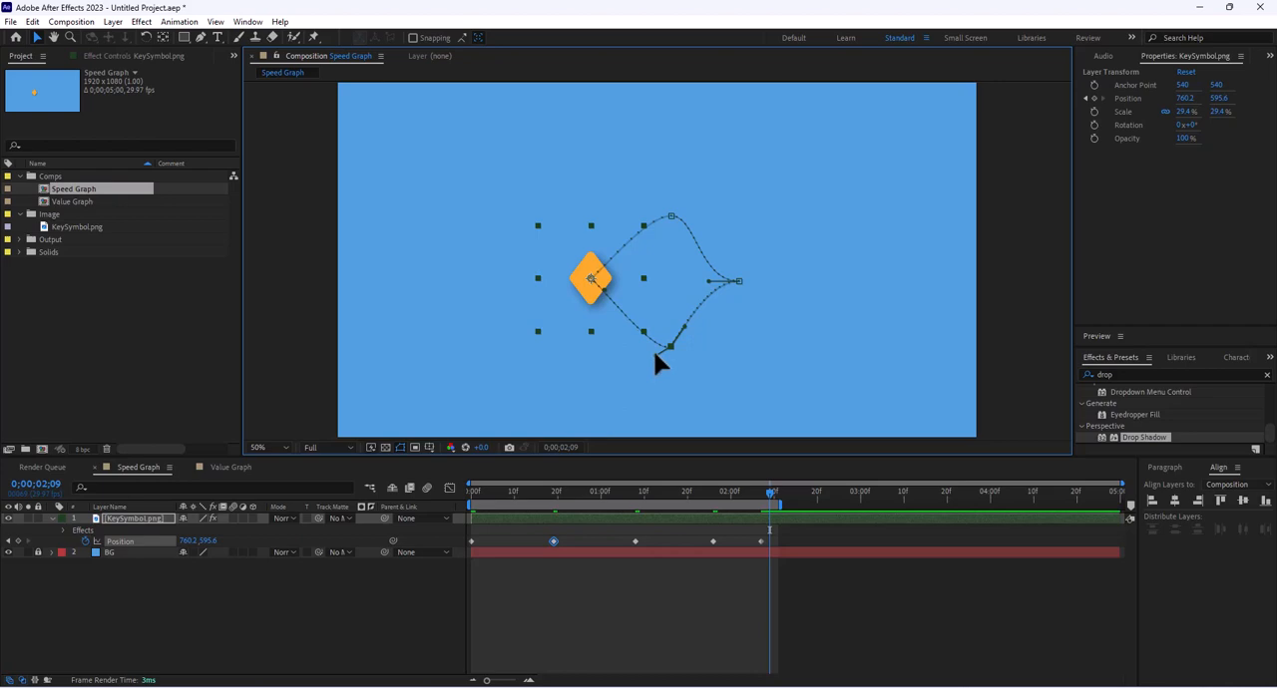
{"action": "mouse_move", "coordinate": [671, 322]}
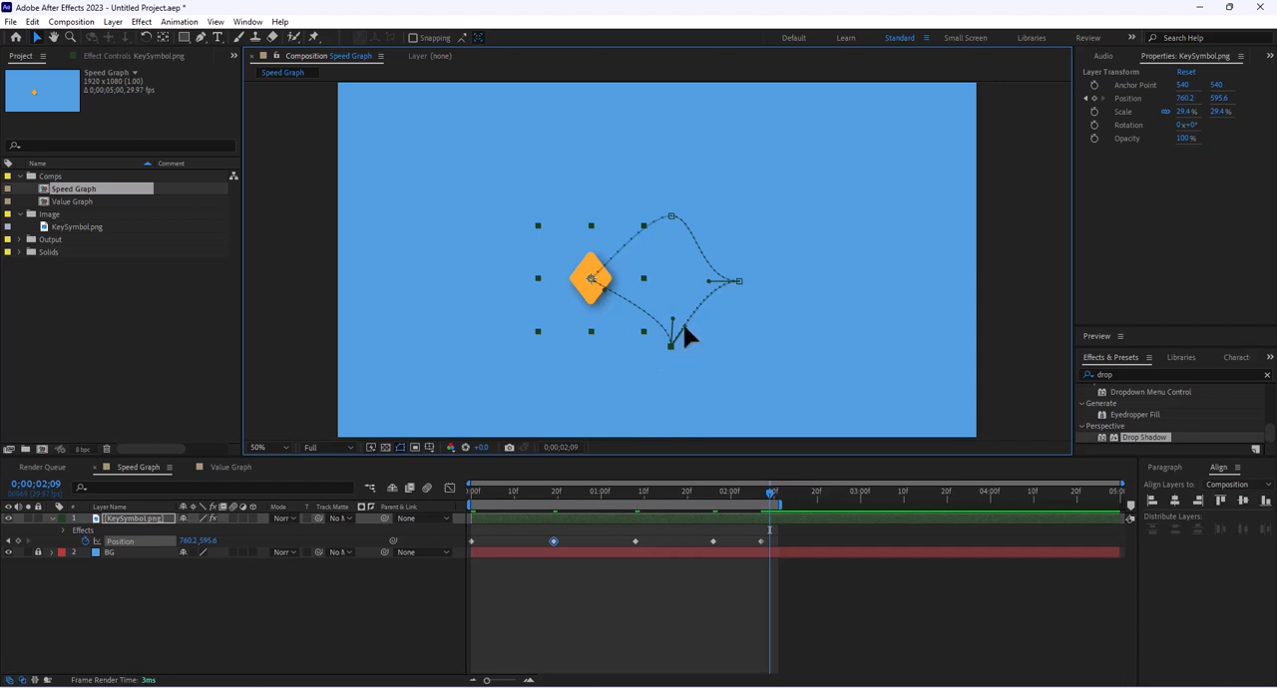
Step: Pinch the motion path's Bezier handles inward so the loop becomes a four-pointed star
{"action": "double_click", "coordinate": [78, 227]}
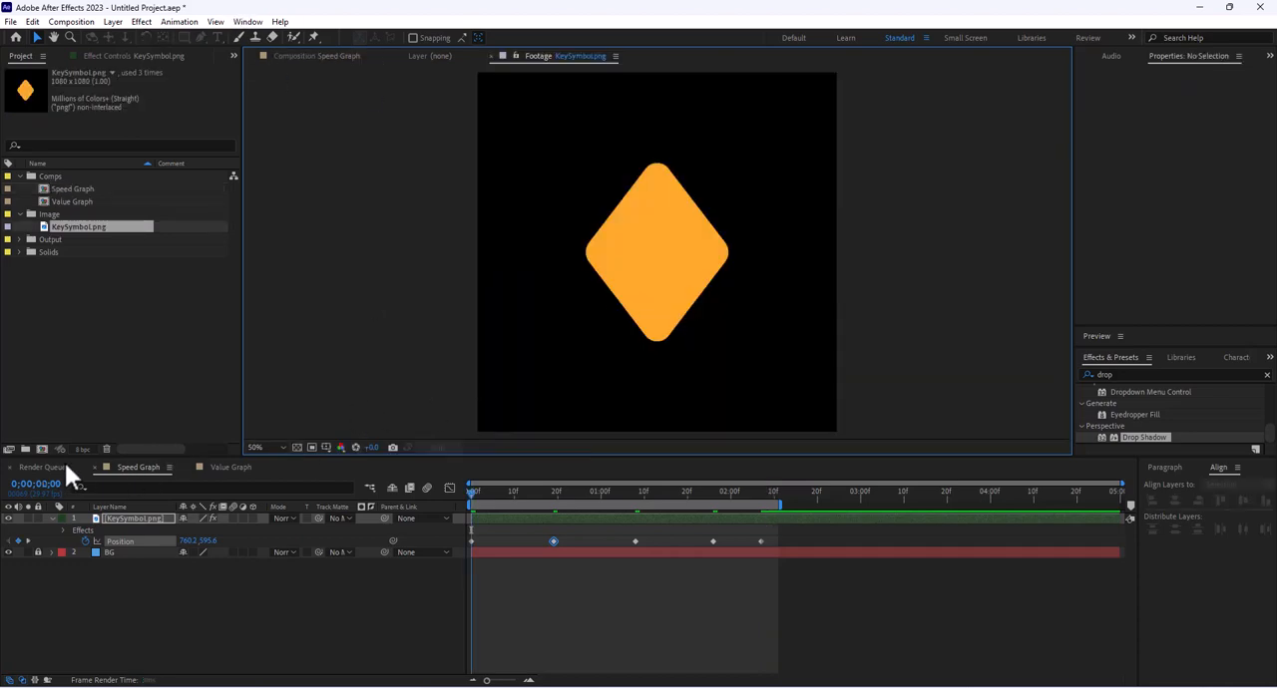
{"action": "left_click", "coordinate": [306, 55]}
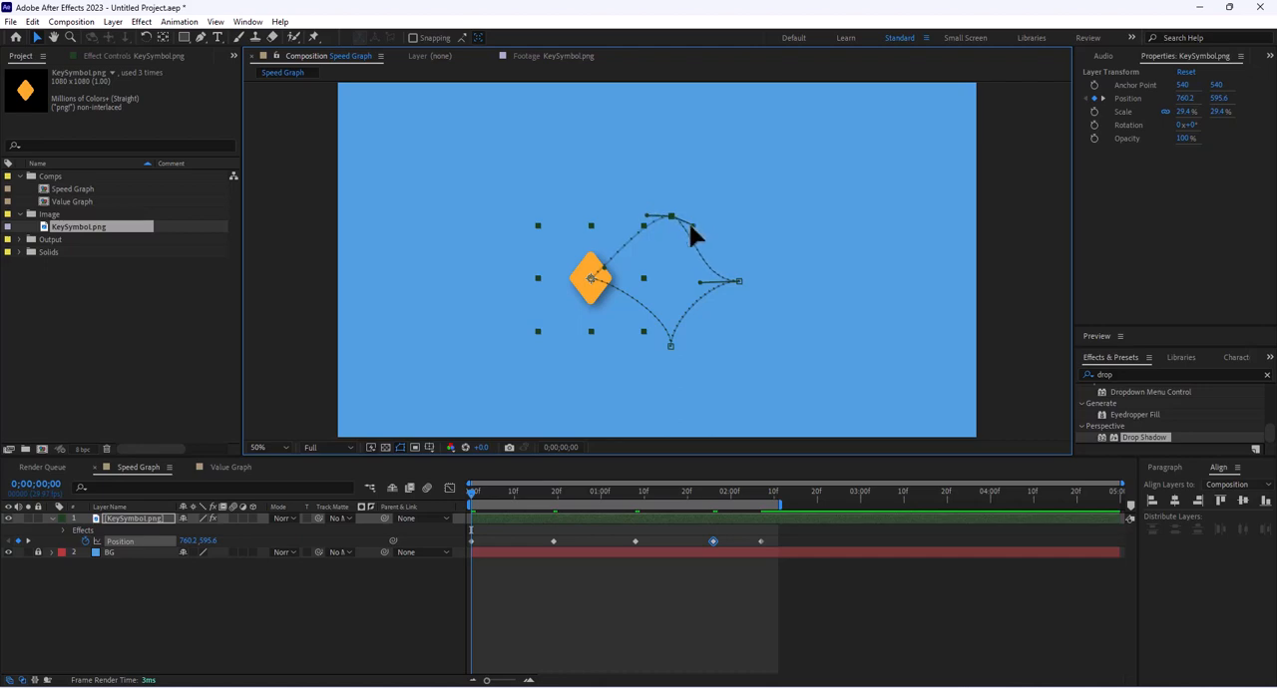
{"action": "mouse_move", "coordinate": [653, 227]}
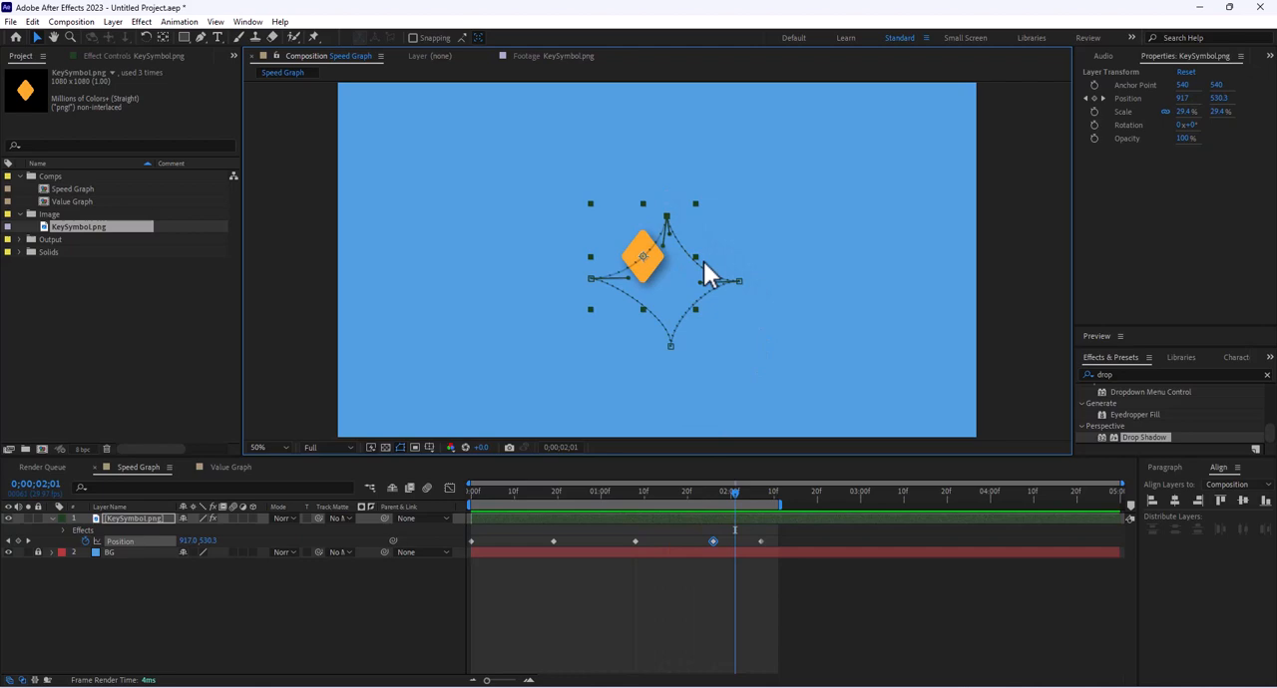
{"action": "mouse_move", "coordinate": [679, 359]}
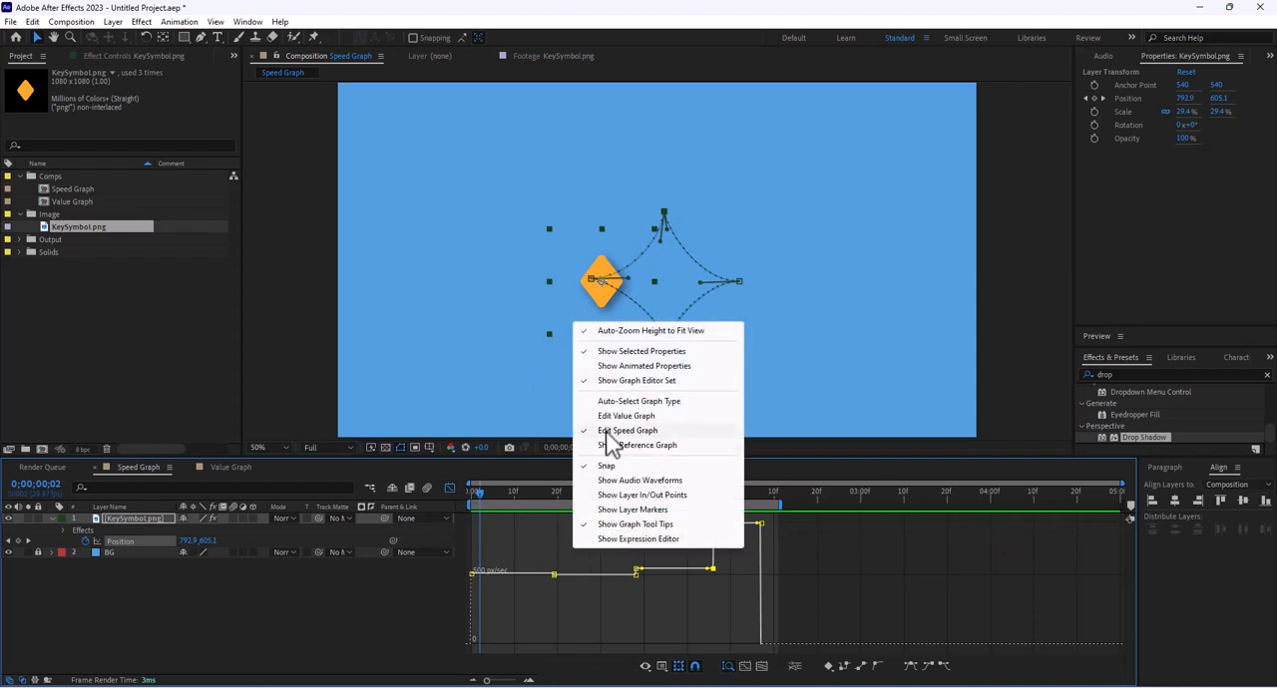
Step: Switch to the speed graph and stretch keyframe influence so speed spikes between near-stops
{"action": "left_click", "coordinate": [627, 430]}
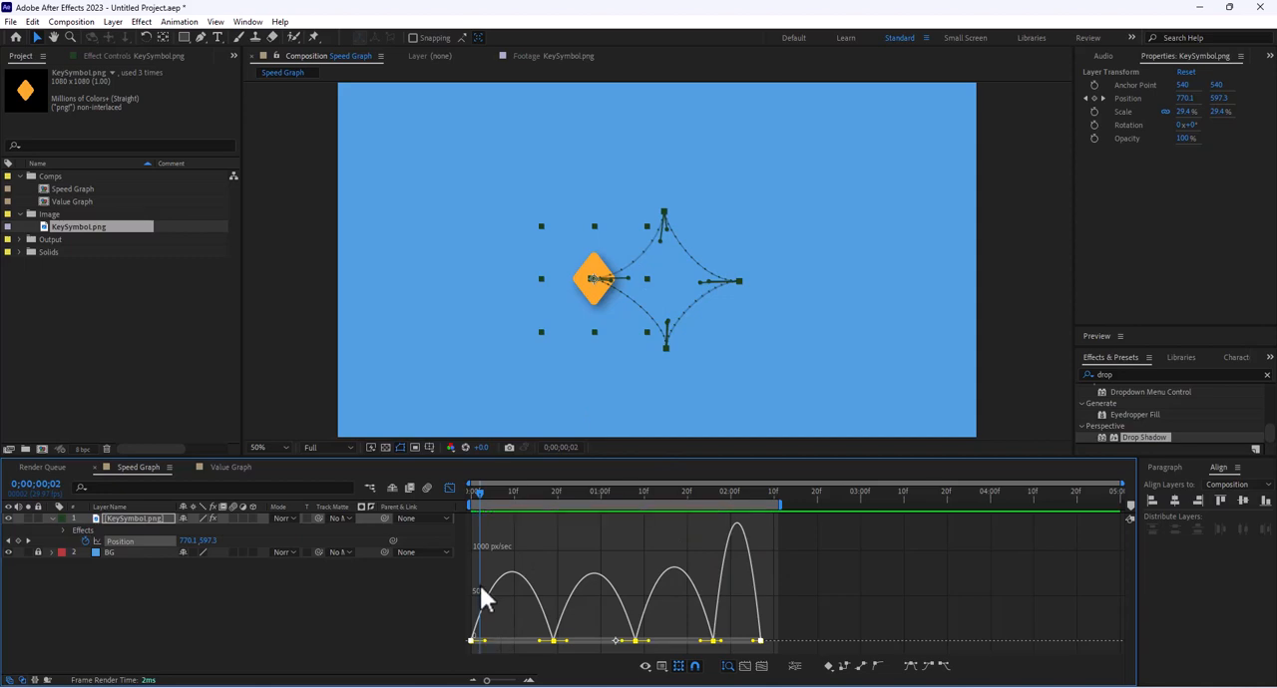
{"action": "mouse_move", "coordinate": [729, 591]}
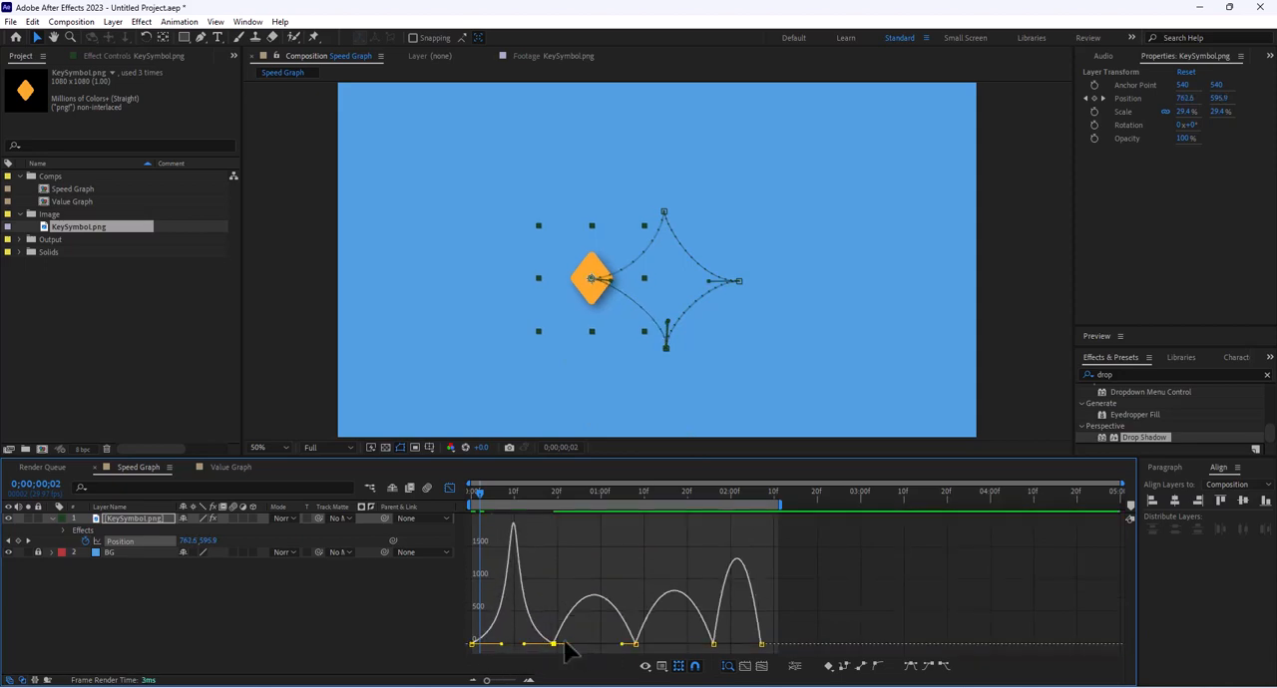
{"action": "left_click_drag", "start_coordinate": [584, 643], "coordinate": [614, 648]}
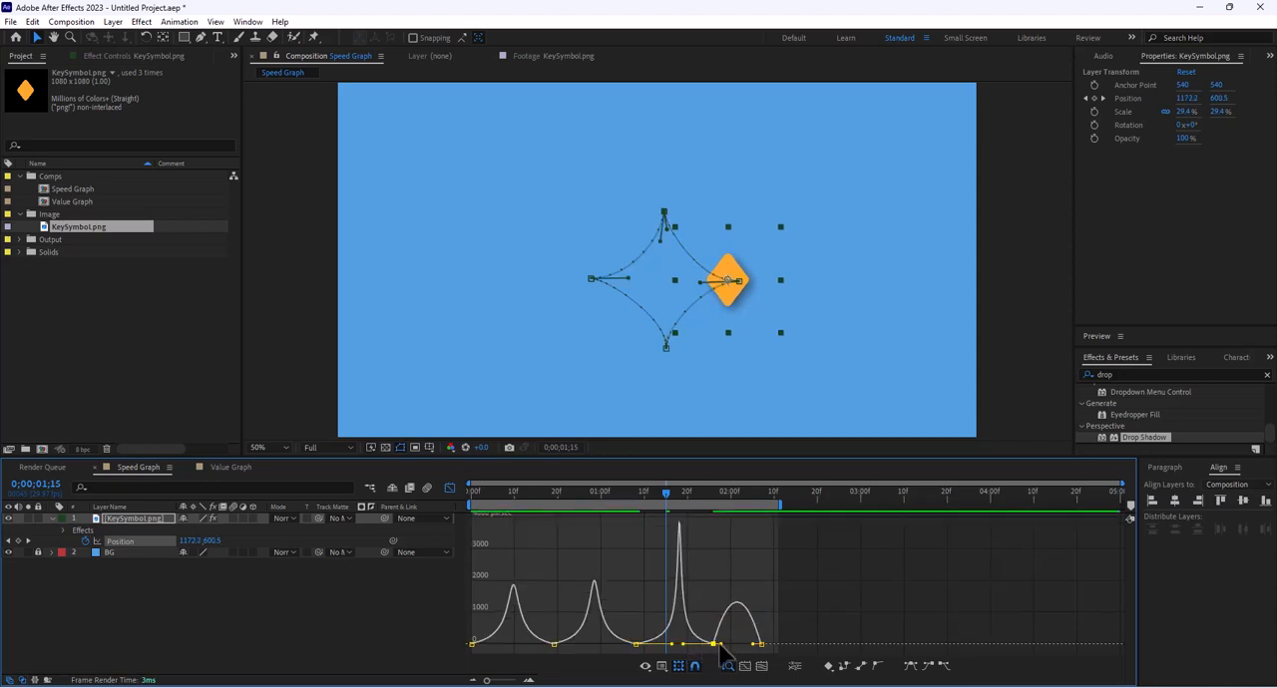
{"action": "left_click", "coordinate": [473, 491]}
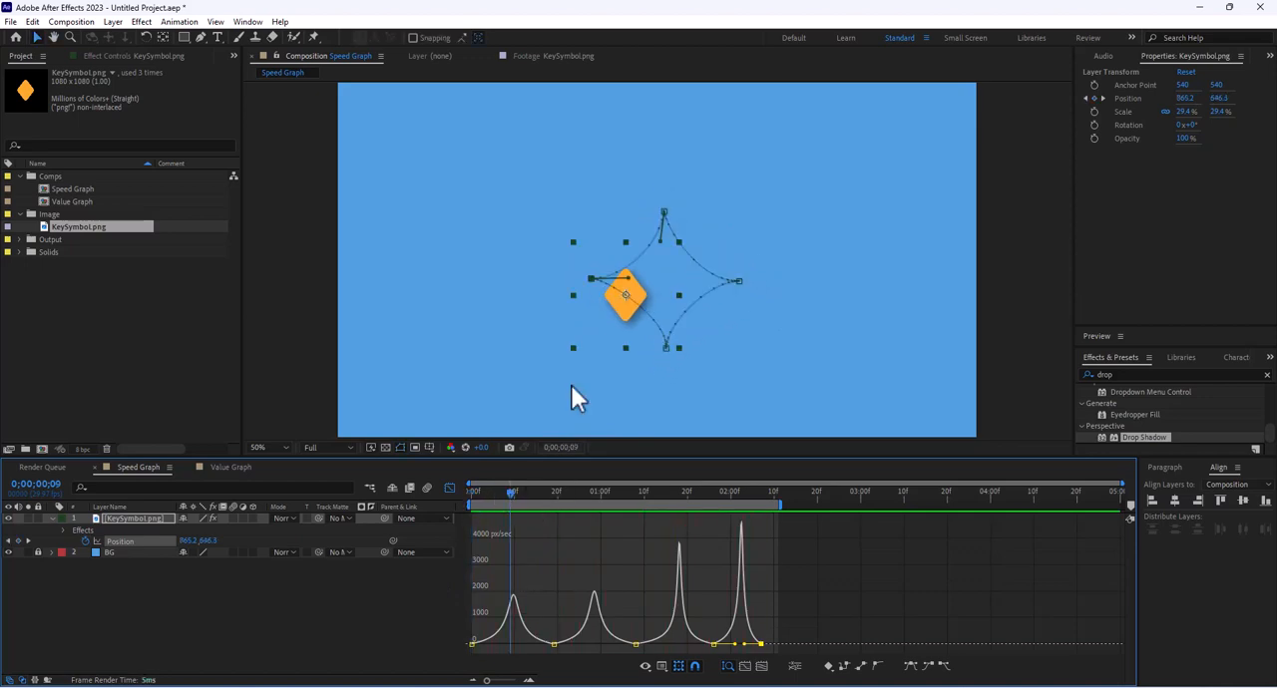
{"action": "mouse_move", "coordinate": [688, 264]}
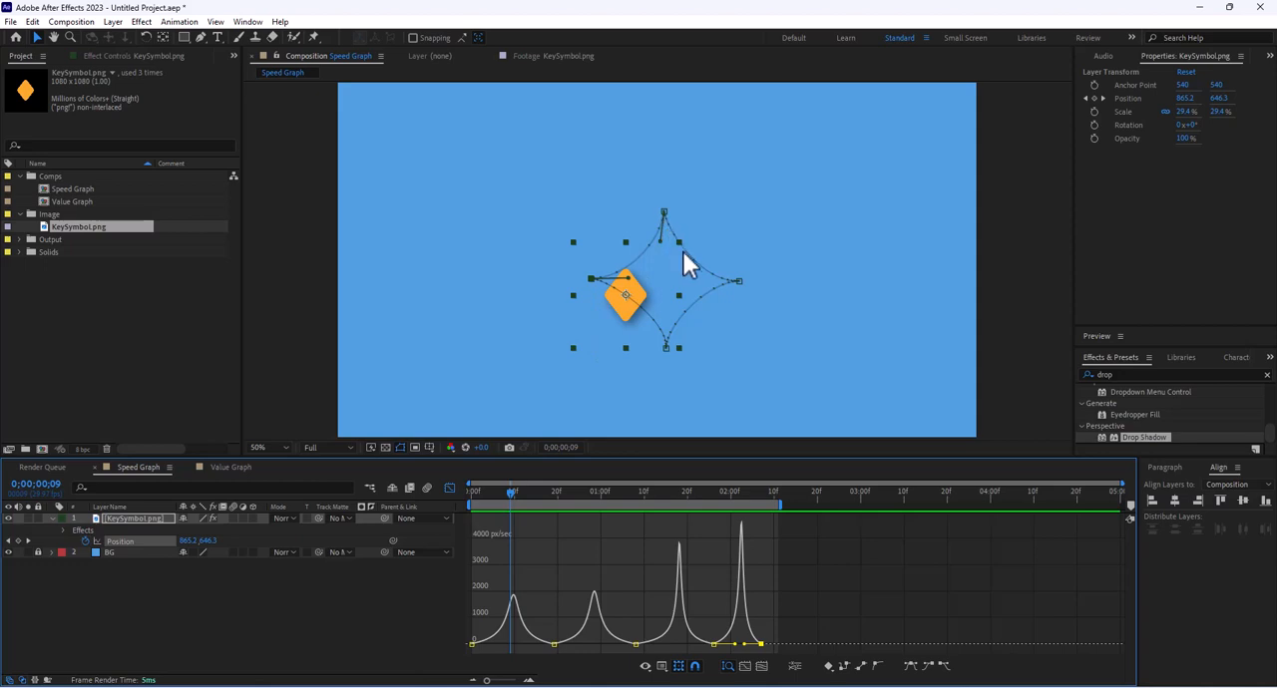
{"action": "mouse_move", "coordinate": [594, 583]}
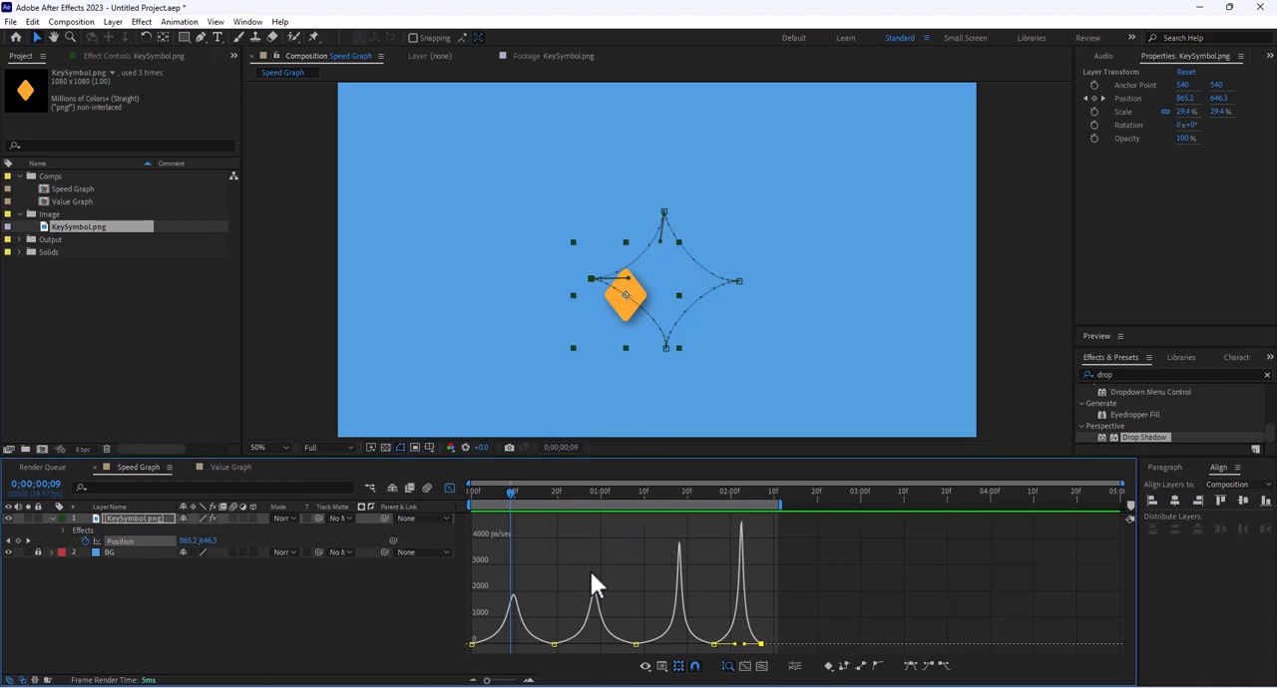
{"action": "mouse_move", "coordinate": [571, 552]}
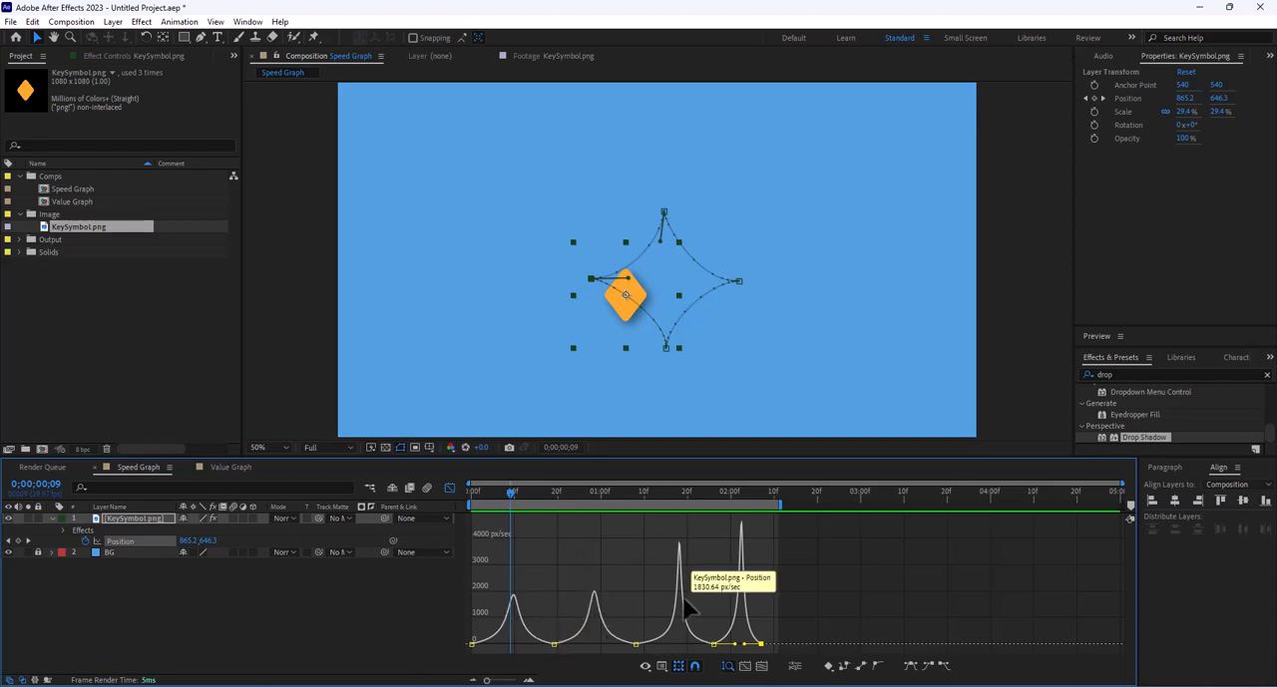
{"action": "mouse_move", "coordinate": [677, 661]}
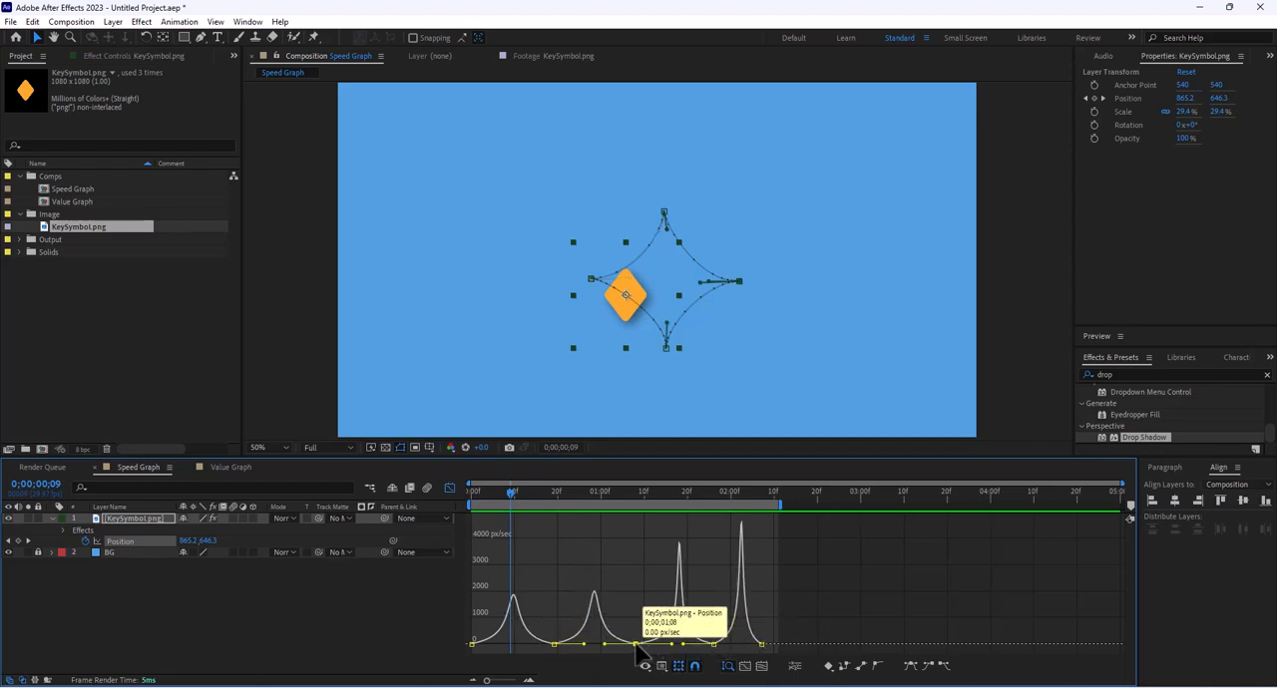
Step: Enter exact outgoing Speed and Influence in Keyframe Velocity so the peaks become abrupt bursts
{"action": "double_click", "coordinate": [636, 643]}
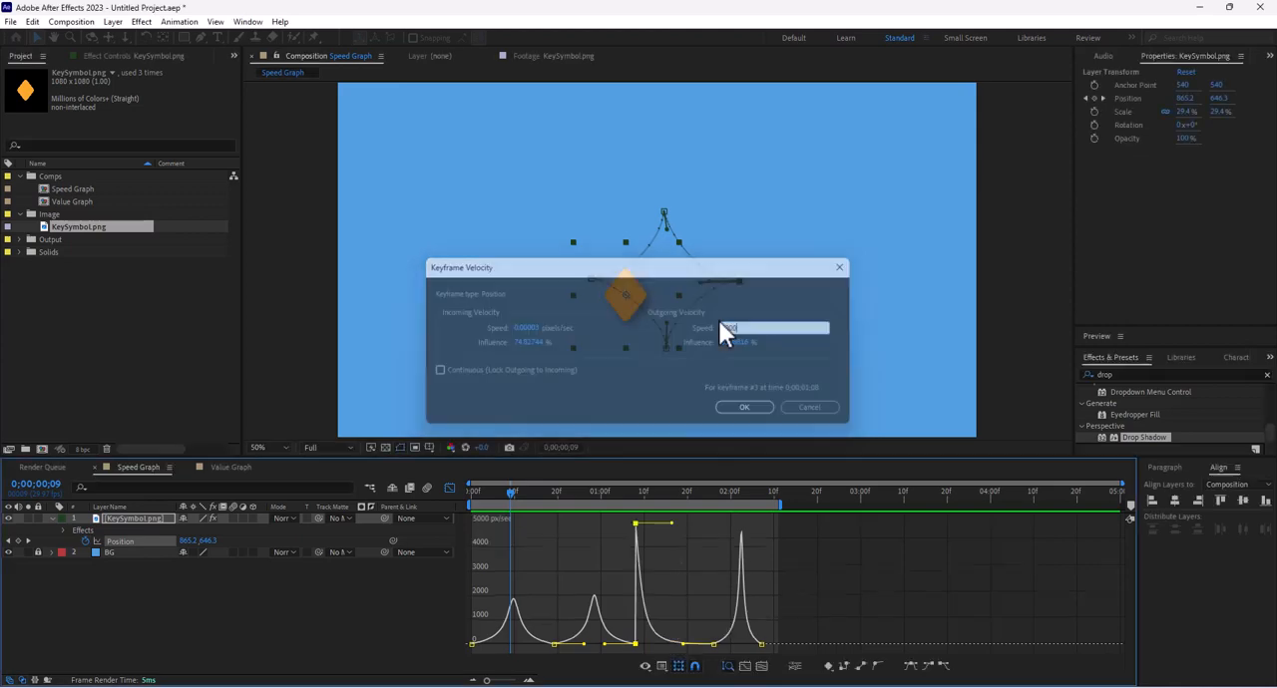
{"action": "left_click", "coordinate": [743, 407]}
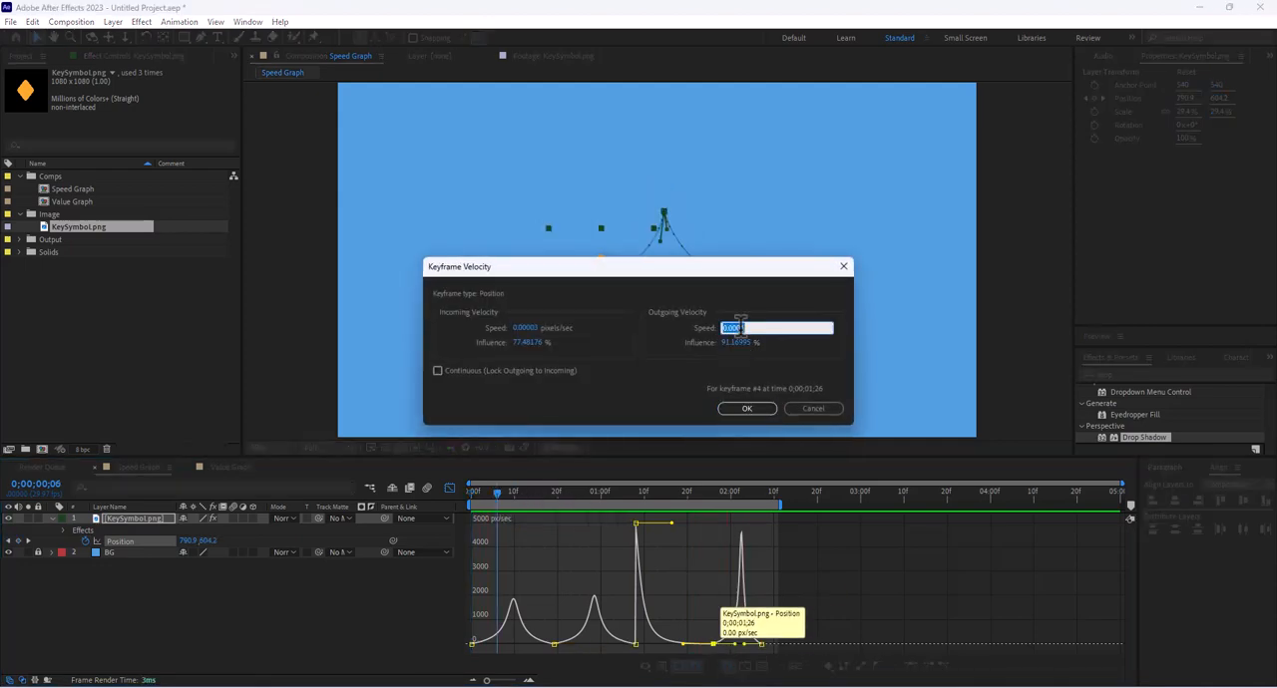
{"action": "left_click", "coordinate": [746, 408]}
{"action": "type", "text": "500"}
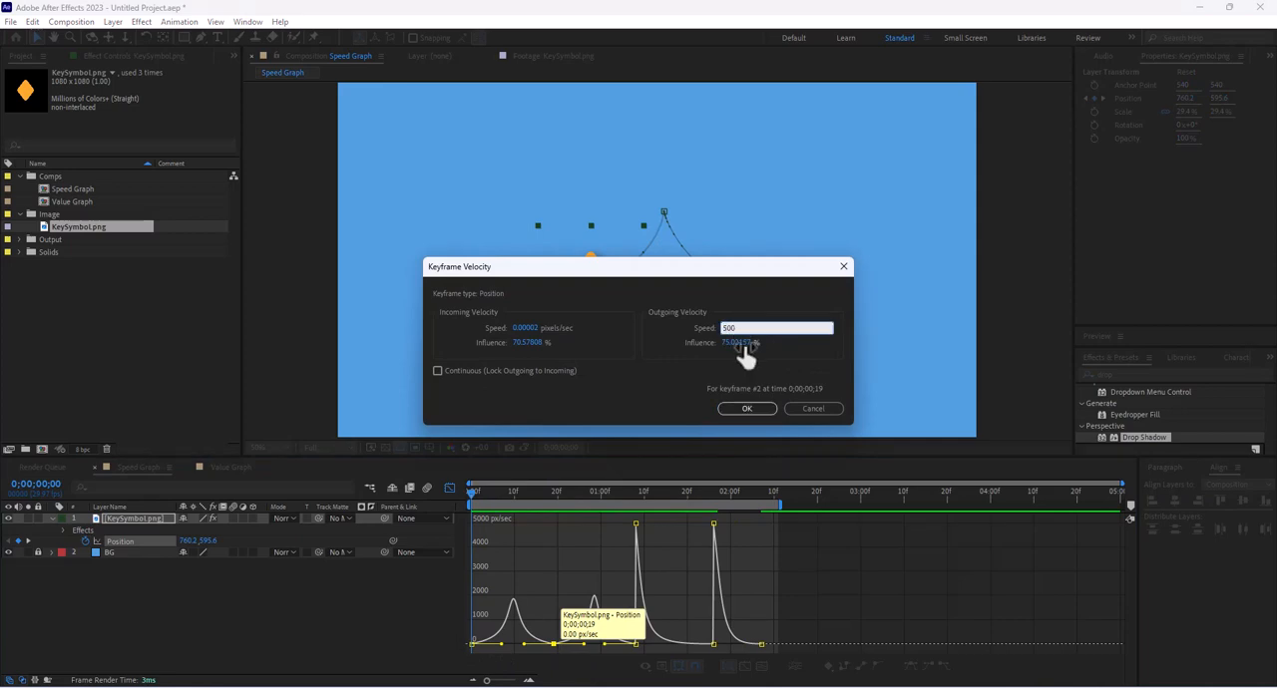
{"action": "left_click", "coordinate": [753, 342]}
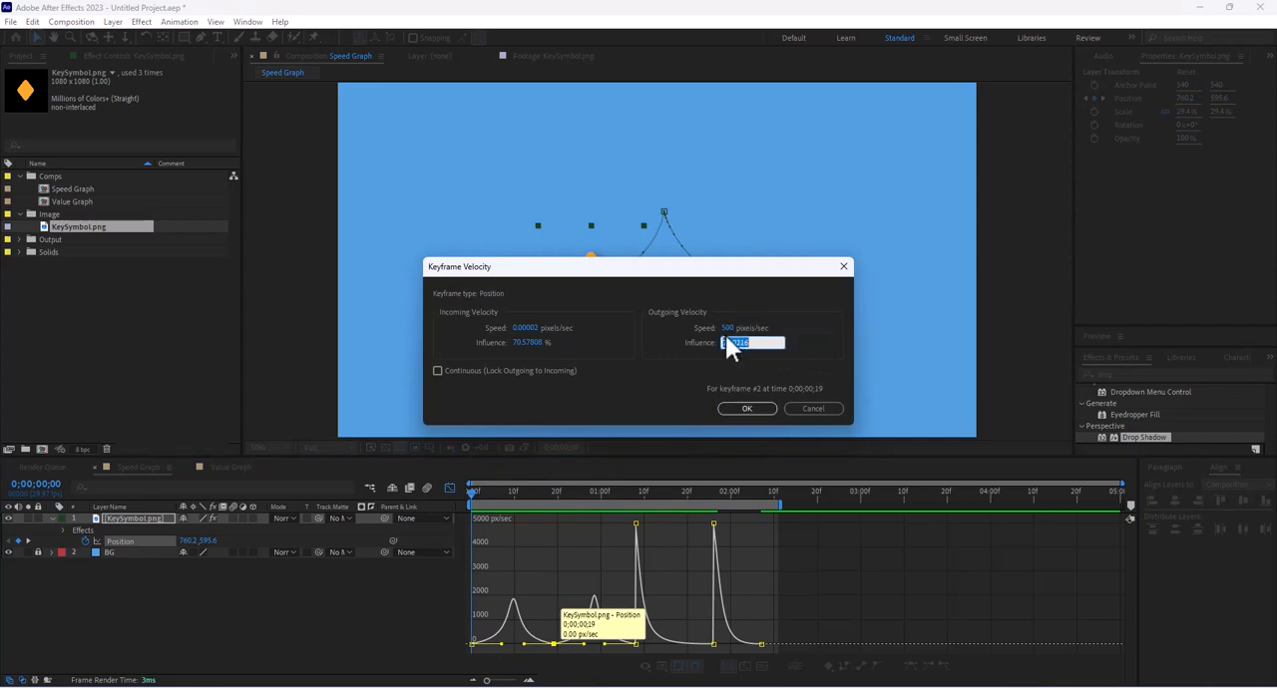
{"action": "left_click", "coordinate": [746, 408]}
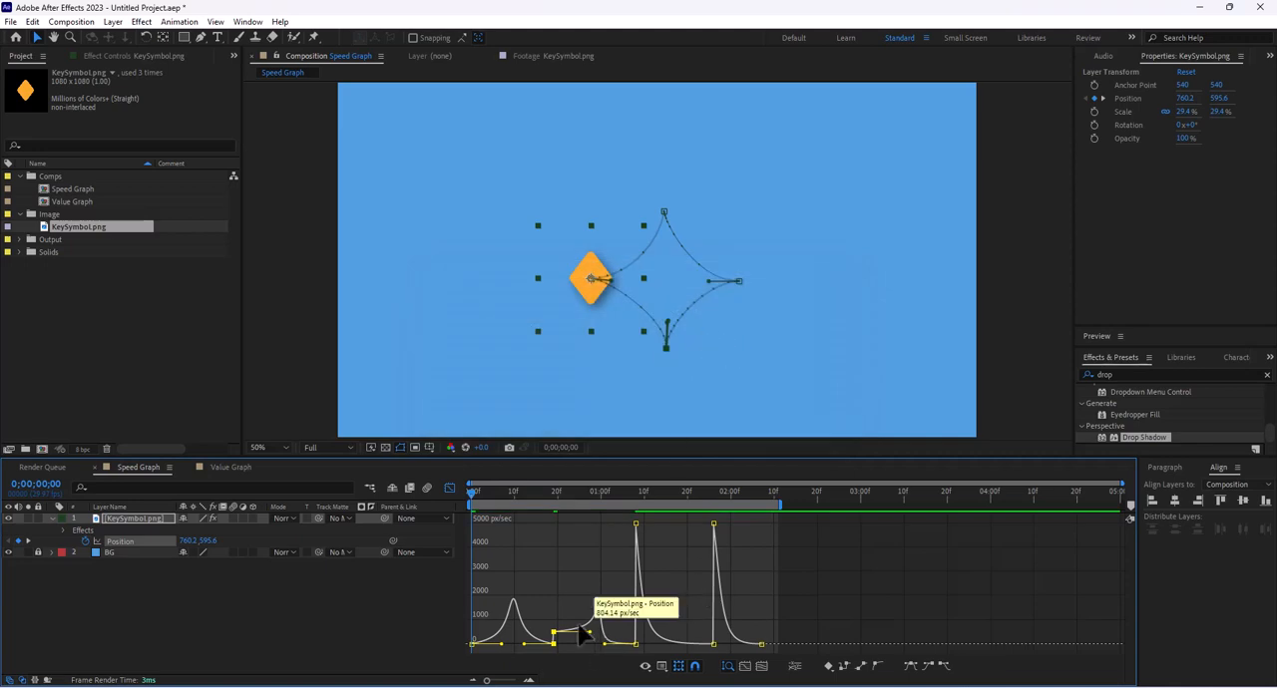
{"action": "left_click", "coordinate": [470, 509]}
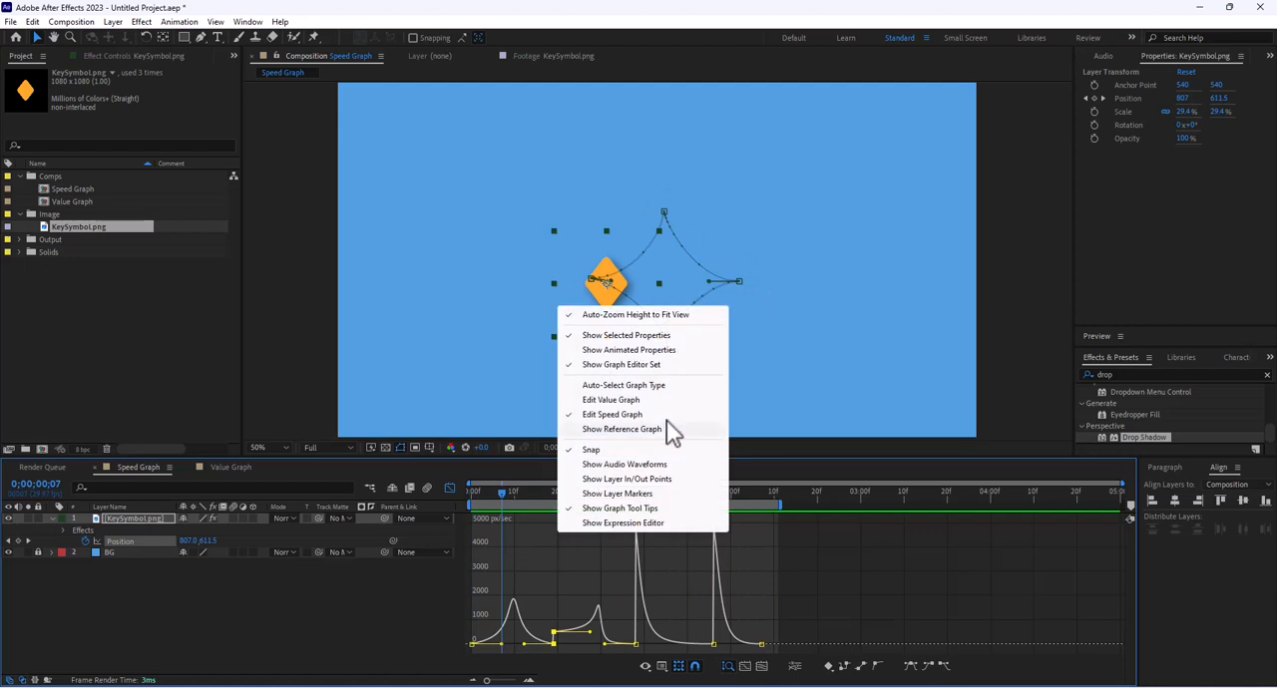
Step: Compare value and speed graph views, then return to the red Value Graph composition
{"action": "left_click", "coordinate": [610, 399]}
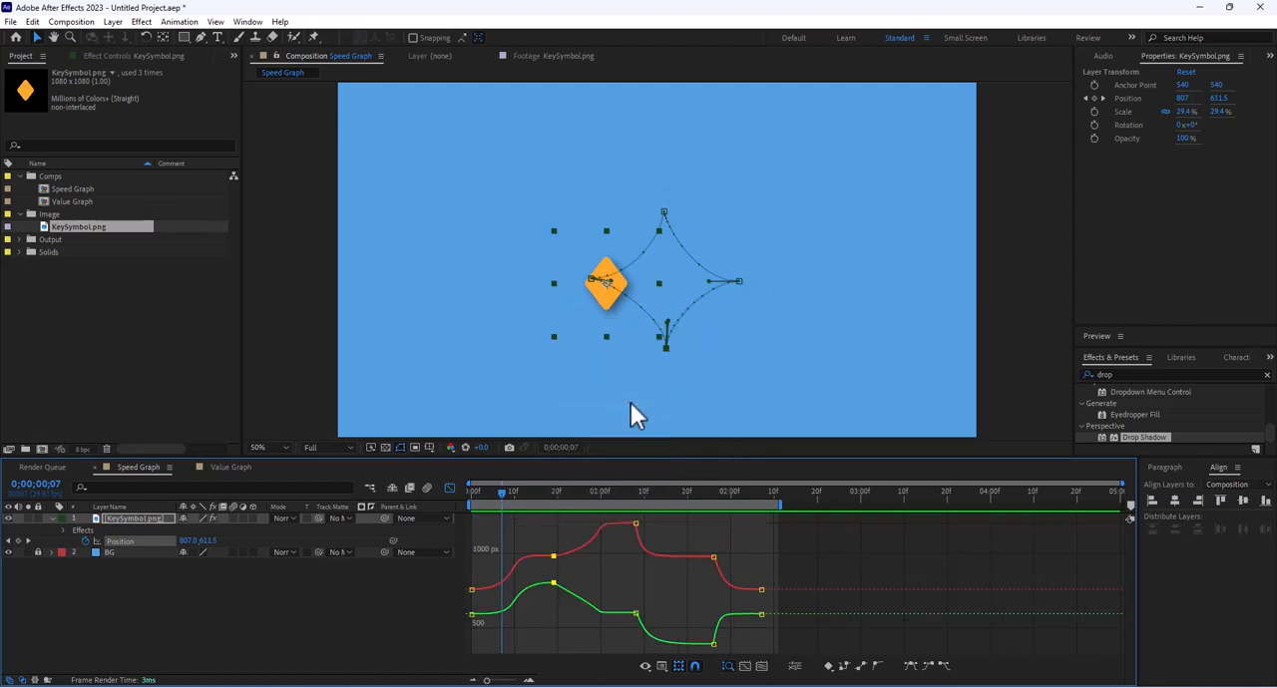
{"action": "mouse_move", "coordinate": [502, 638]}
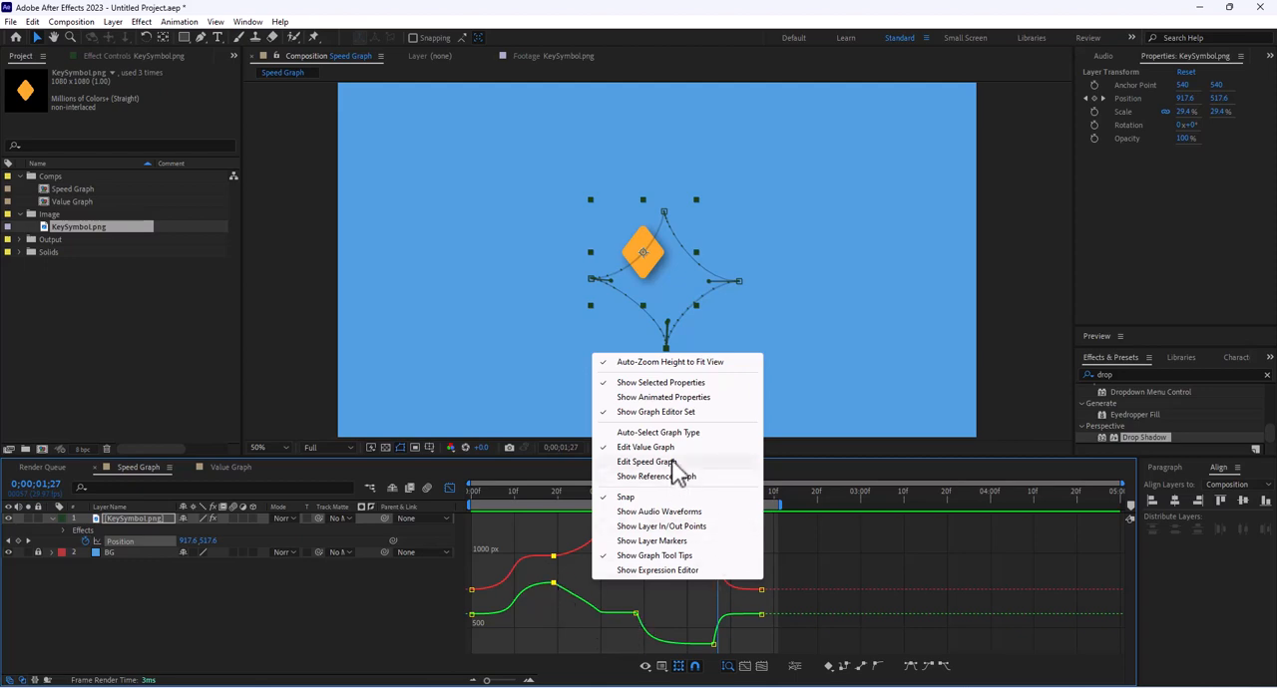
{"action": "left_click", "coordinate": [645, 461]}
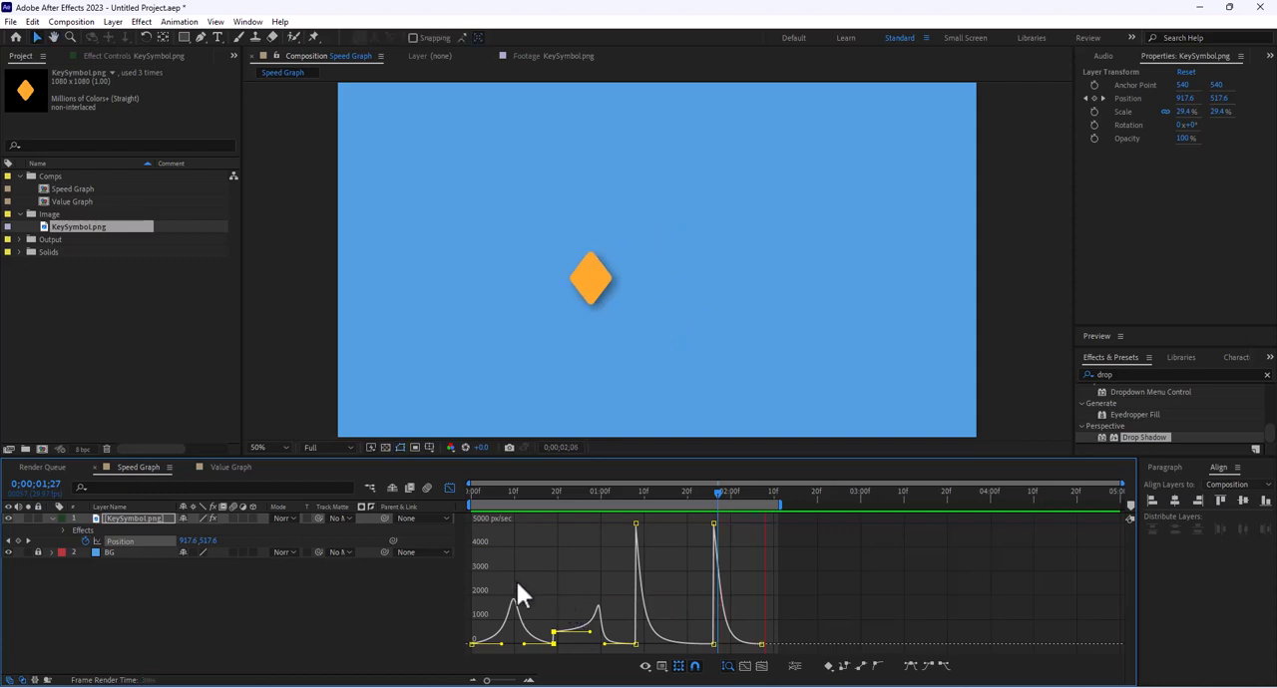
{"action": "left_click", "coordinate": [231, 467]}
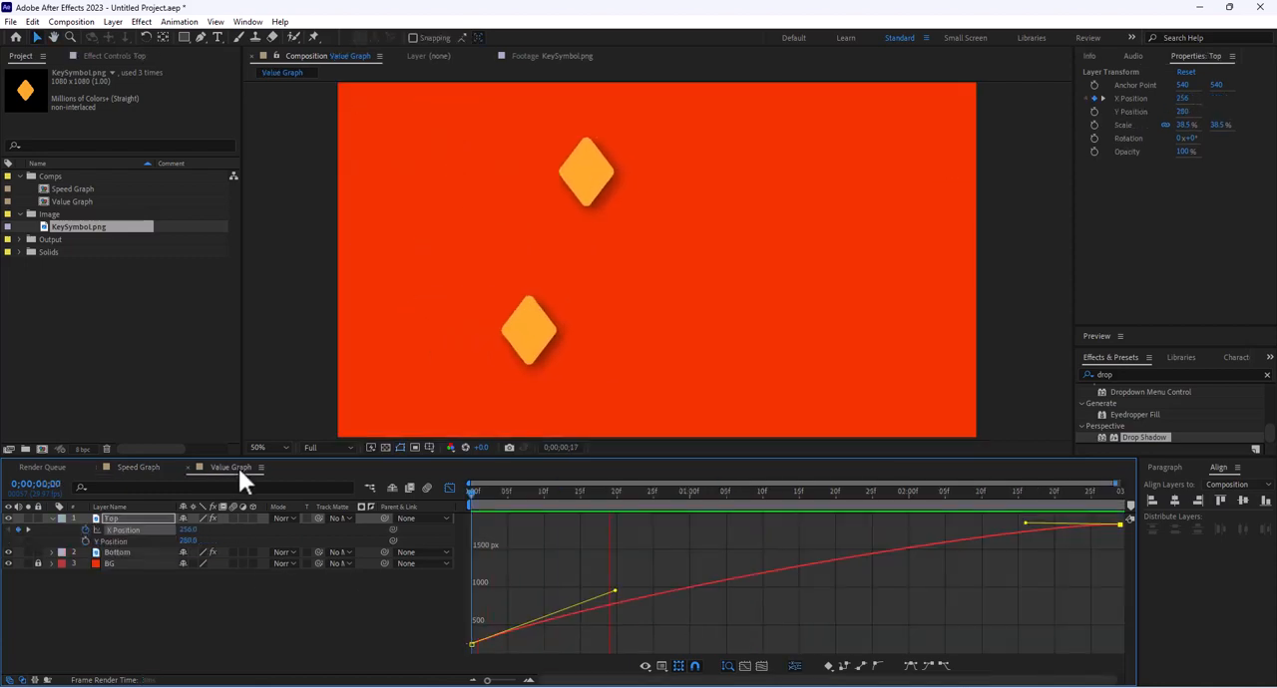